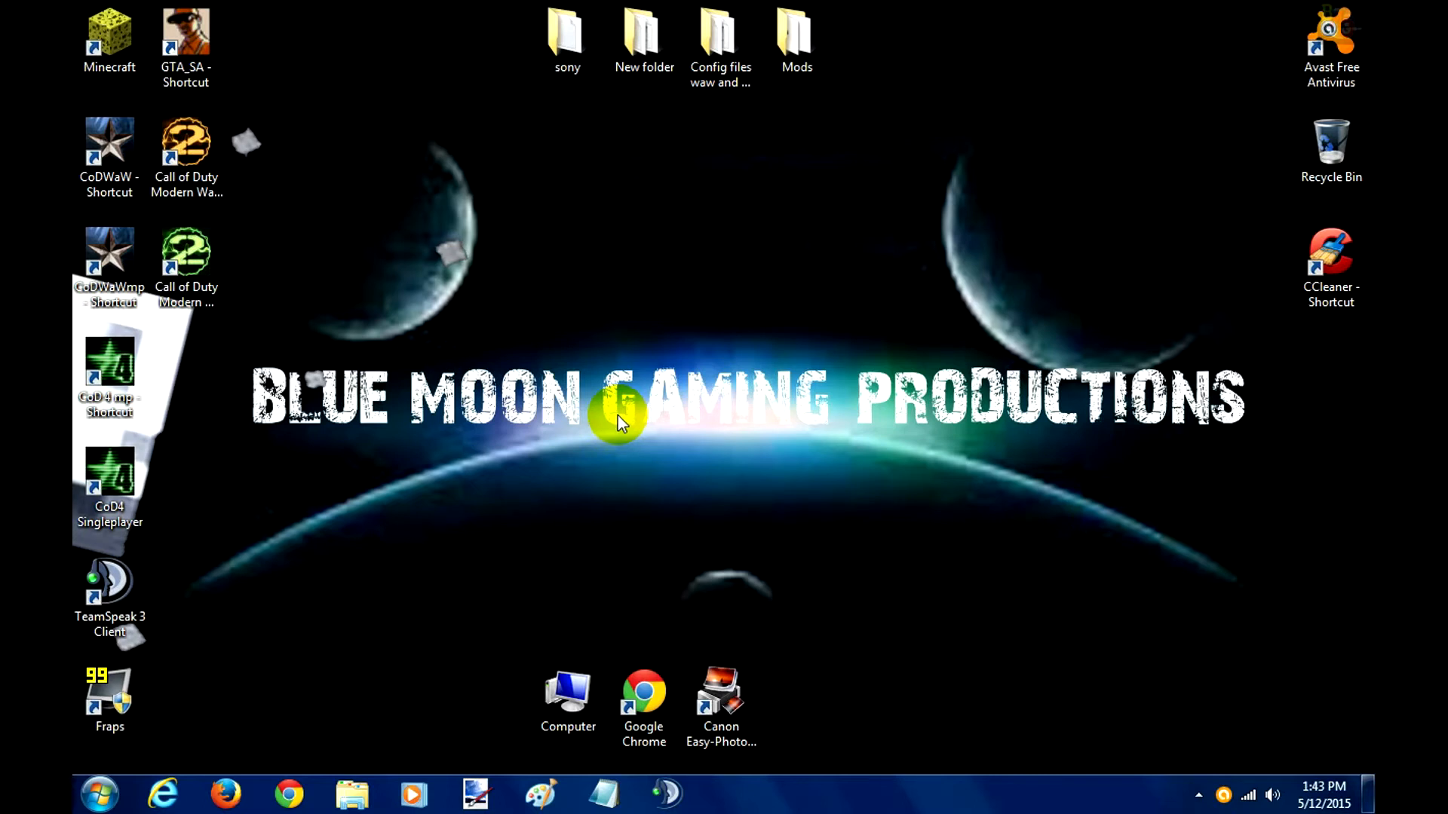
mouse_move(1247, 250)
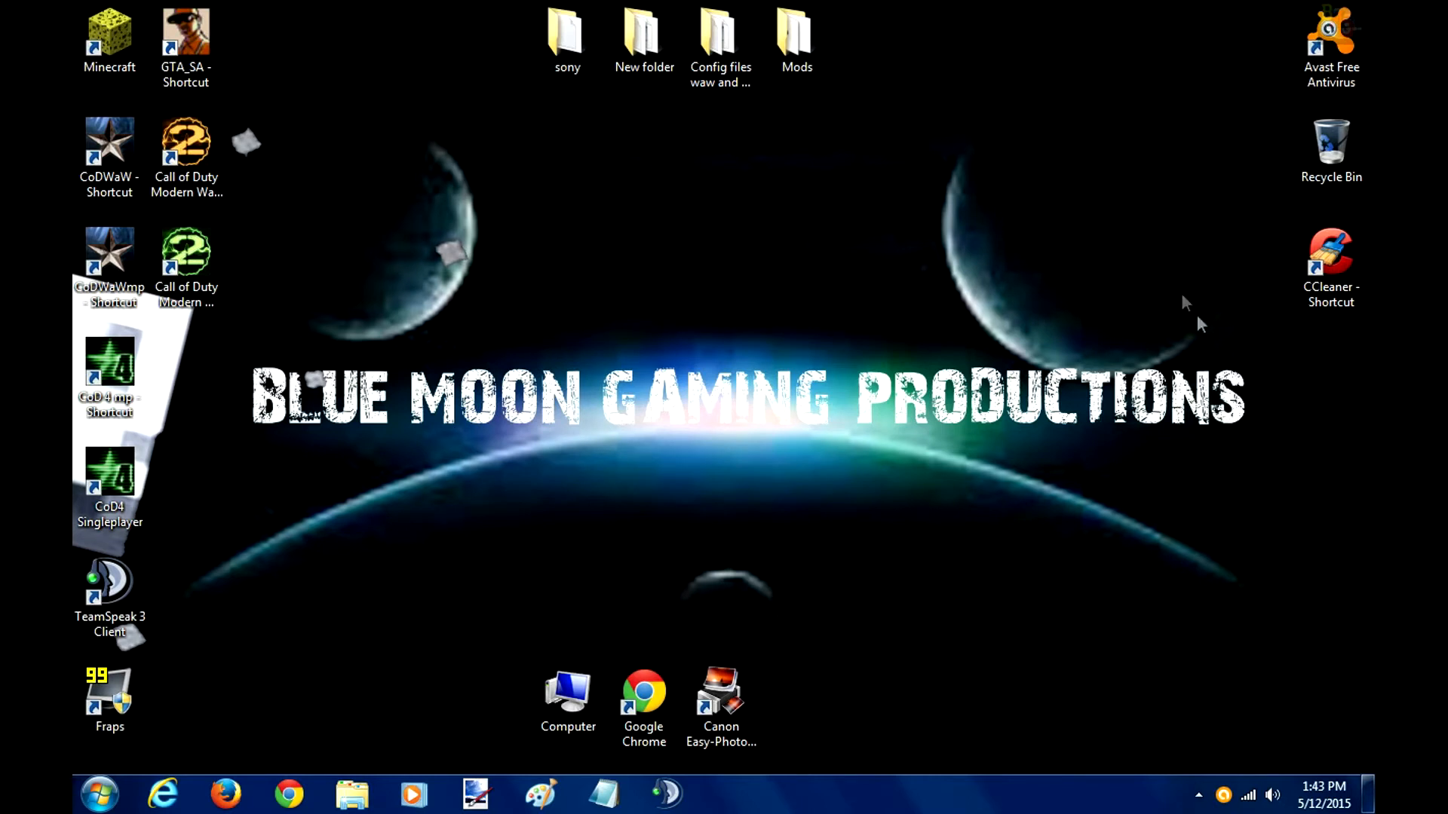
mouse_move(1235, 297)
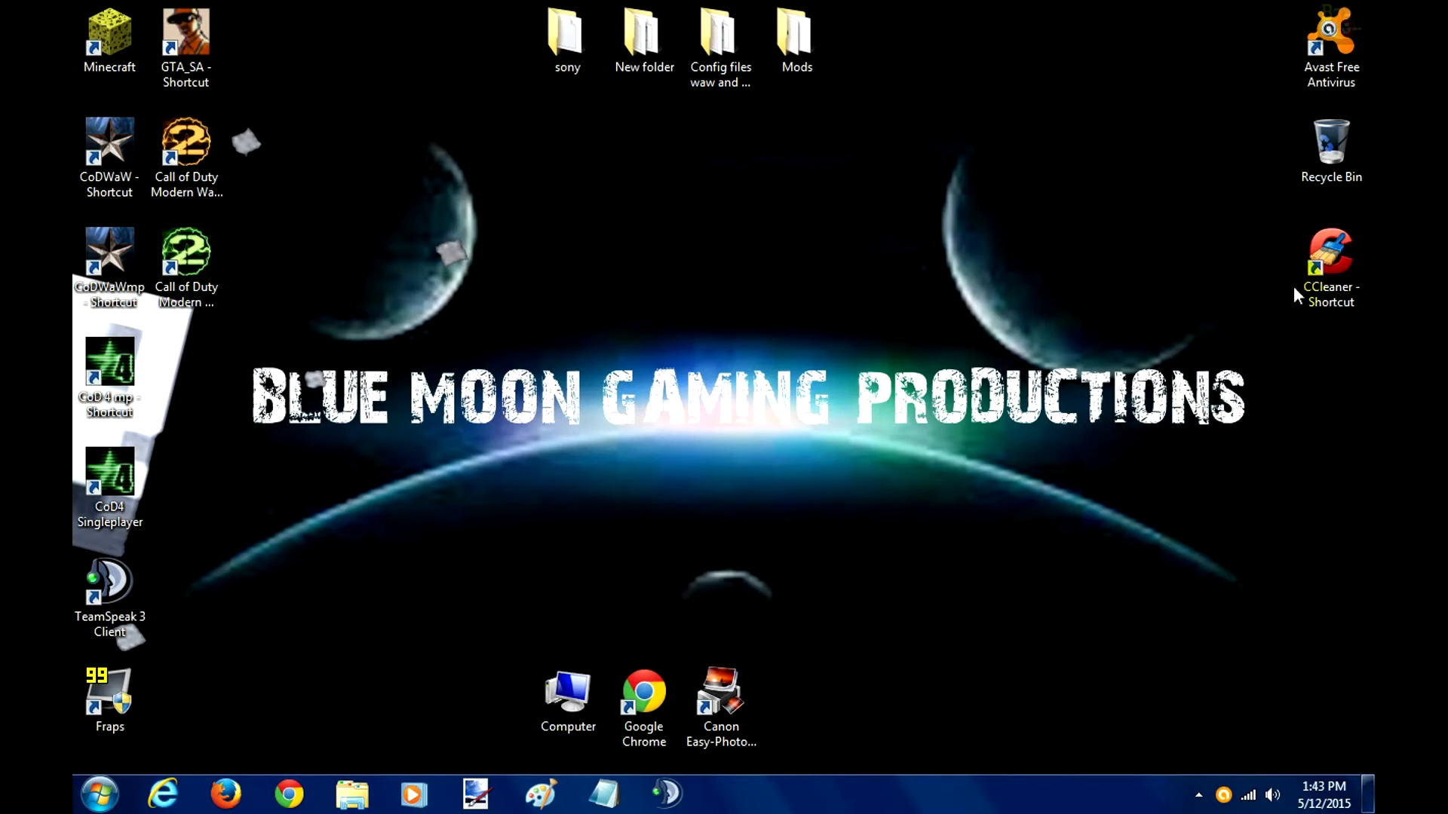
mouse_move(1254, 245)
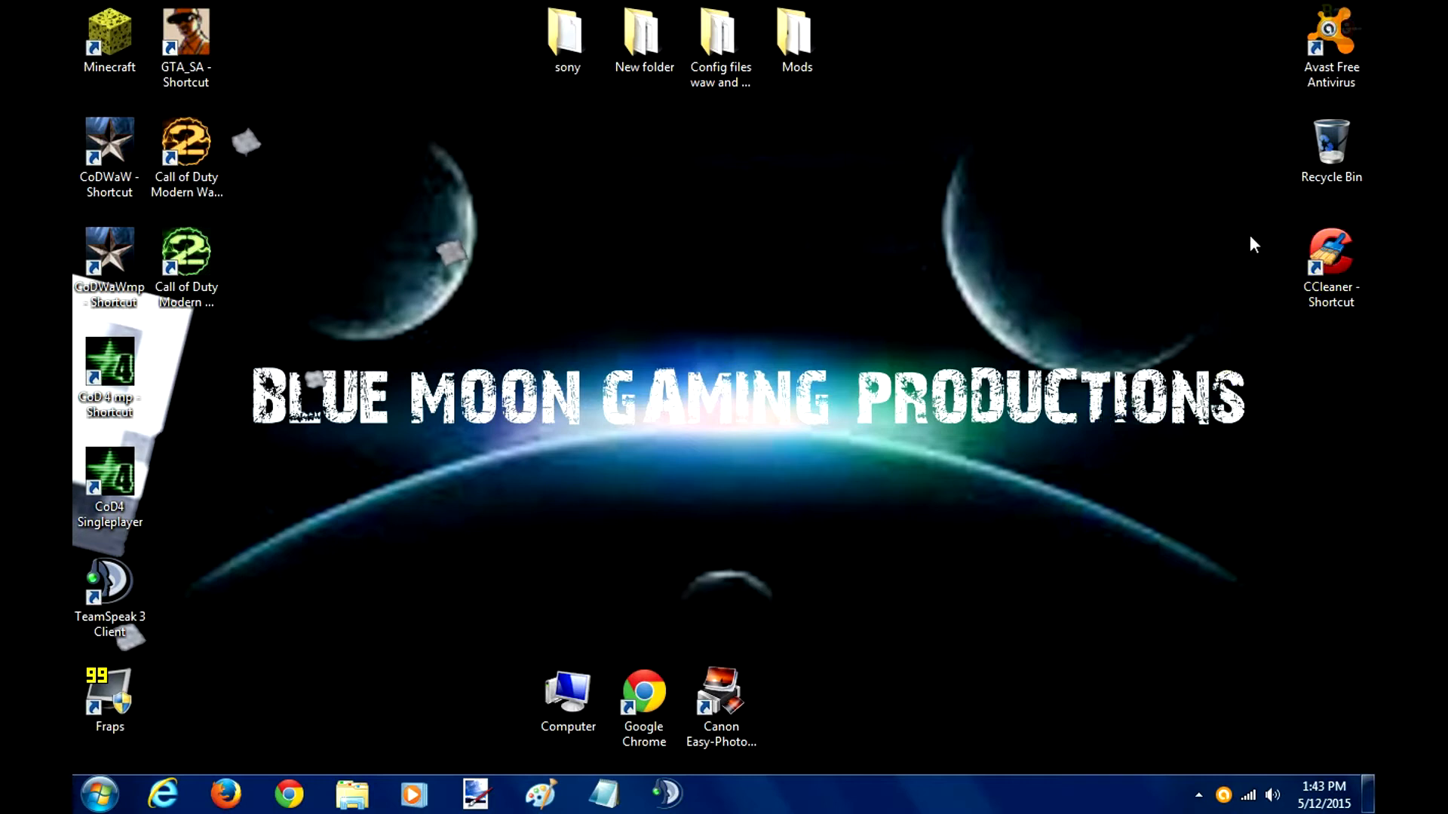
- Analyze and clean Internet Explorer and Chrome junk in CCleaner, freeing 1.63 MB
click(1330, 259)
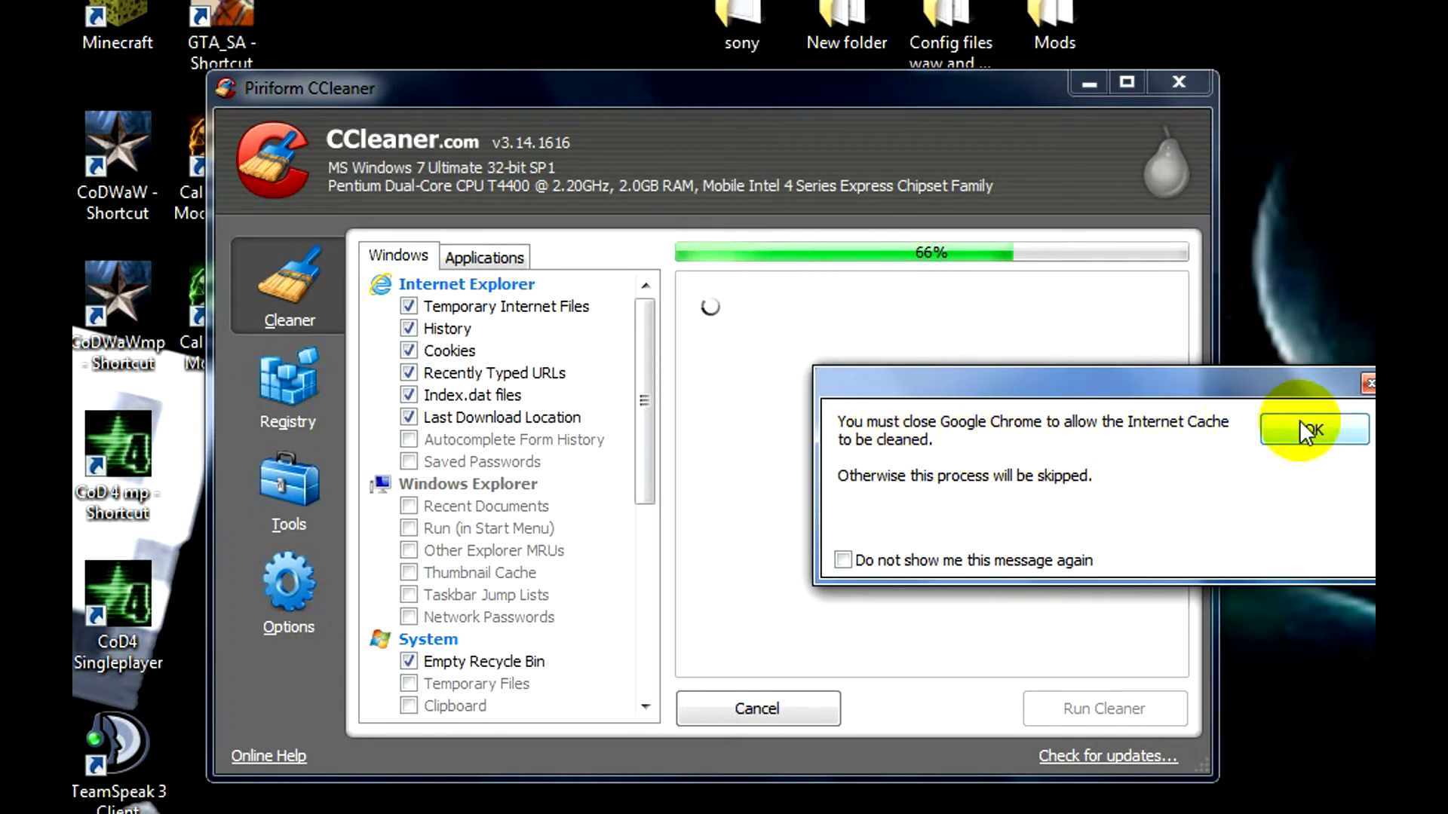
click(1312, 428)
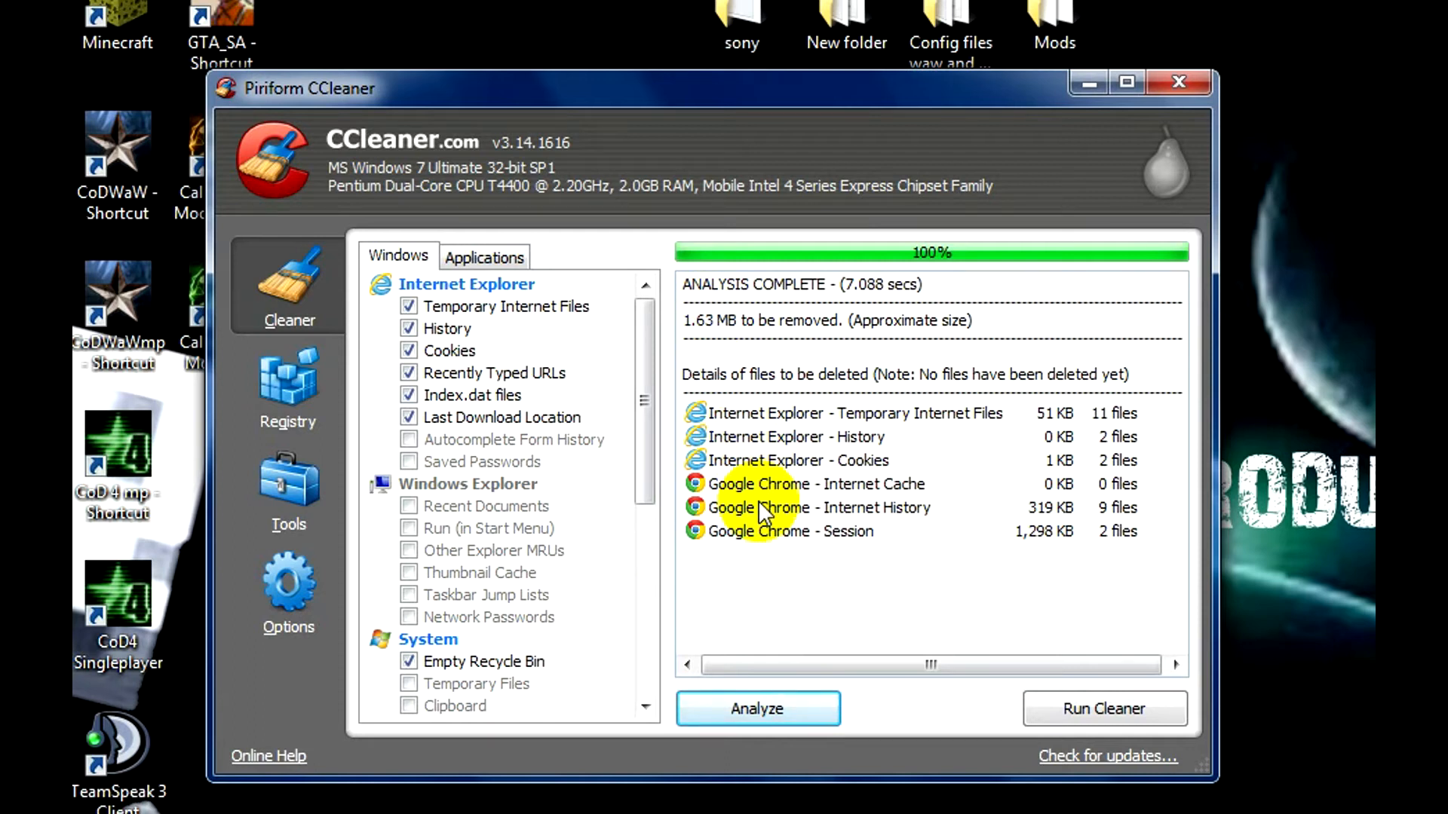
click(1103, 708)
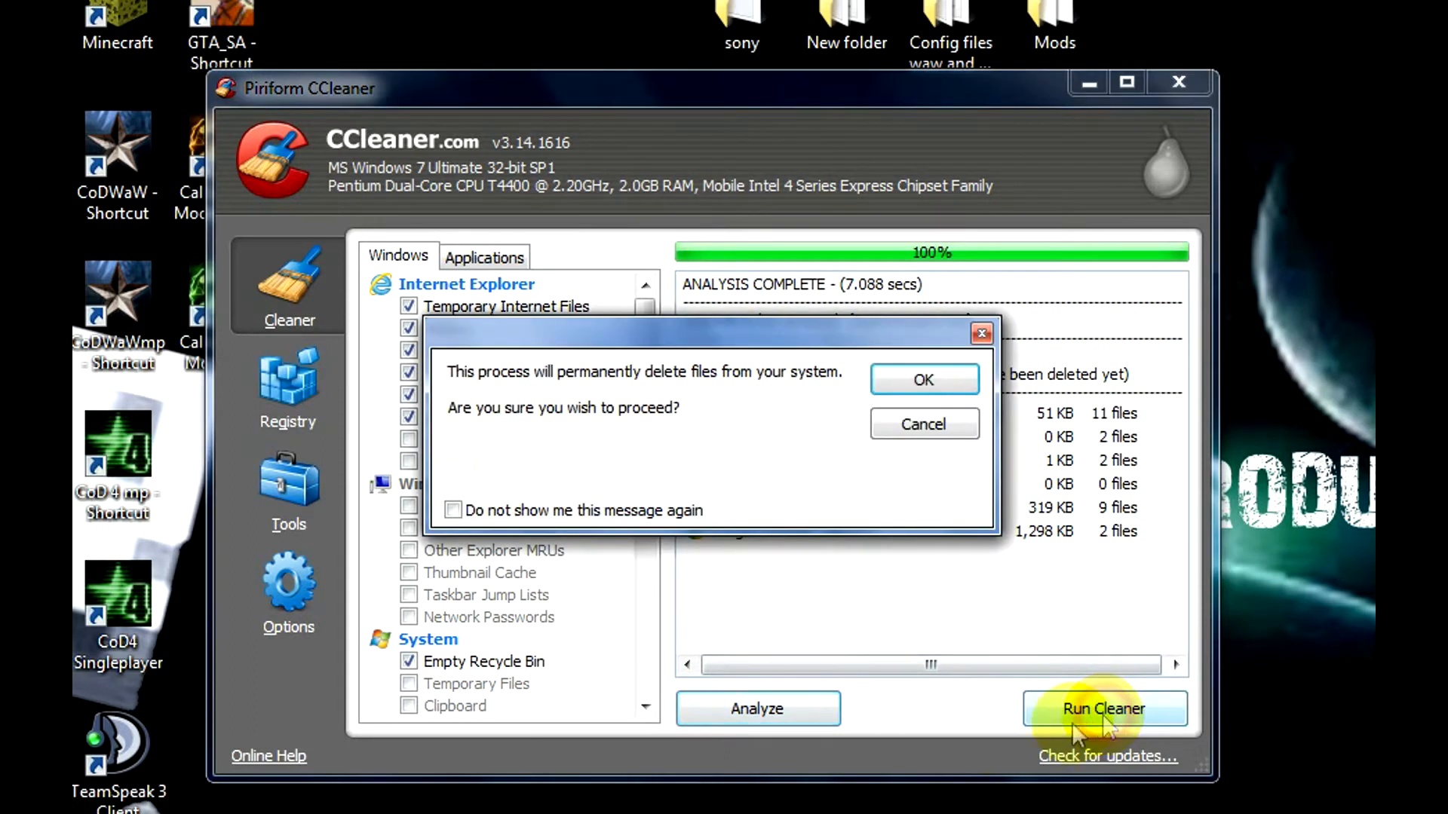
click(922, 379)
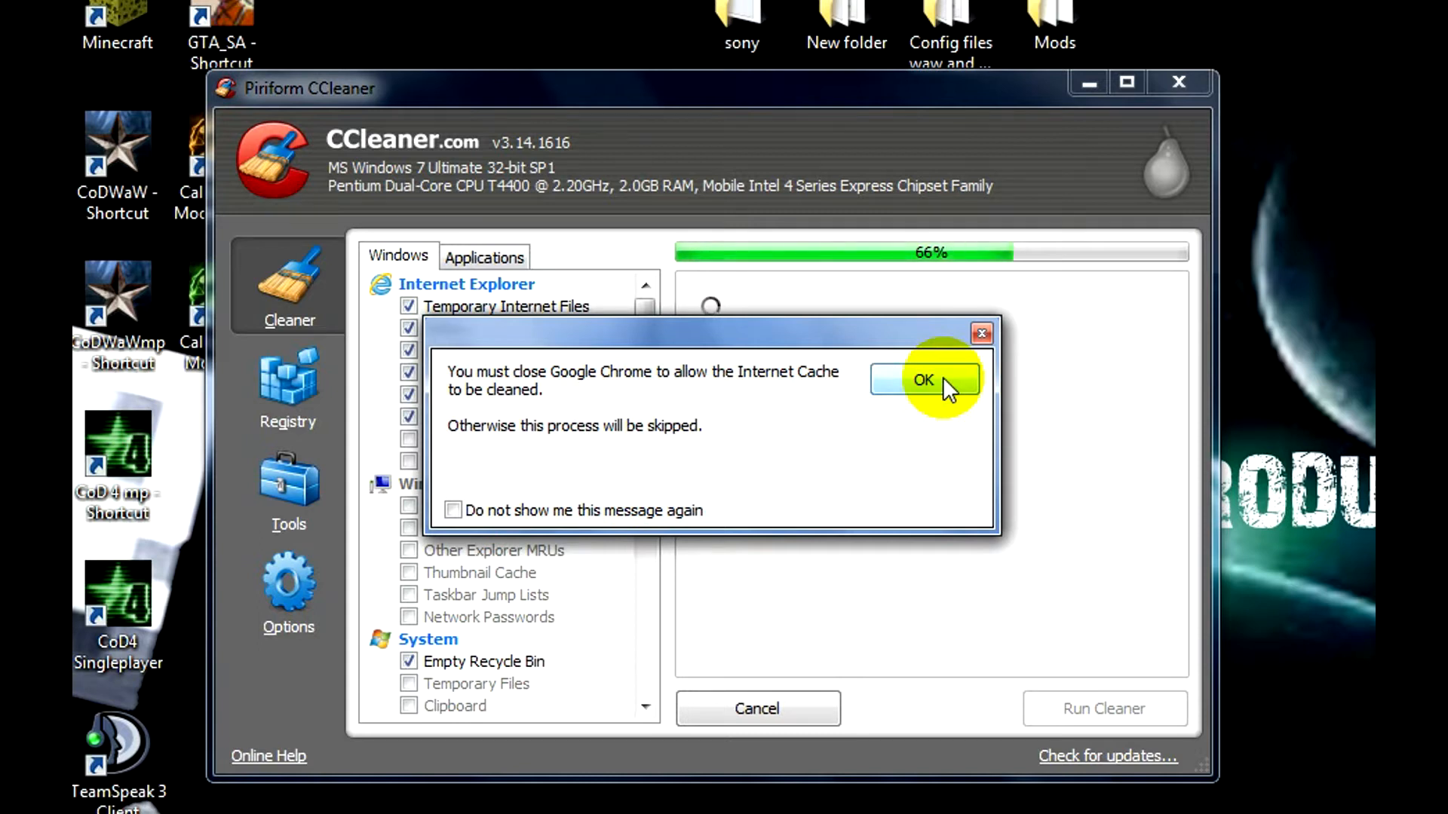
click(923, 380)
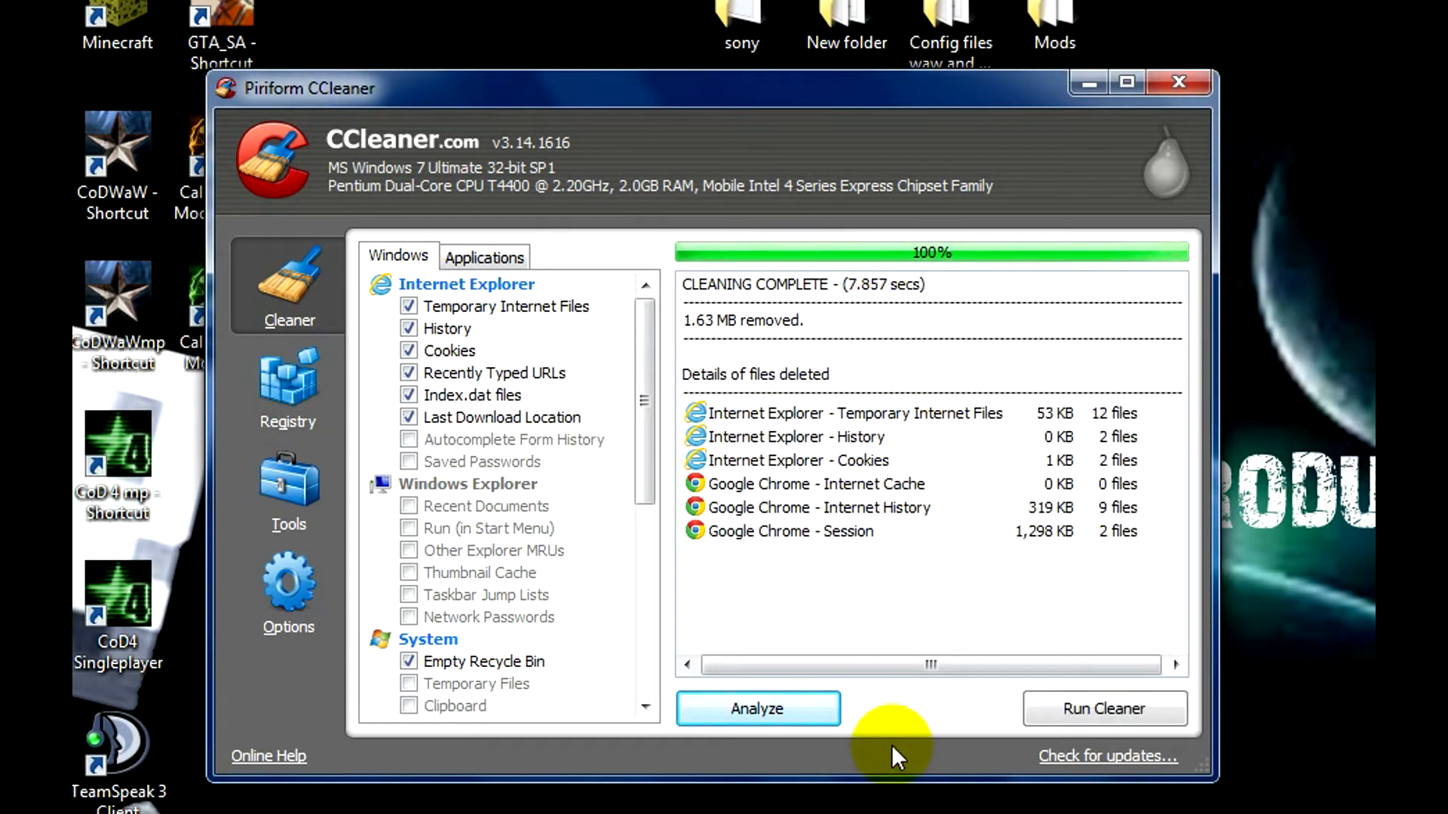
mouse_move(288, 378)
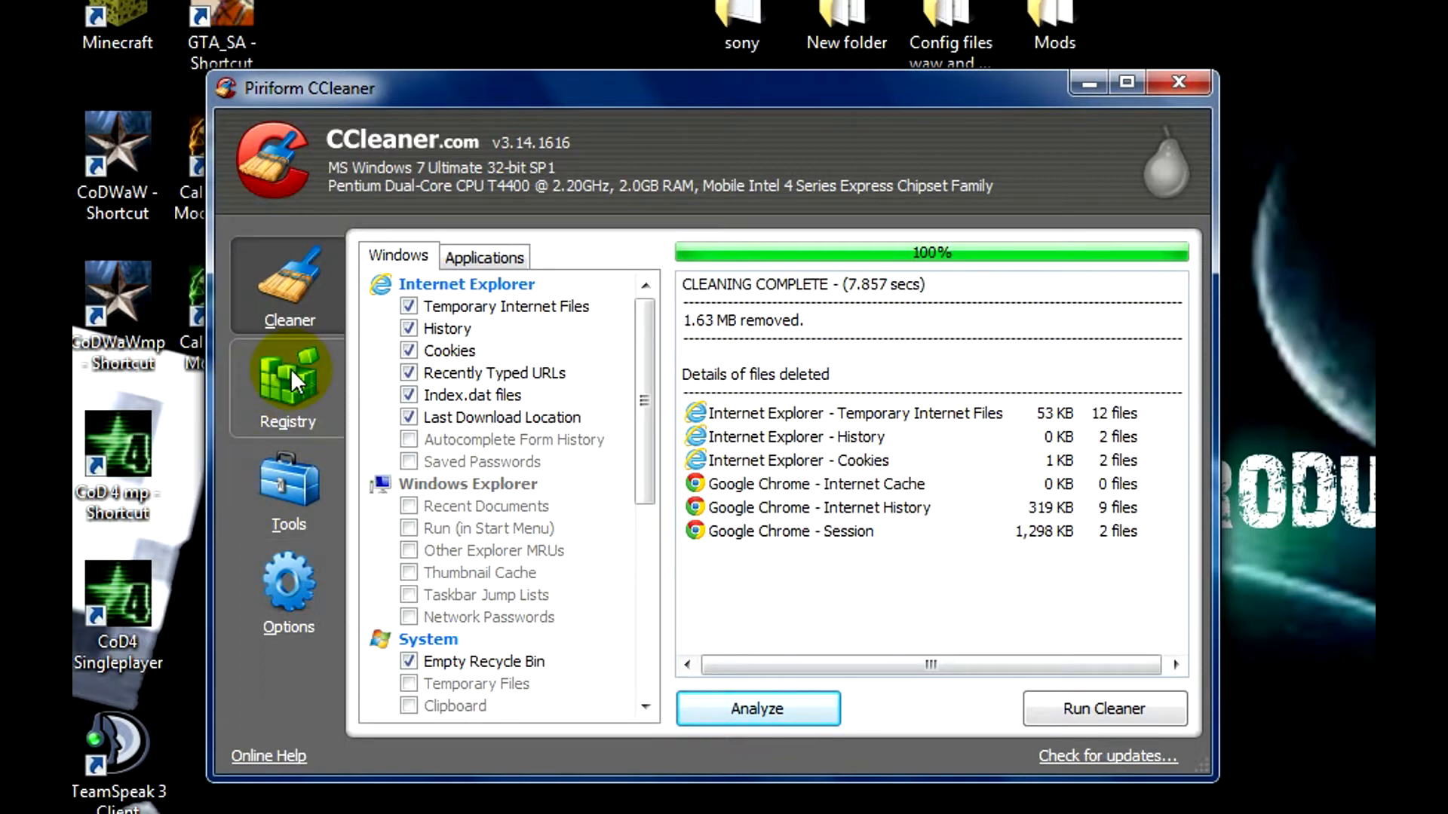
- Scan the registry in CCleaner and fix all eight issues found
click(288, 388)
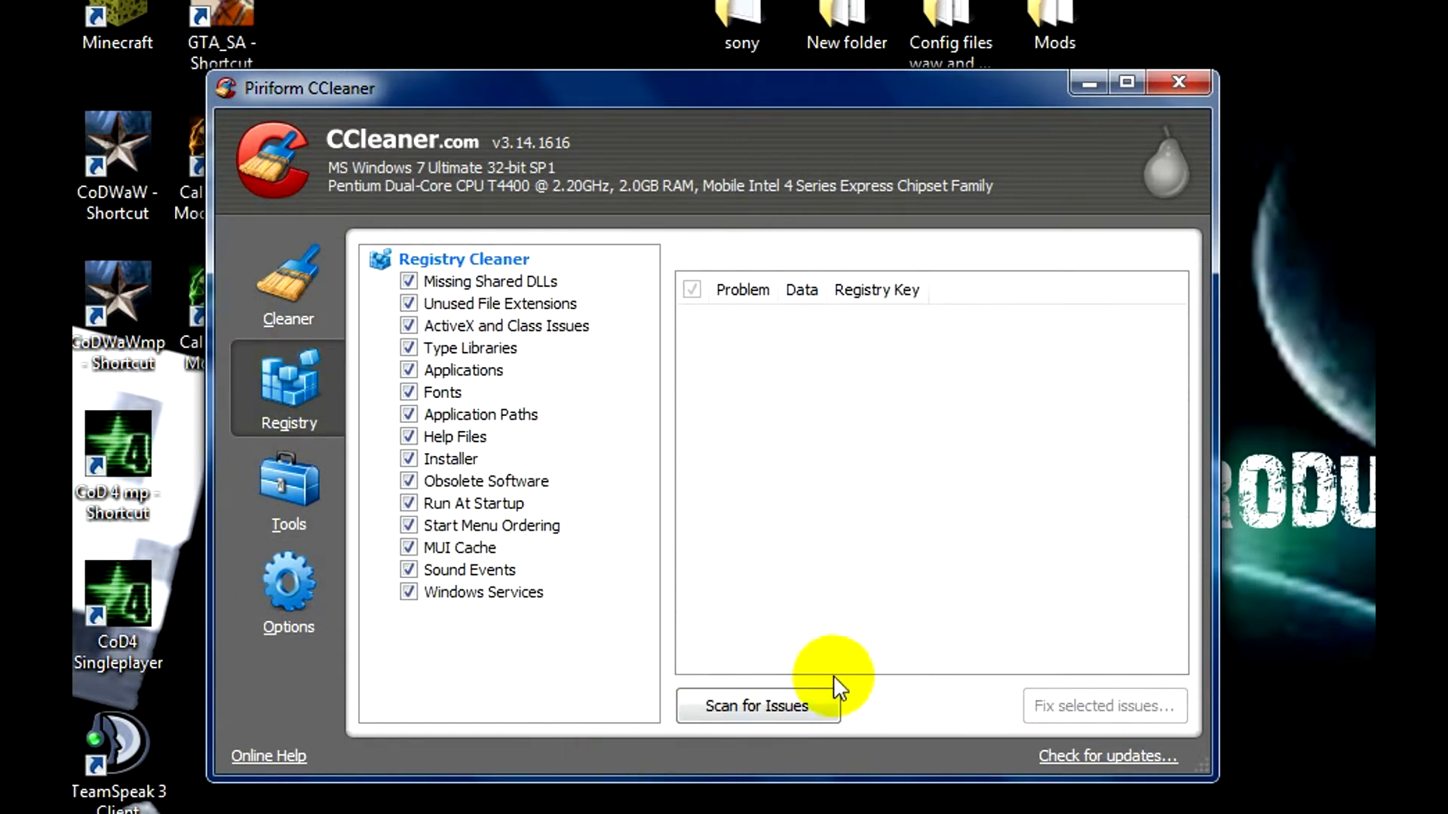
click(757, 706)
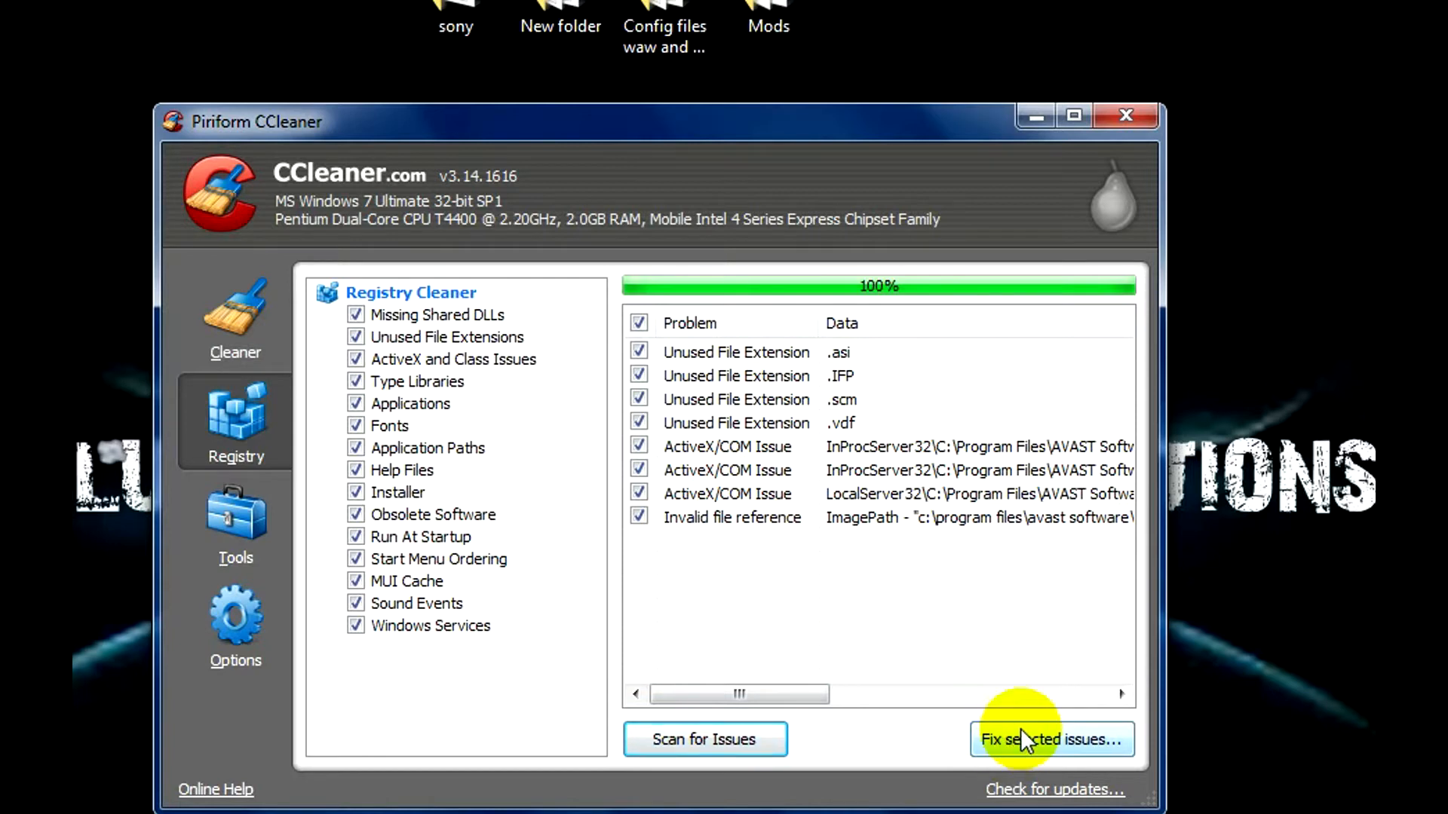
click(1050, 739)
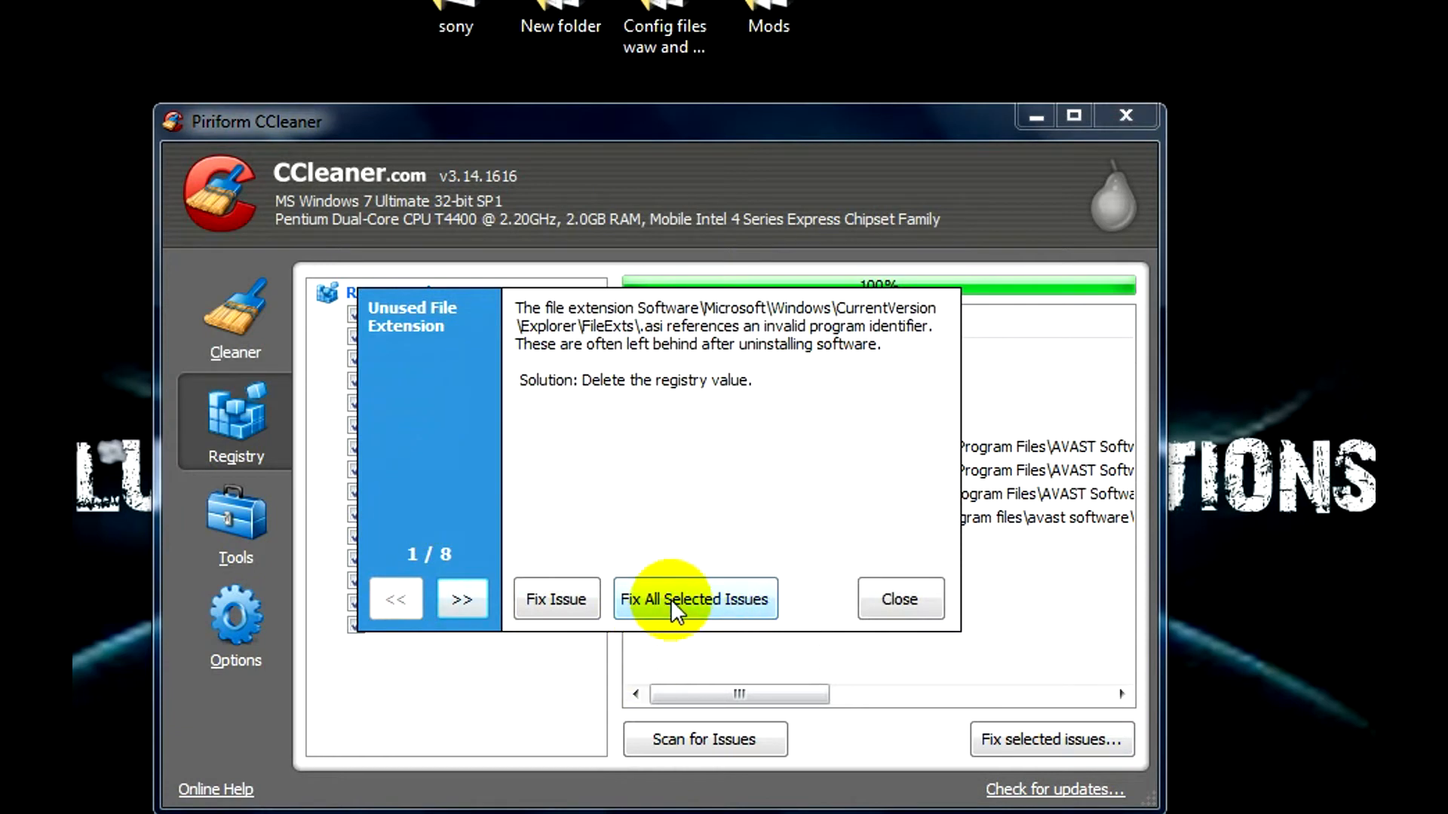
click(694, 598)
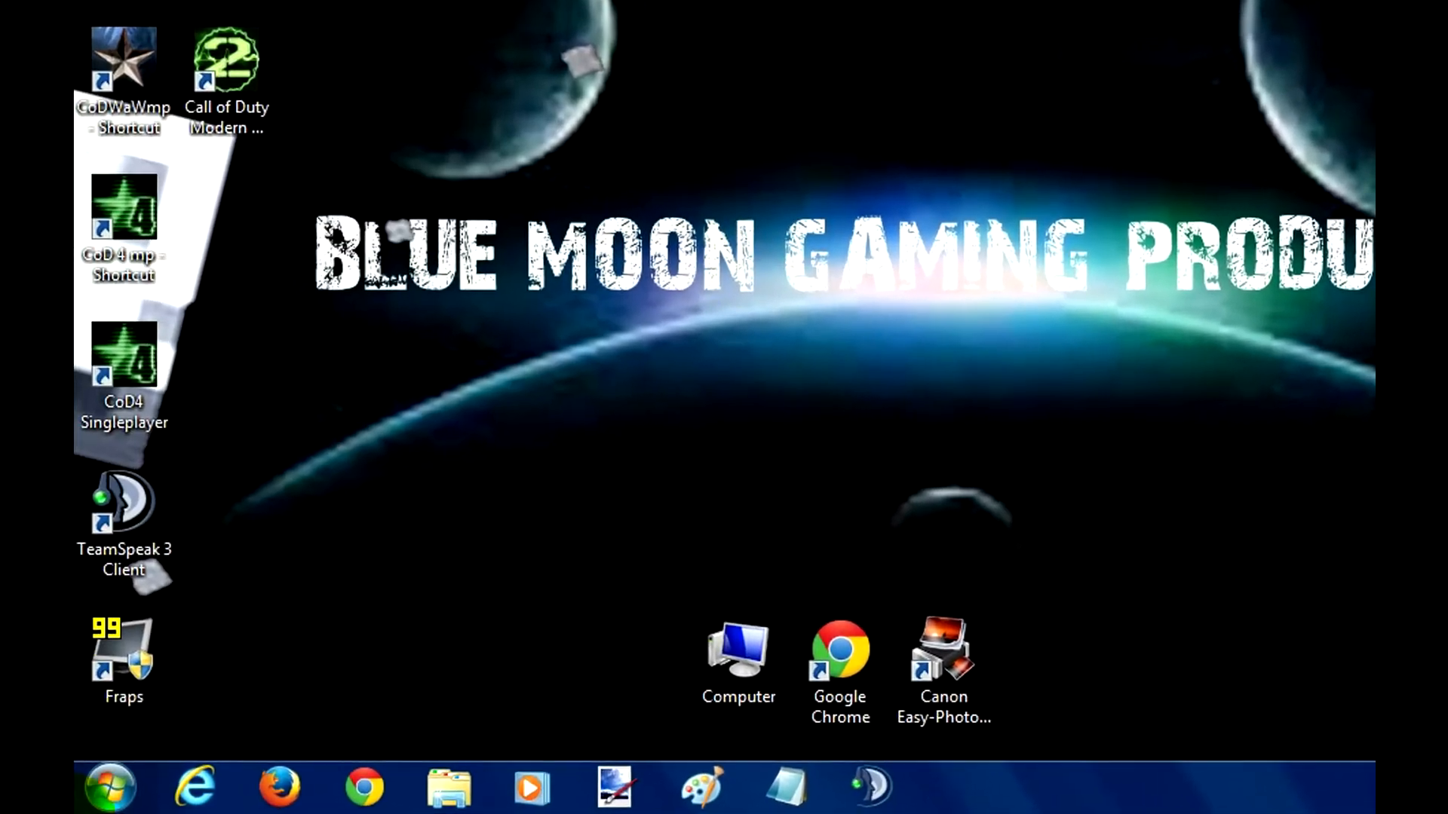
- Search the Start menu for 'disk cleanup' to launch Disk Cleanup
click(108, 787)
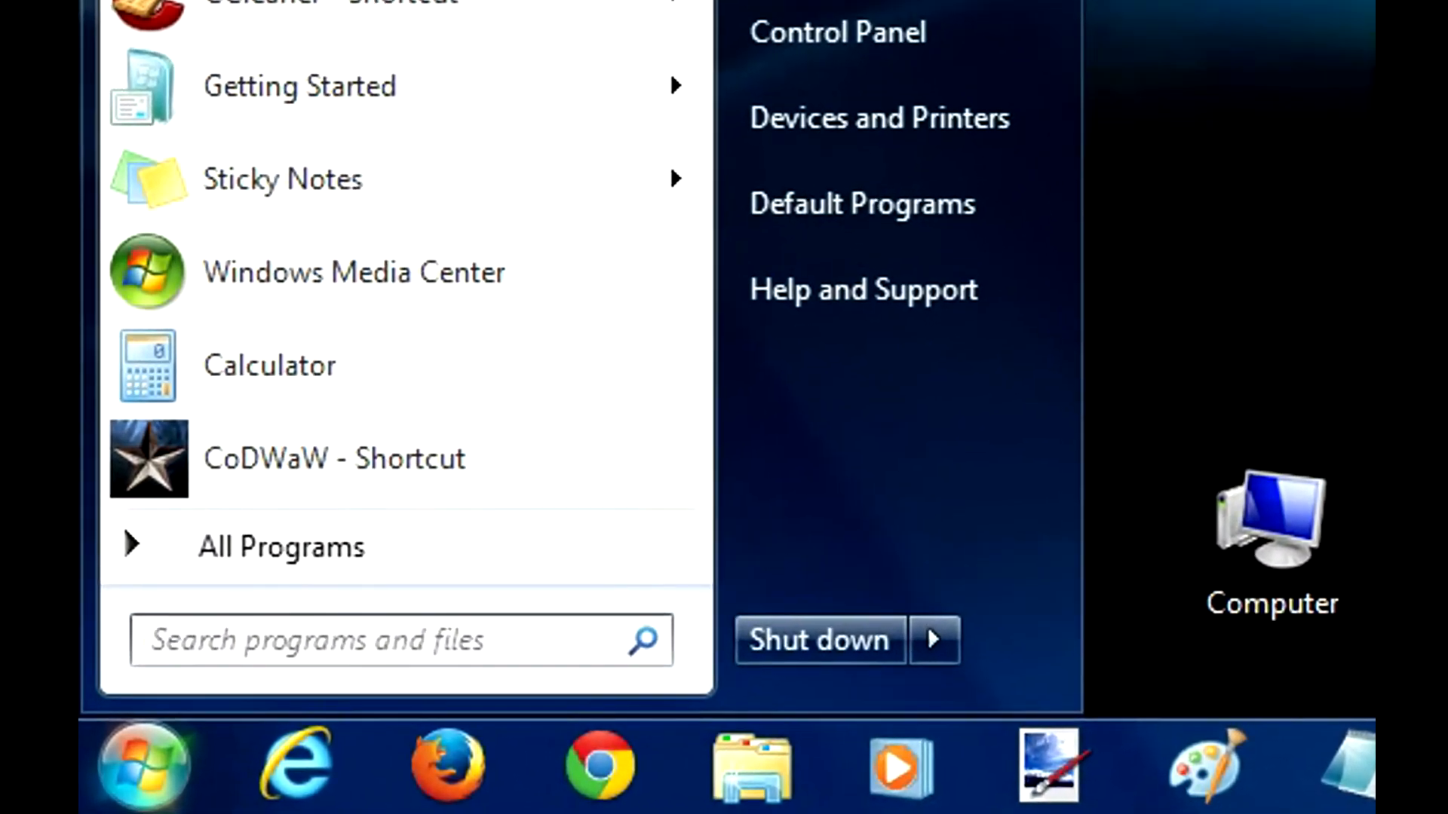
text(disk cle)
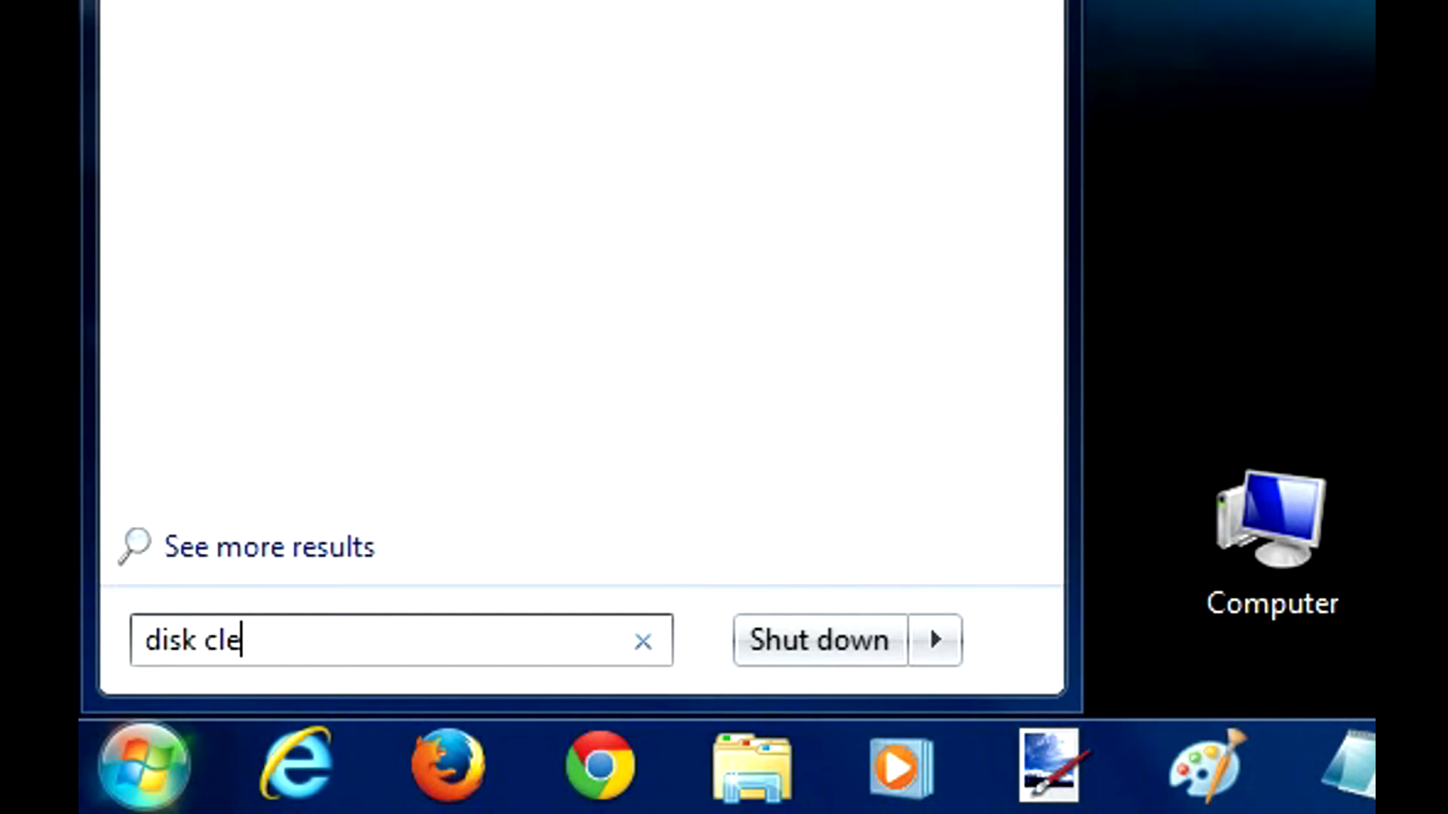
text(anu)
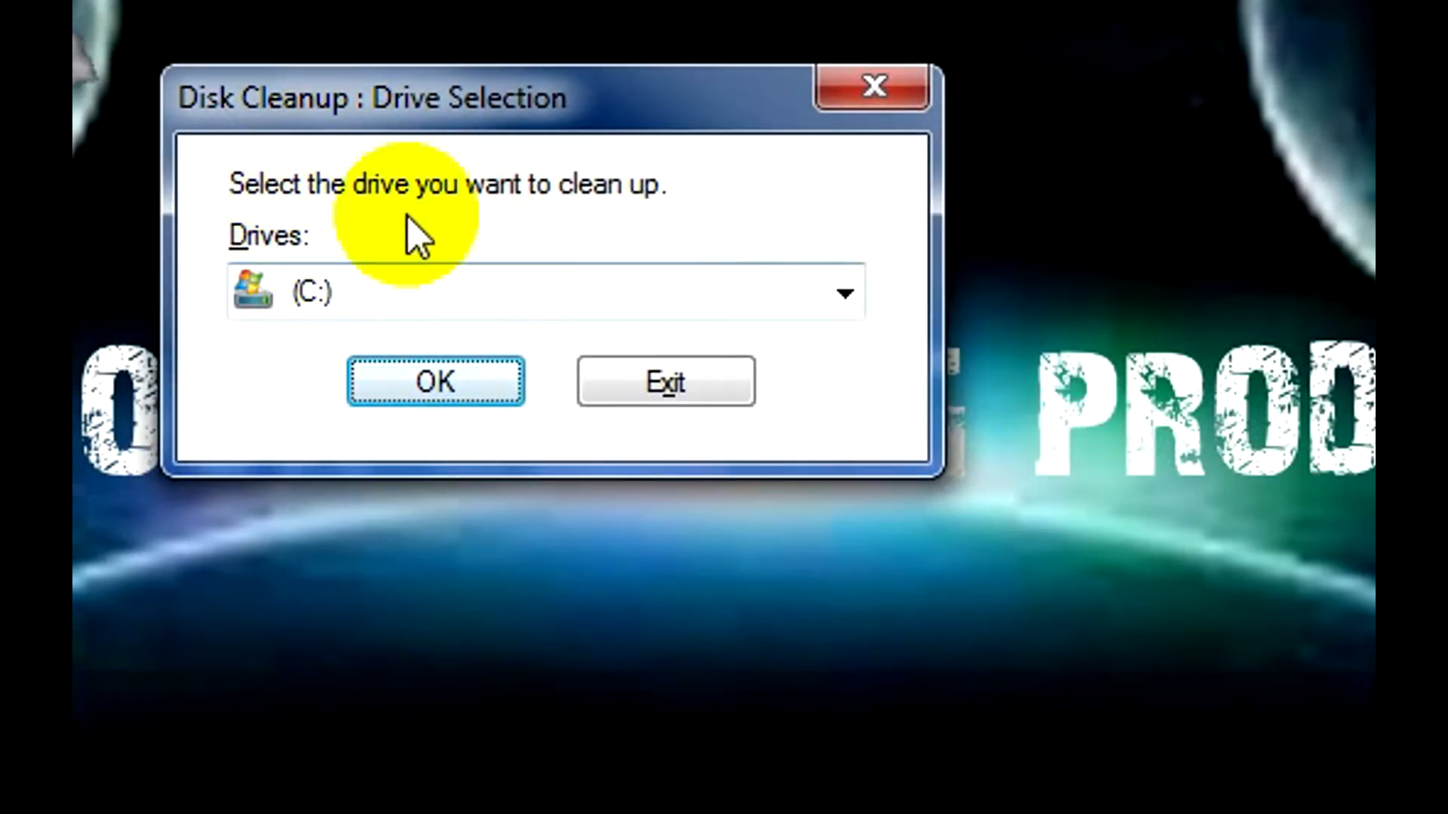
mouse_move(101, 268)
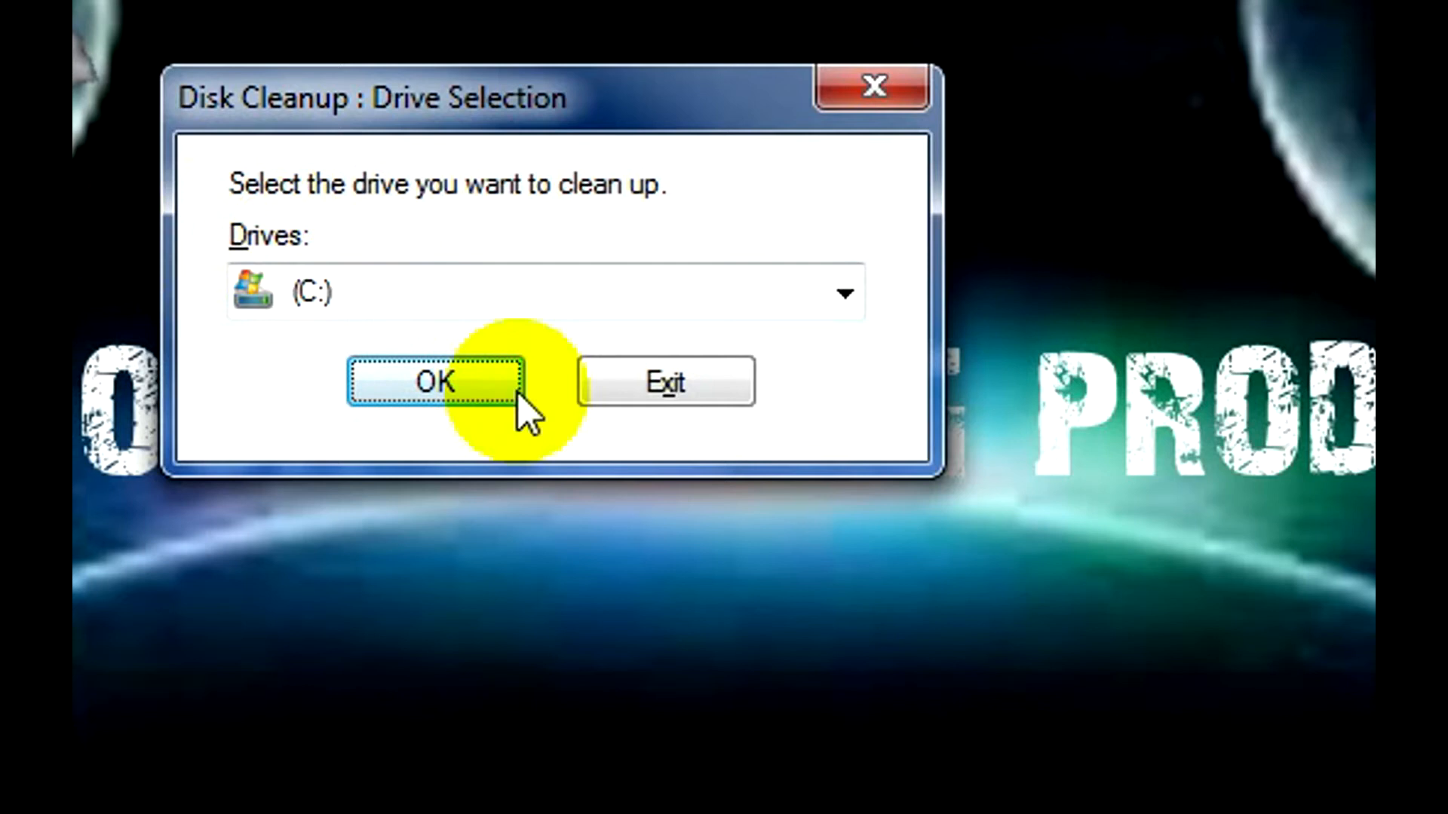
mouse_move(840, 318)
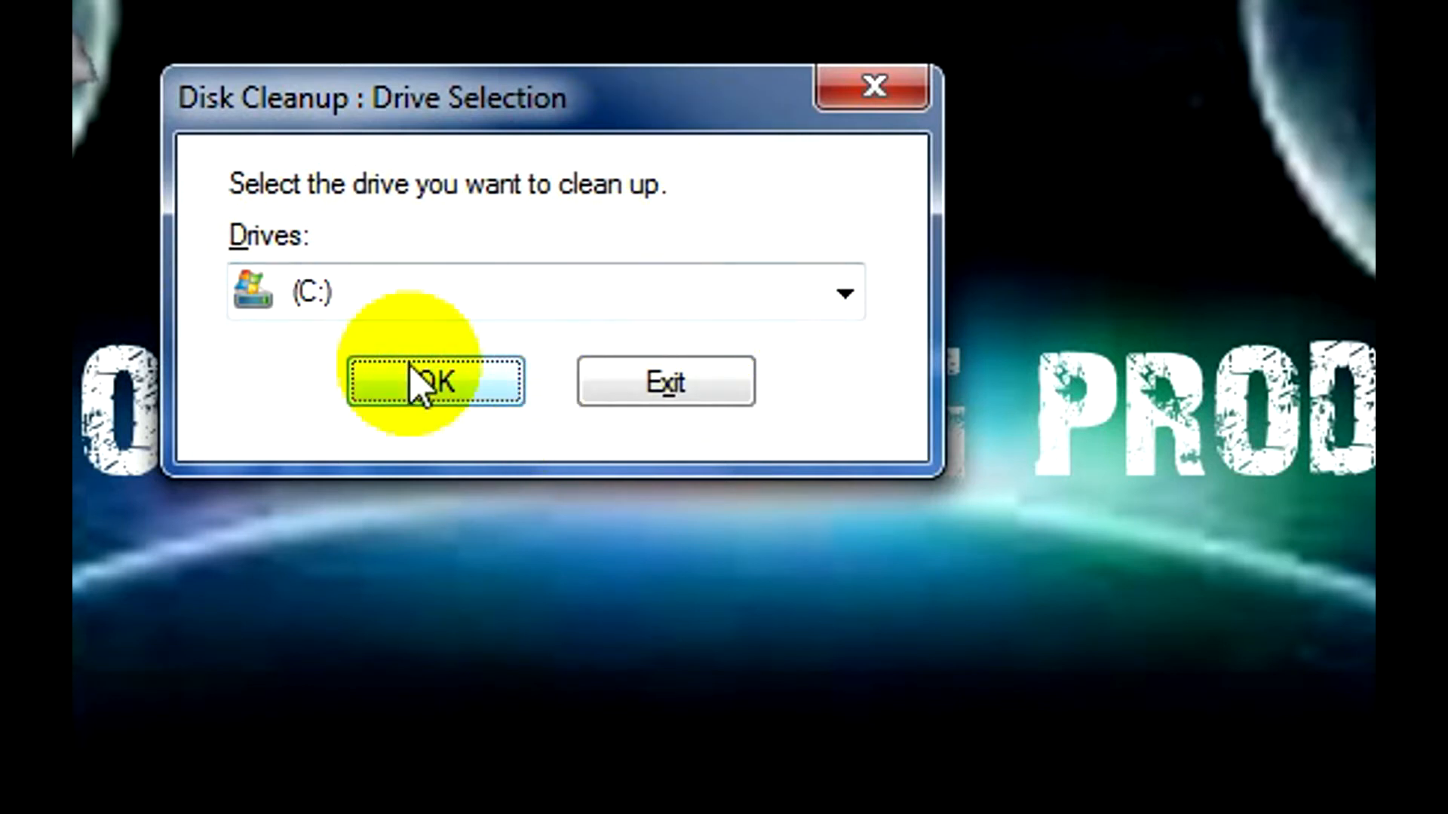
- Confirm drive C: so Disk Cleanup calculates how much space it can free
click(435, 382)
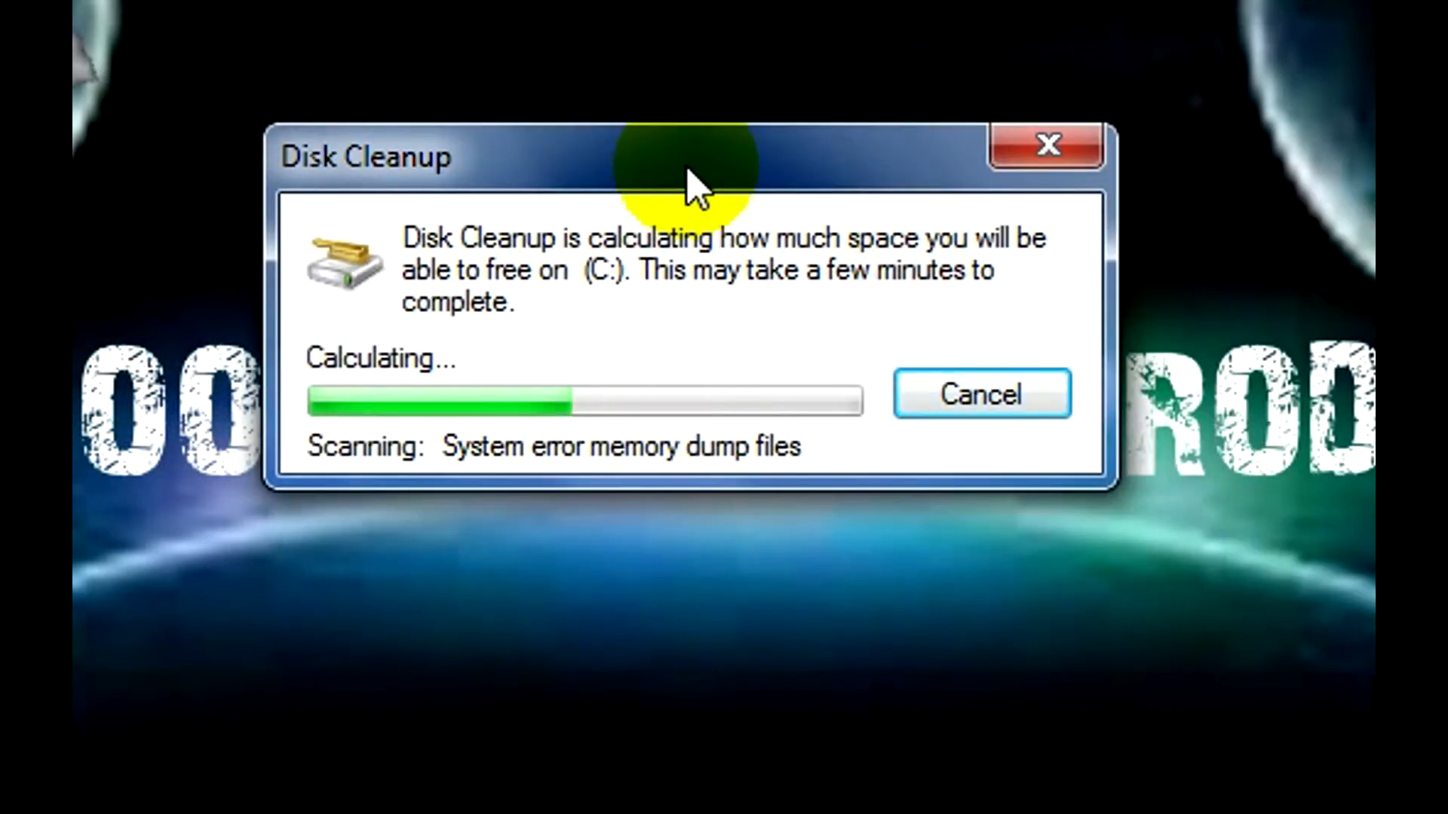
mouse_move(642, 172)
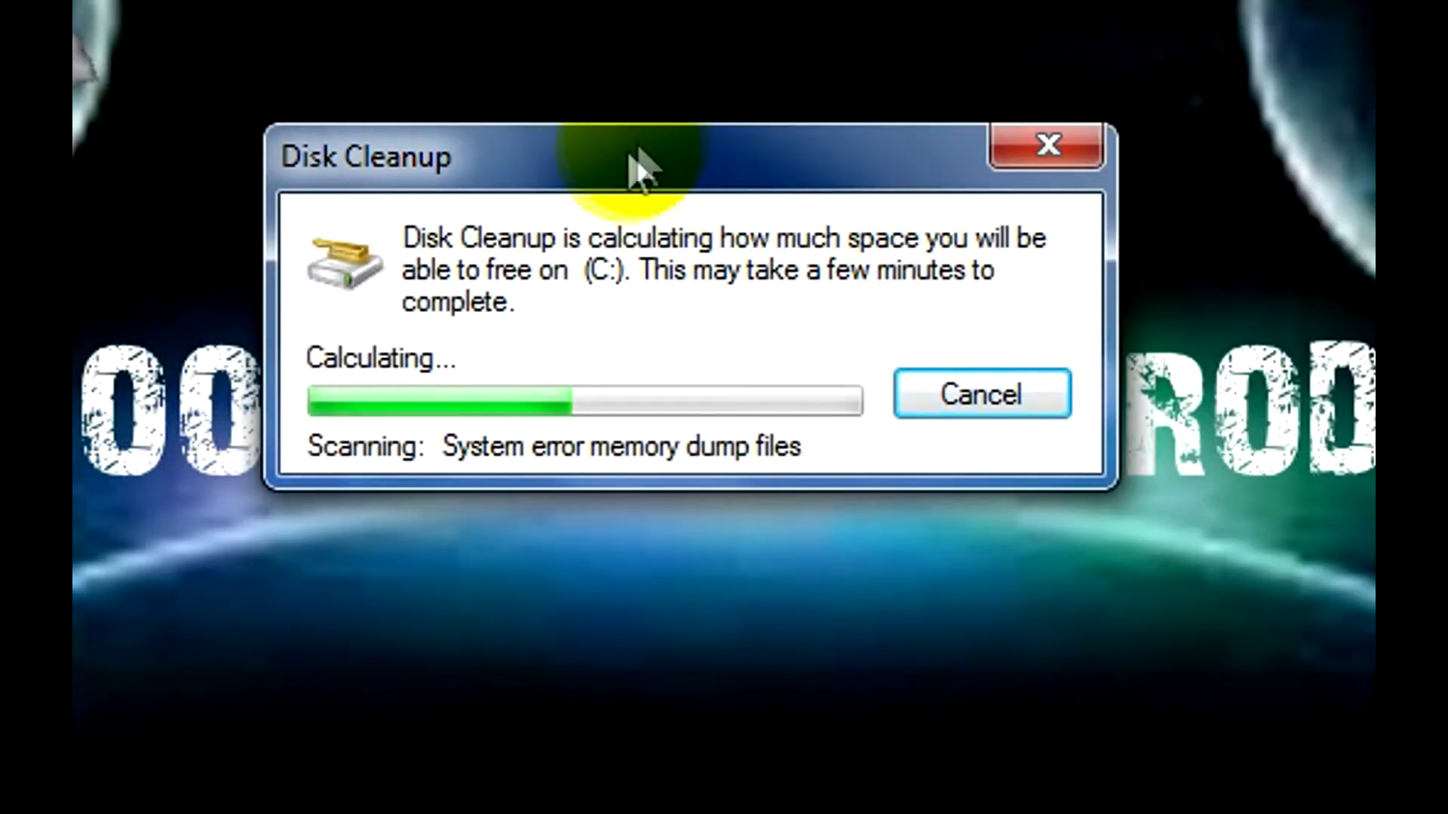
mouse_move(522, 267)
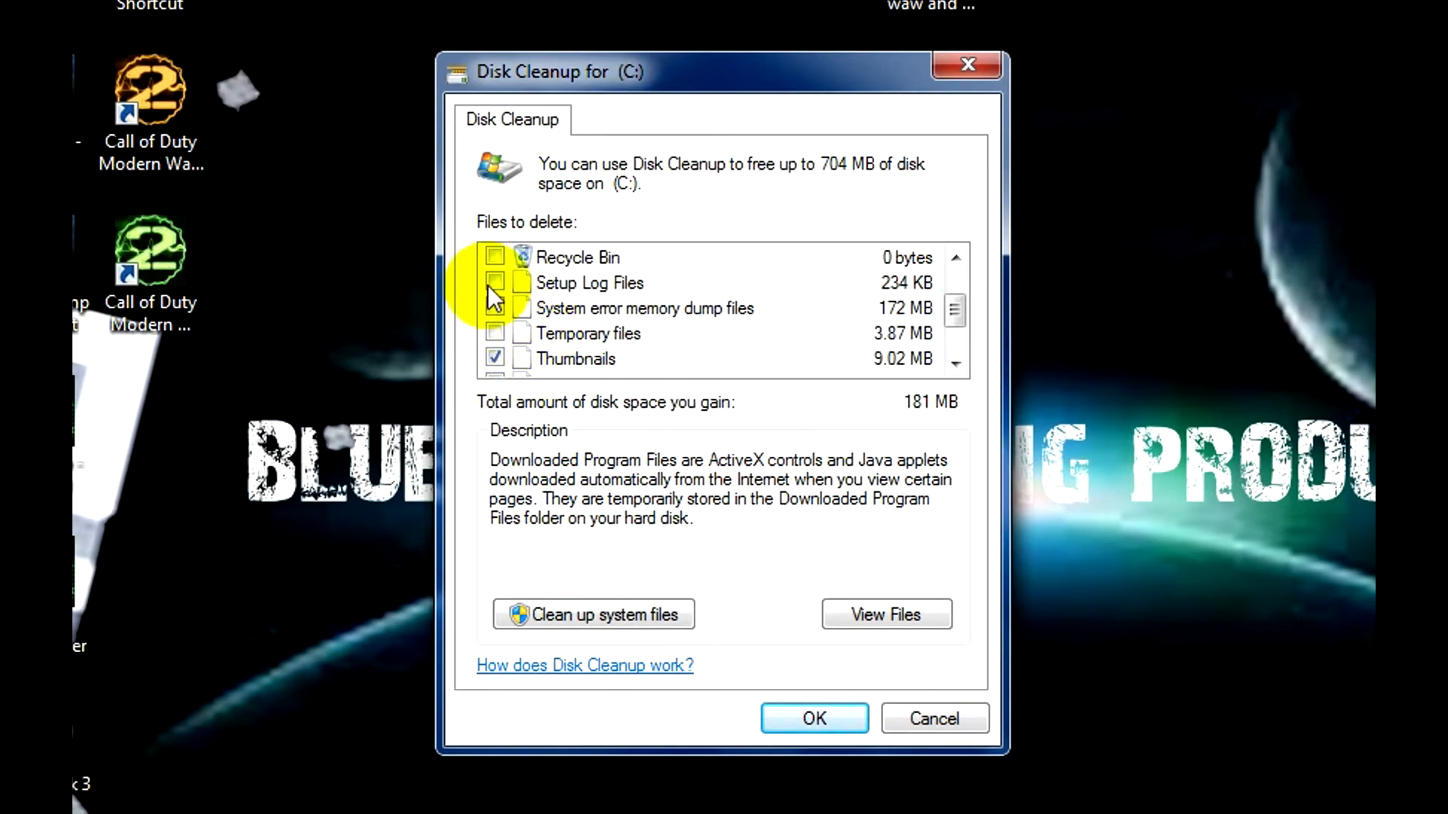
- Select the Recycle Bin and other file categories (704 MB) and permanently delete them
click(495, 258)
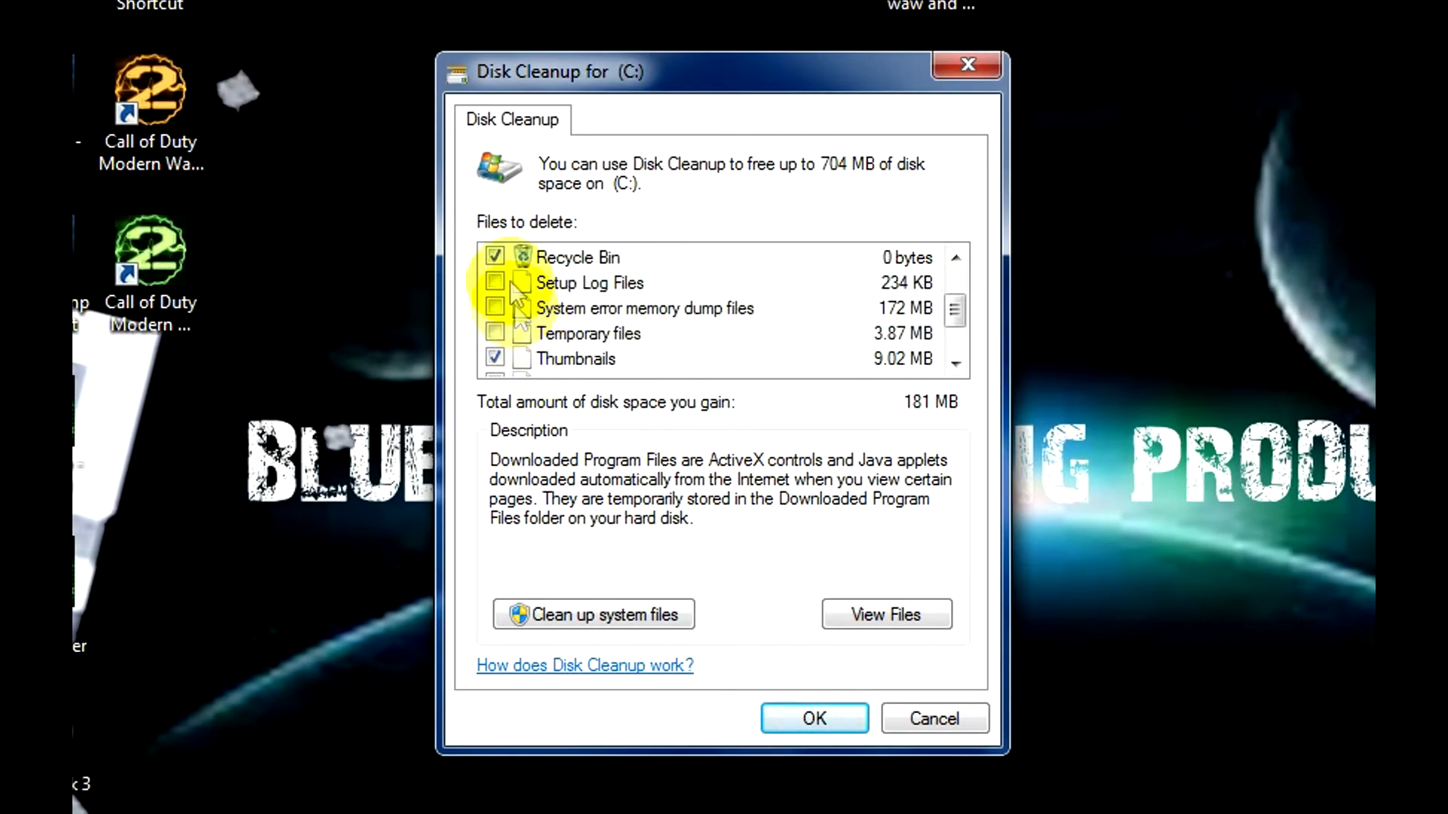
click(494, 308)
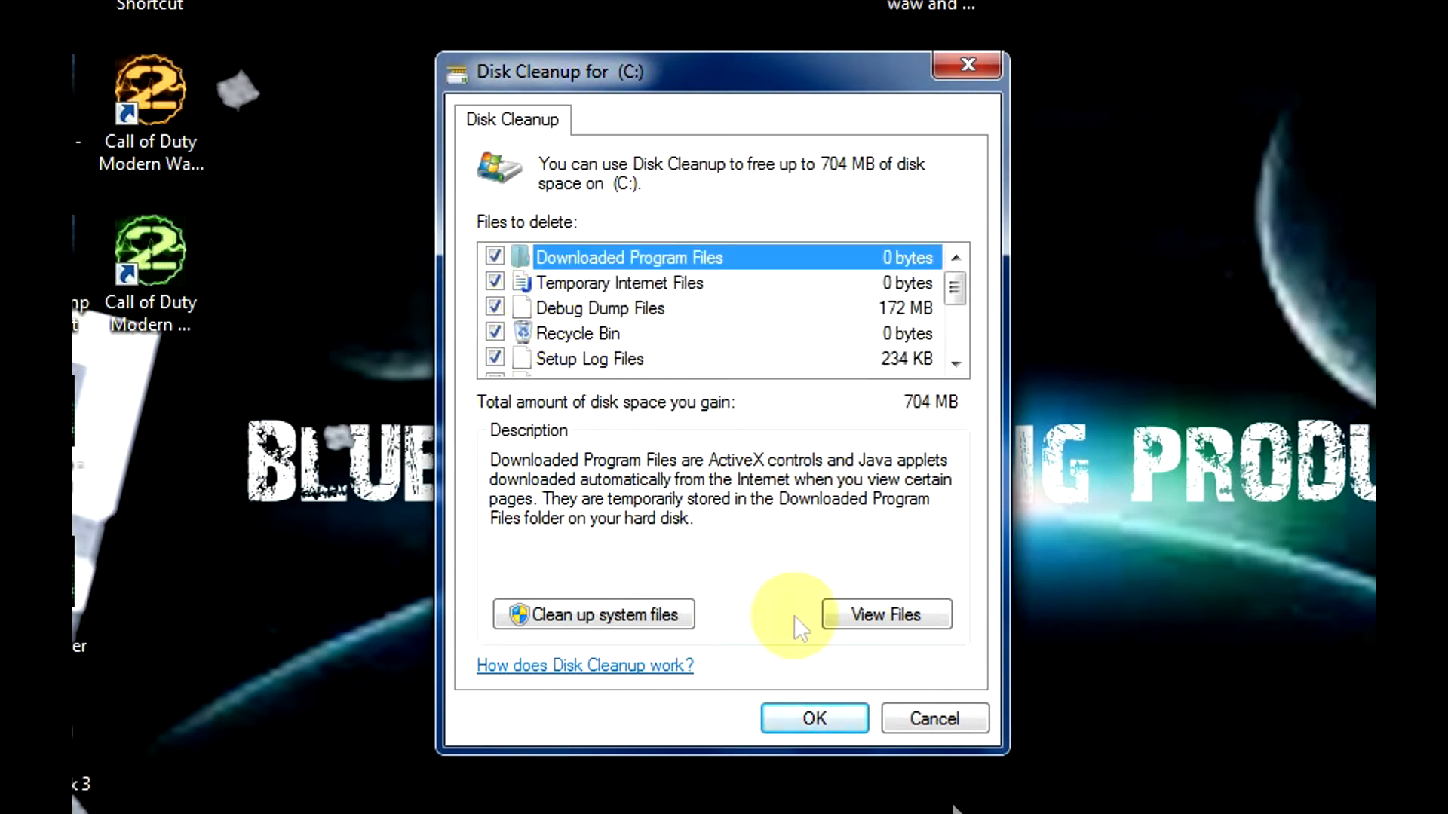
click(813, 719)
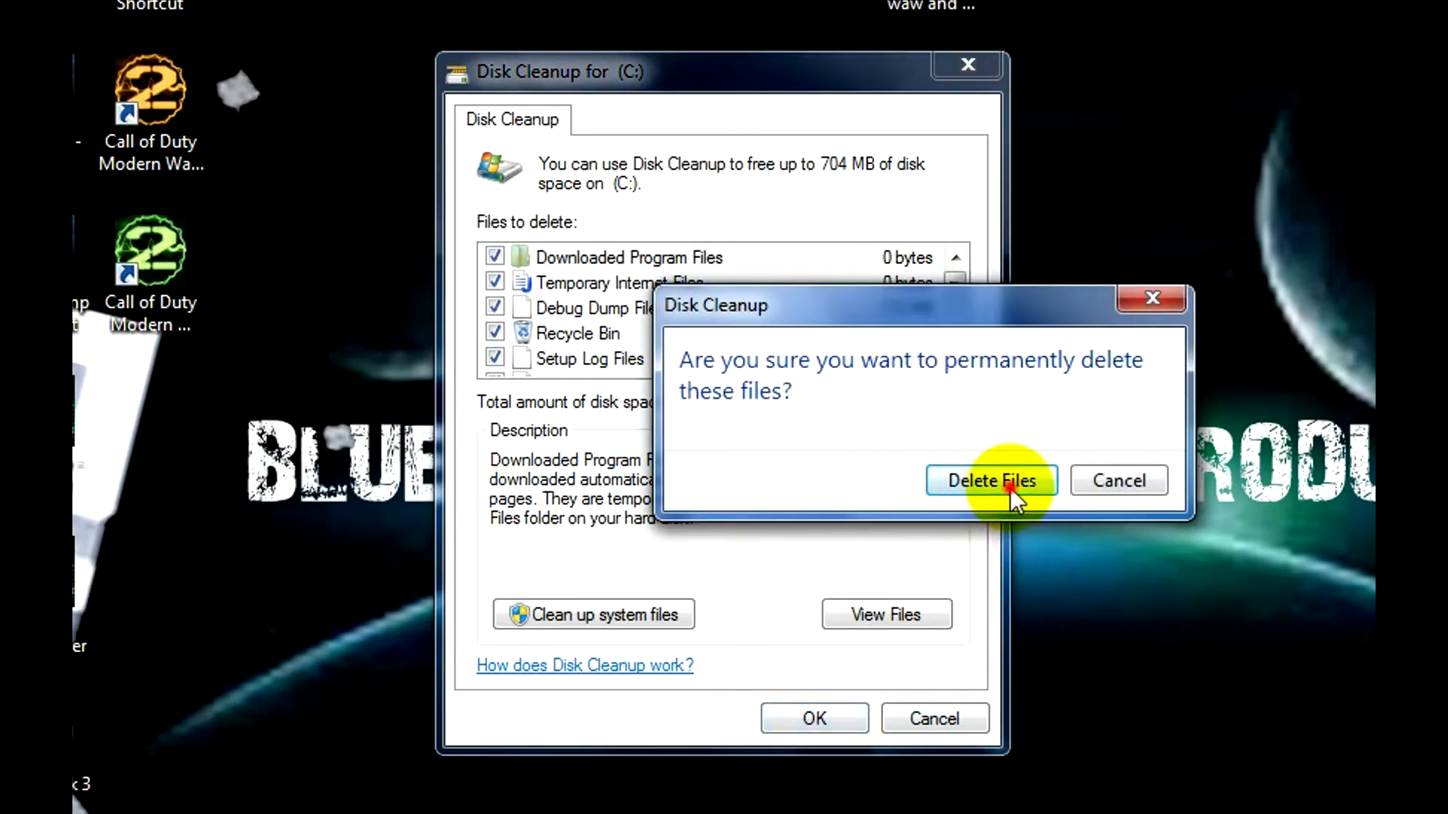
click(990, 481)
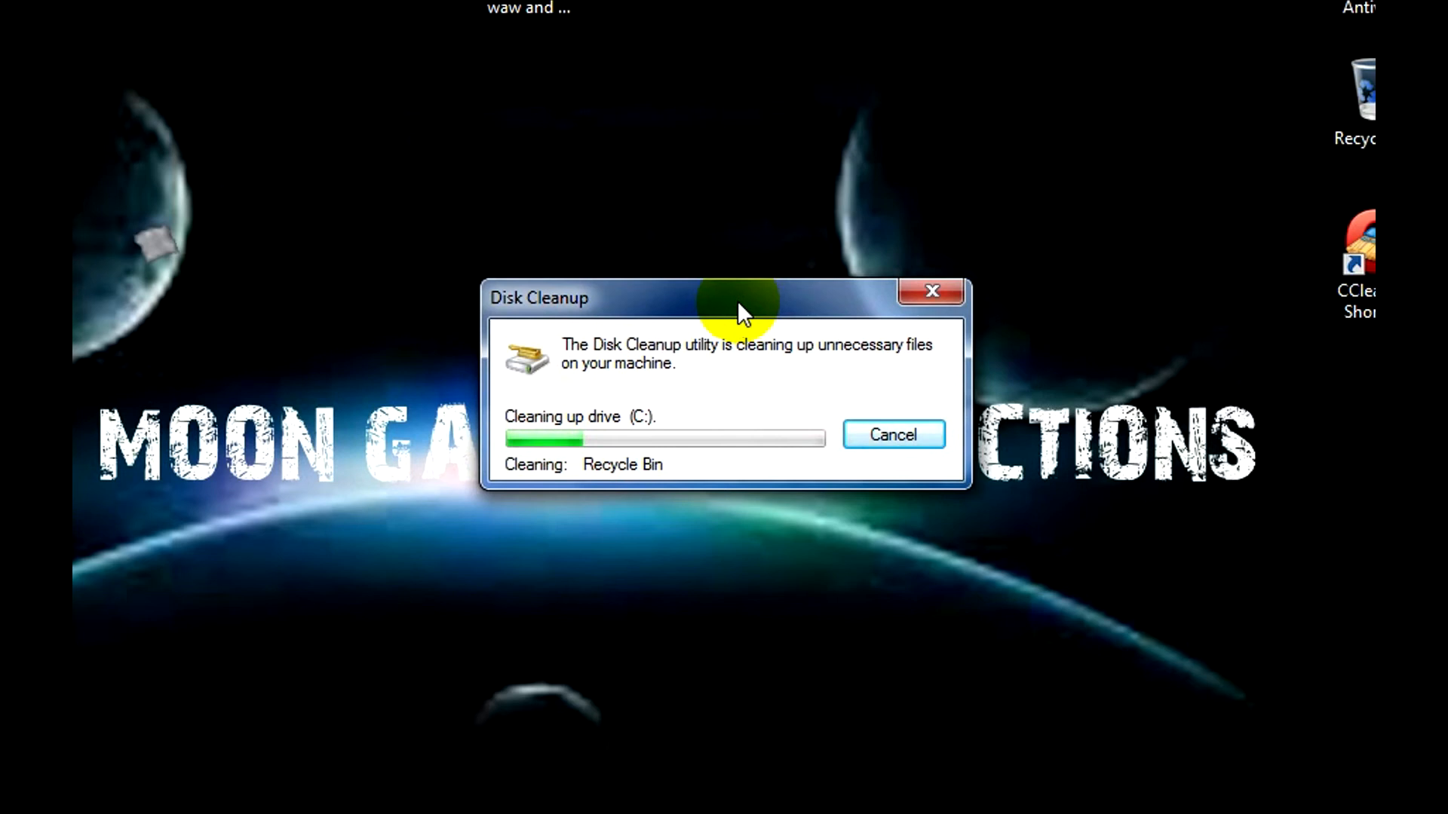
mouse_move(395, 414)
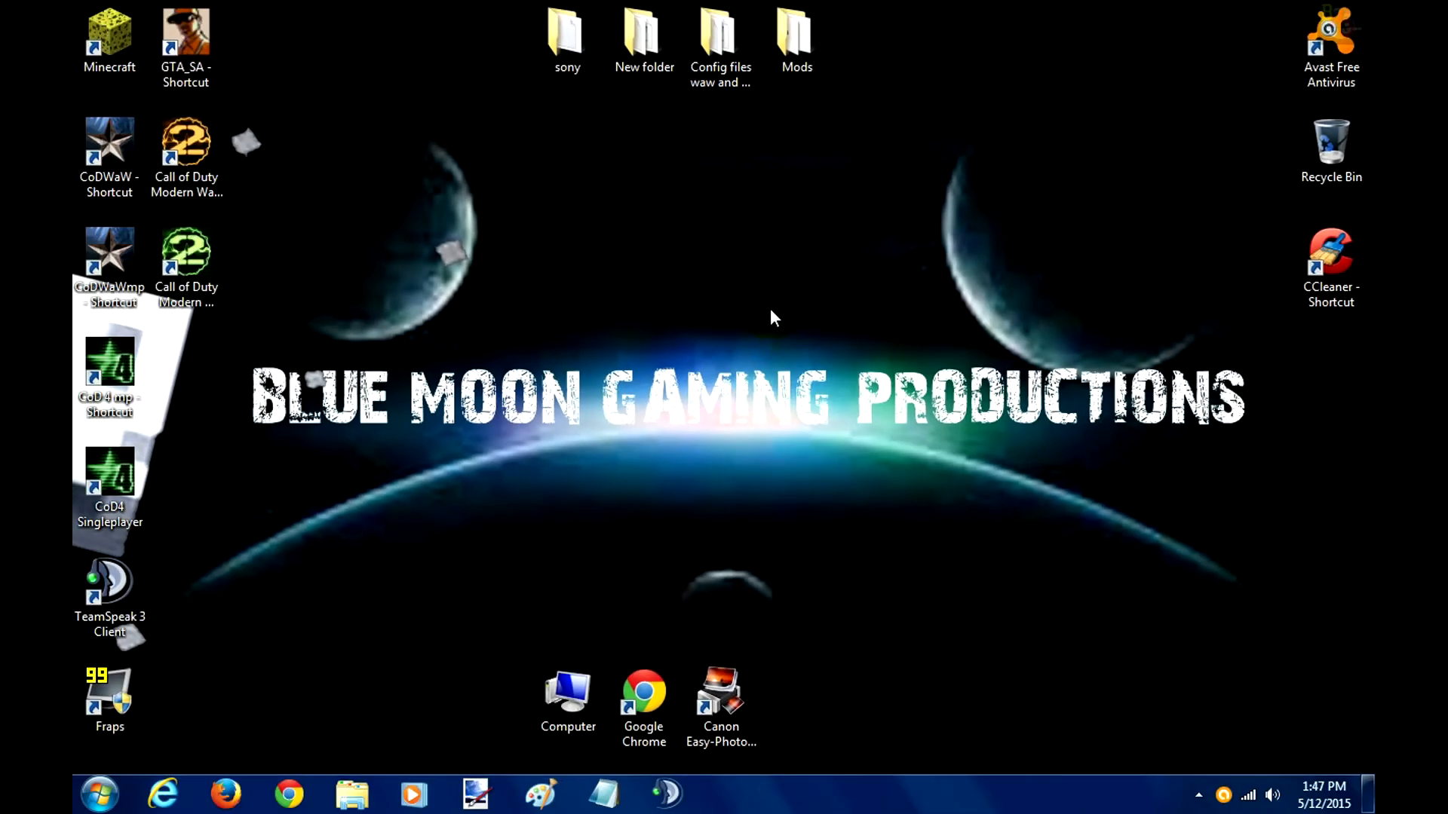
mouse_move(621, 314)
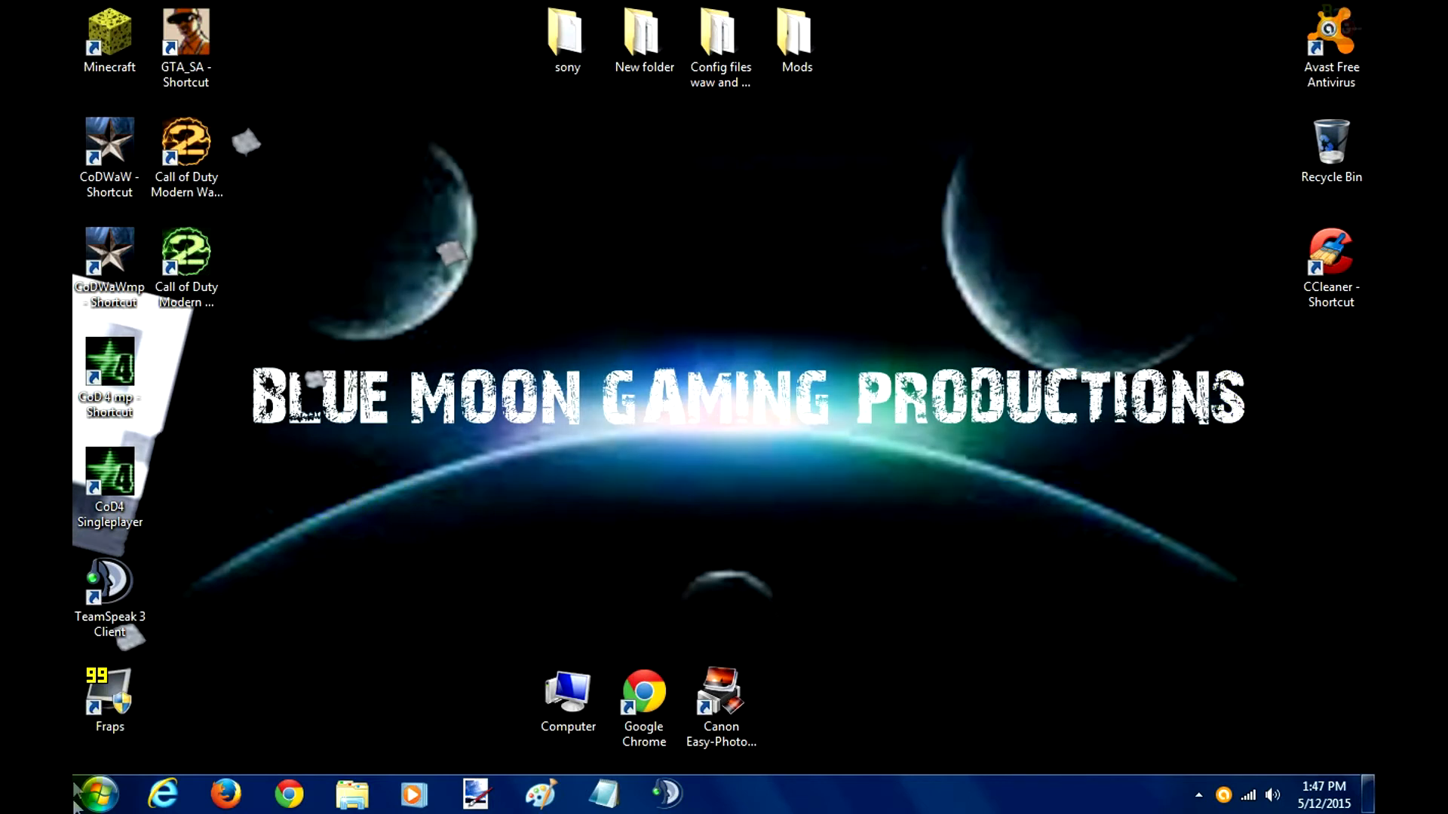
- Open Properties for Computer from the Start menu to show system information
click(92, 793)
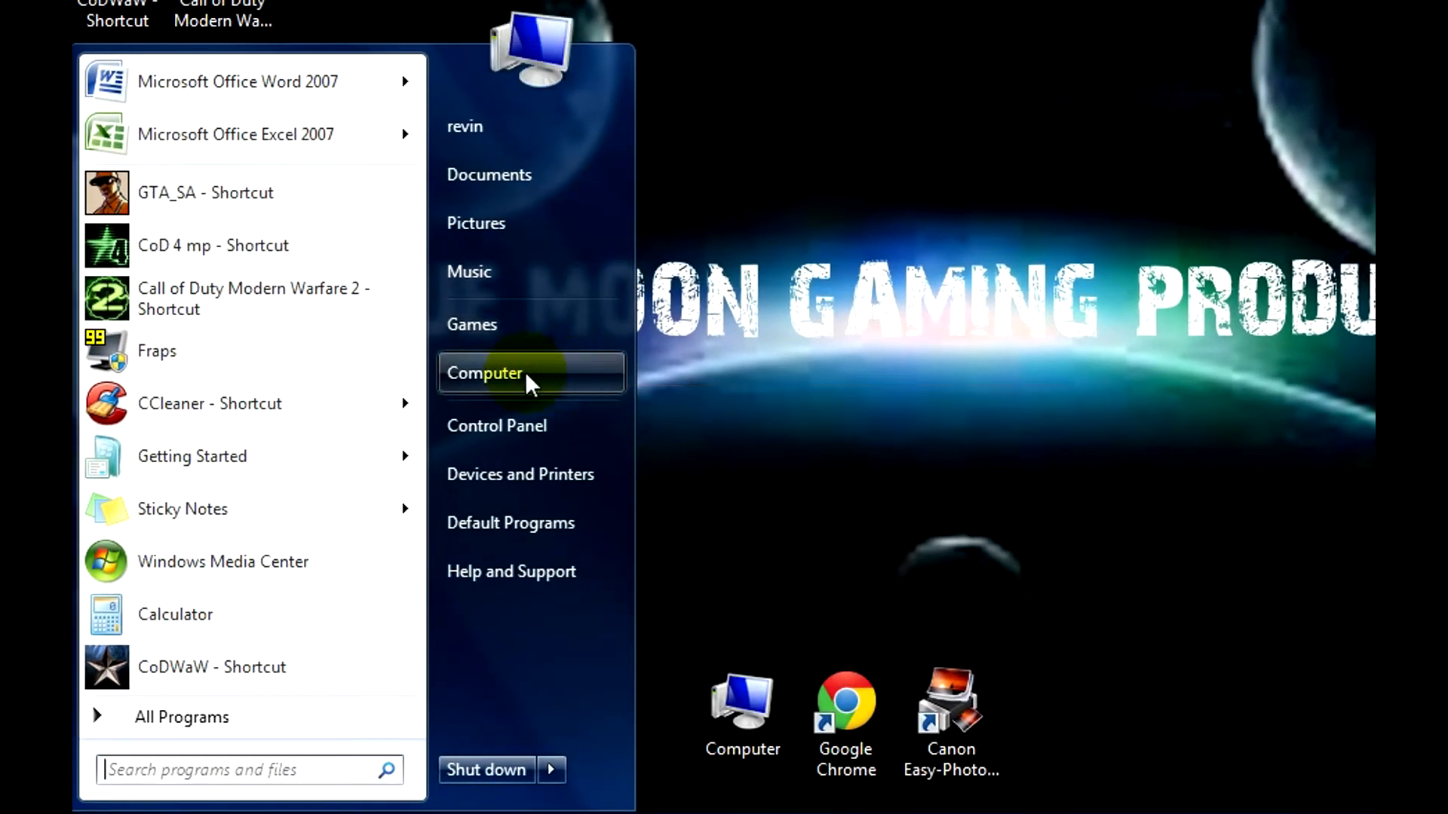
right_click(485, 373)
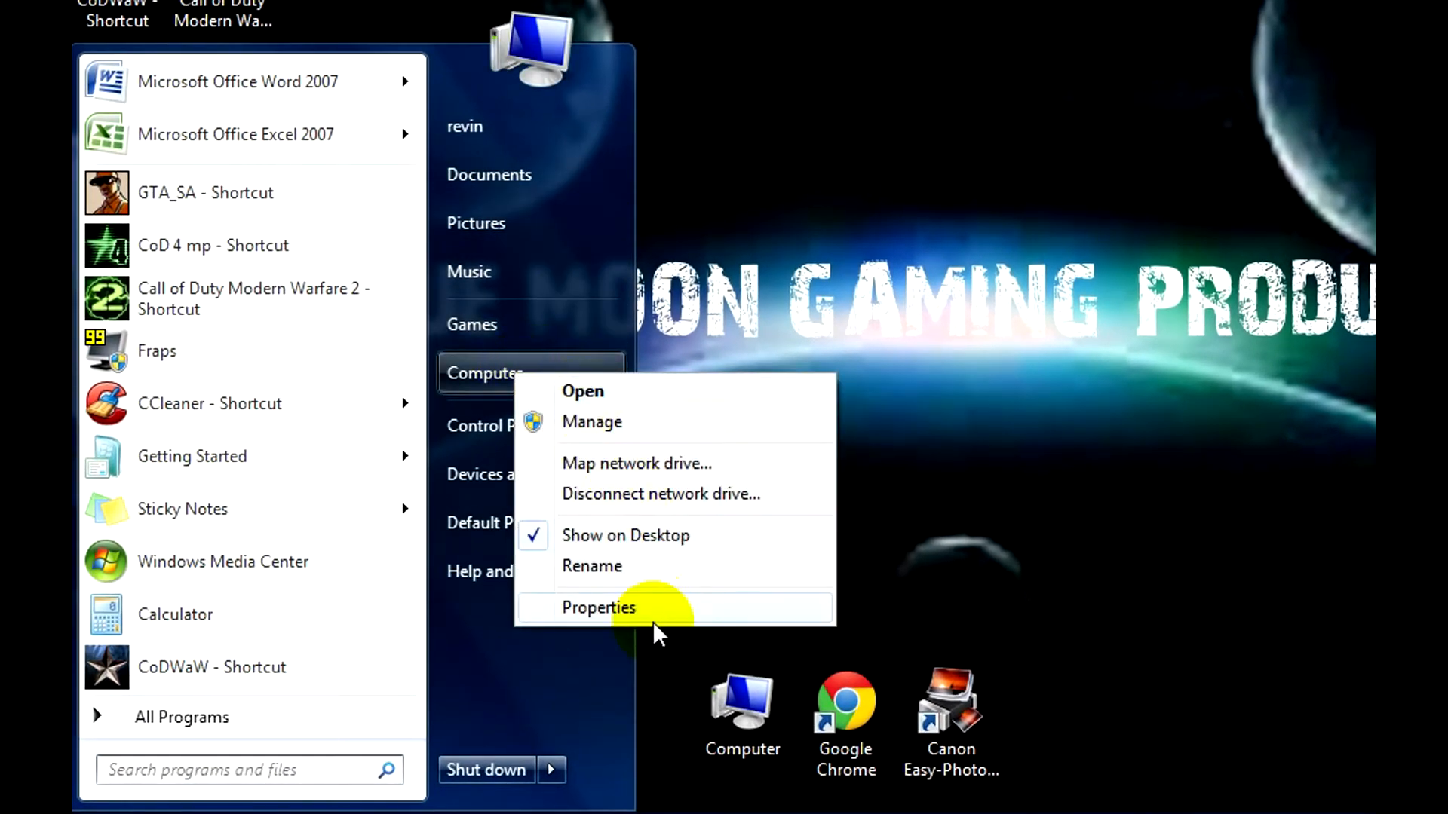
click(598, 608)
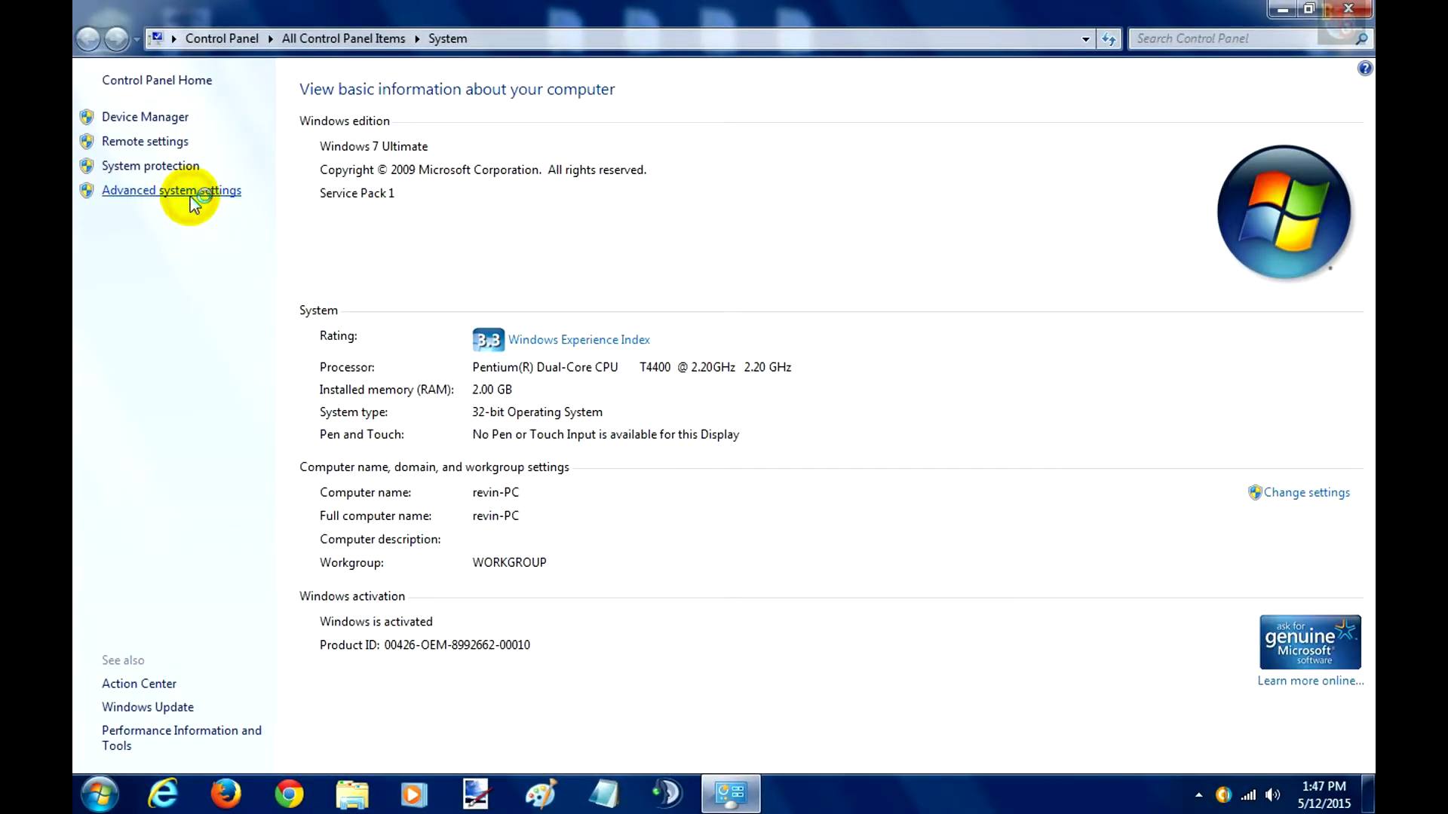
- Apply 'Adjust for best performance' in Performance Options, then close the System window
click(172, 190)
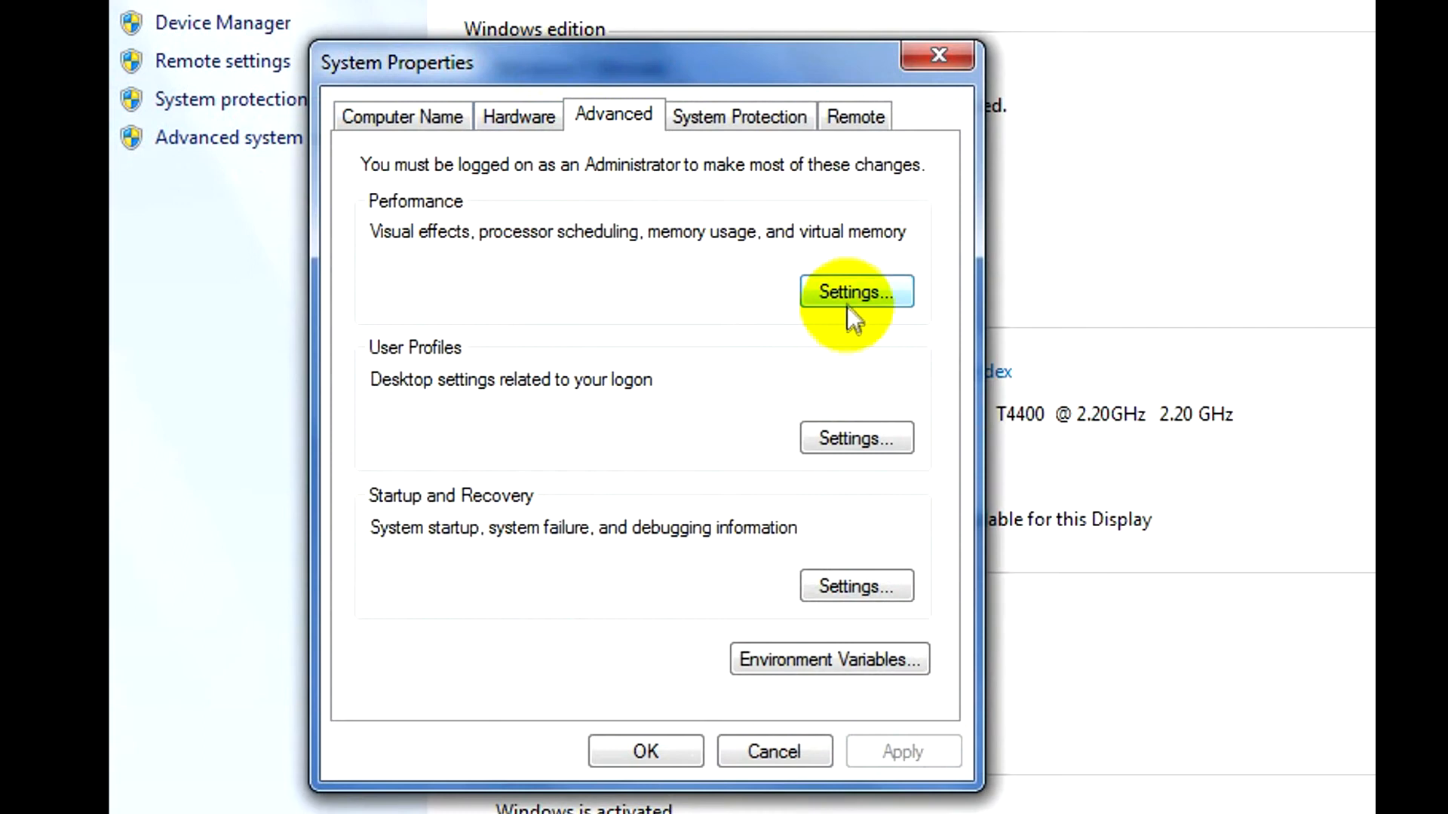
click(855, 291)
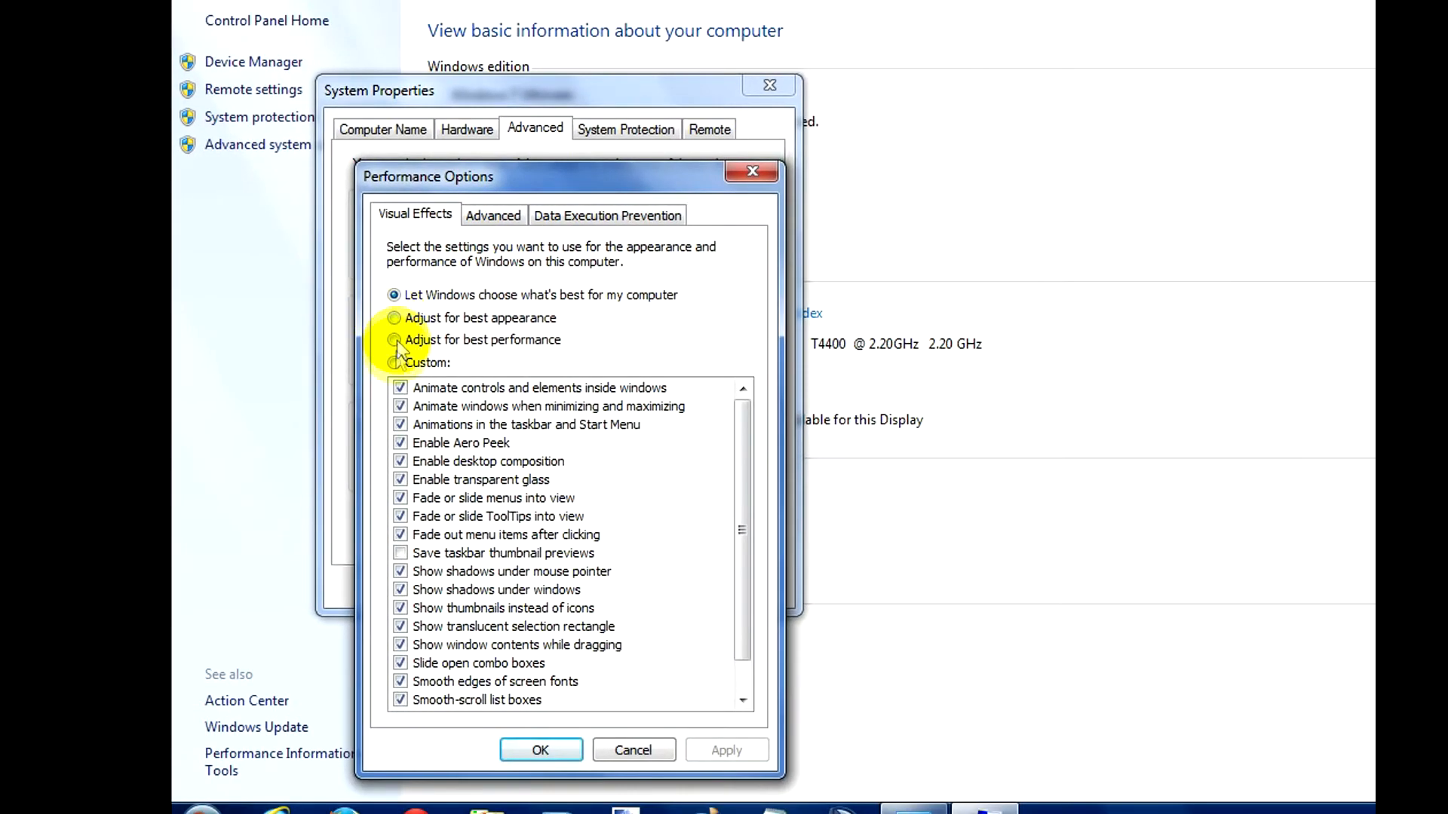
click(394, 339)
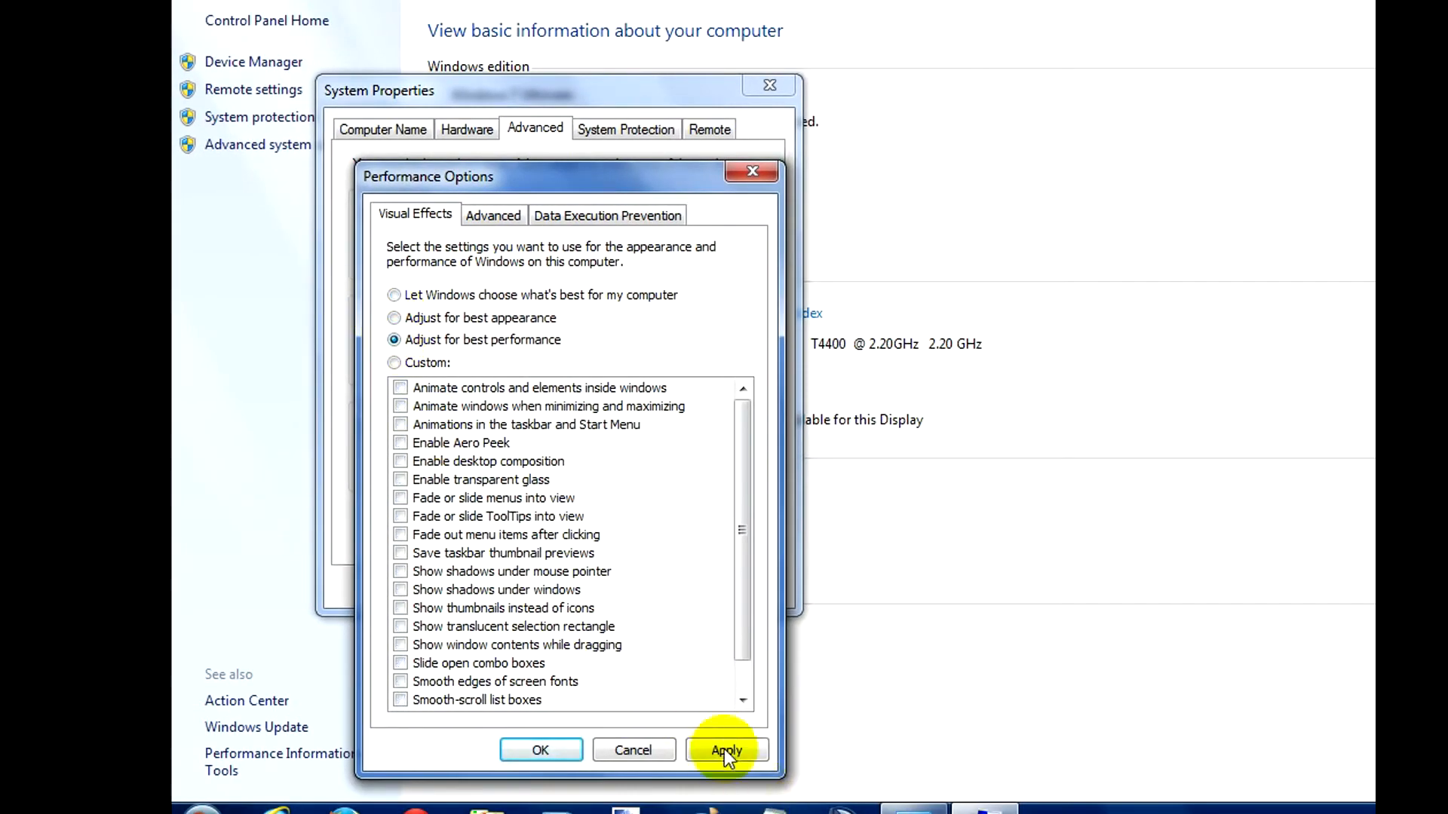
click(727, 749)
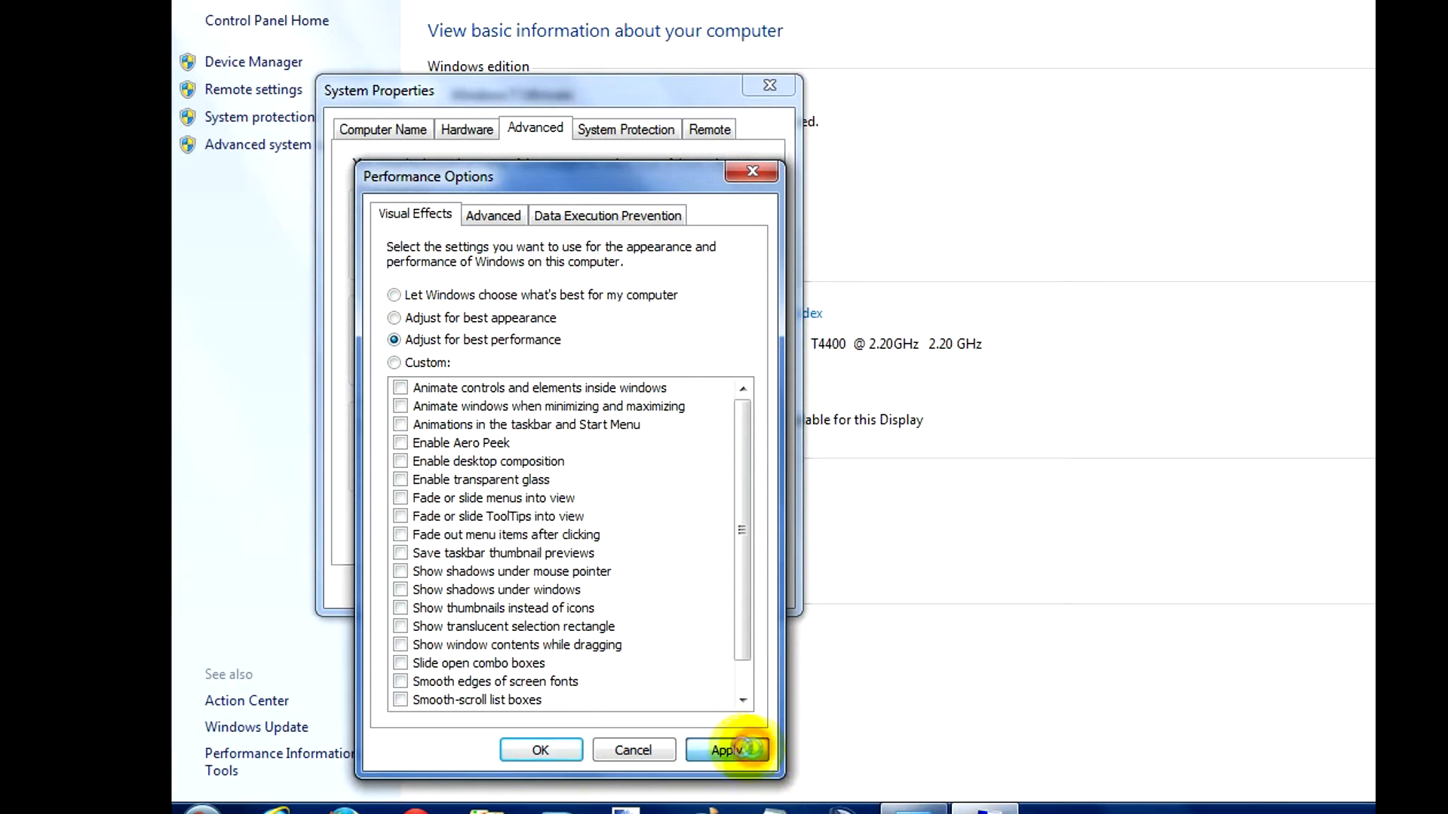
click(728, 749)
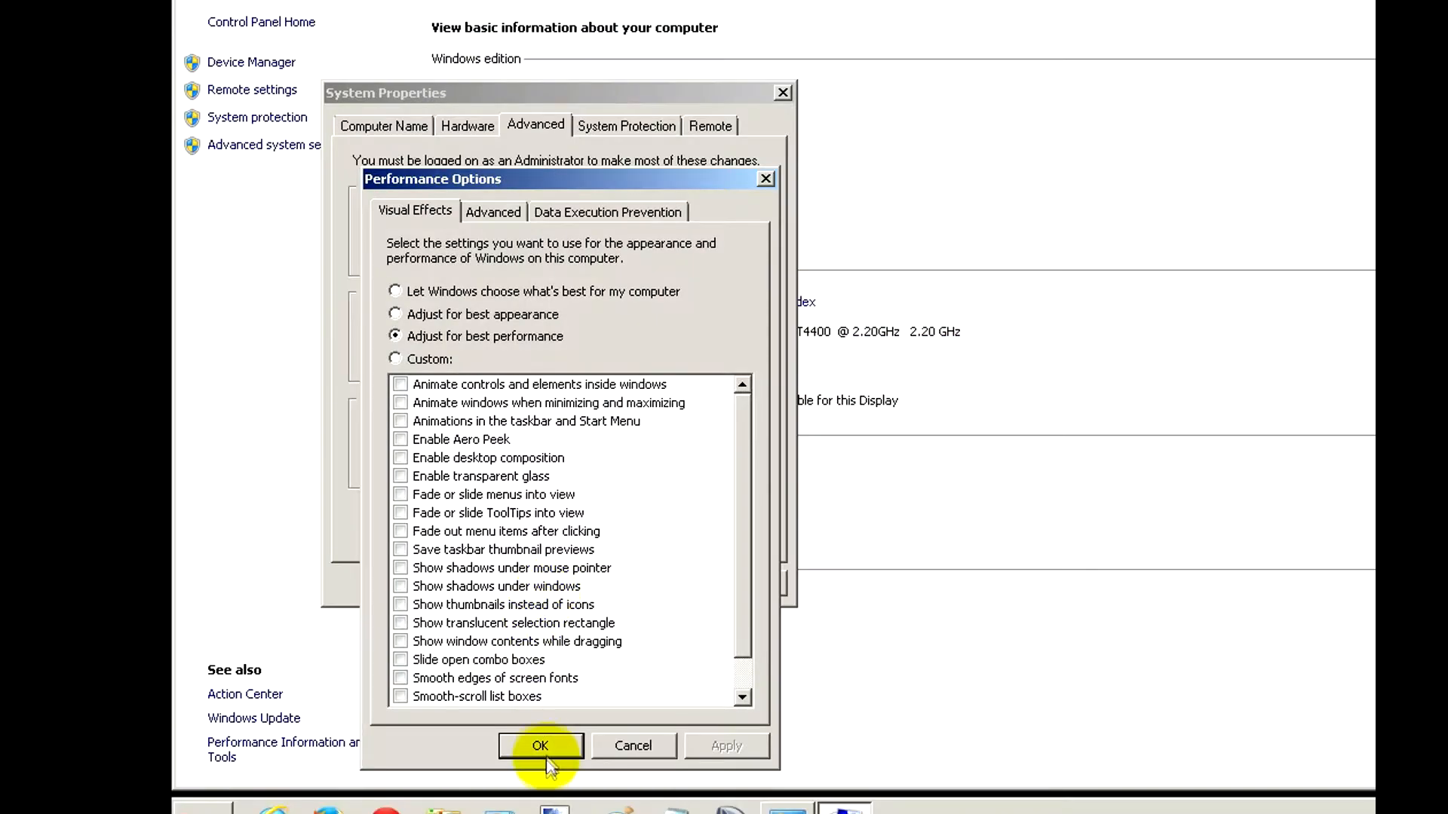
click(540, 746)
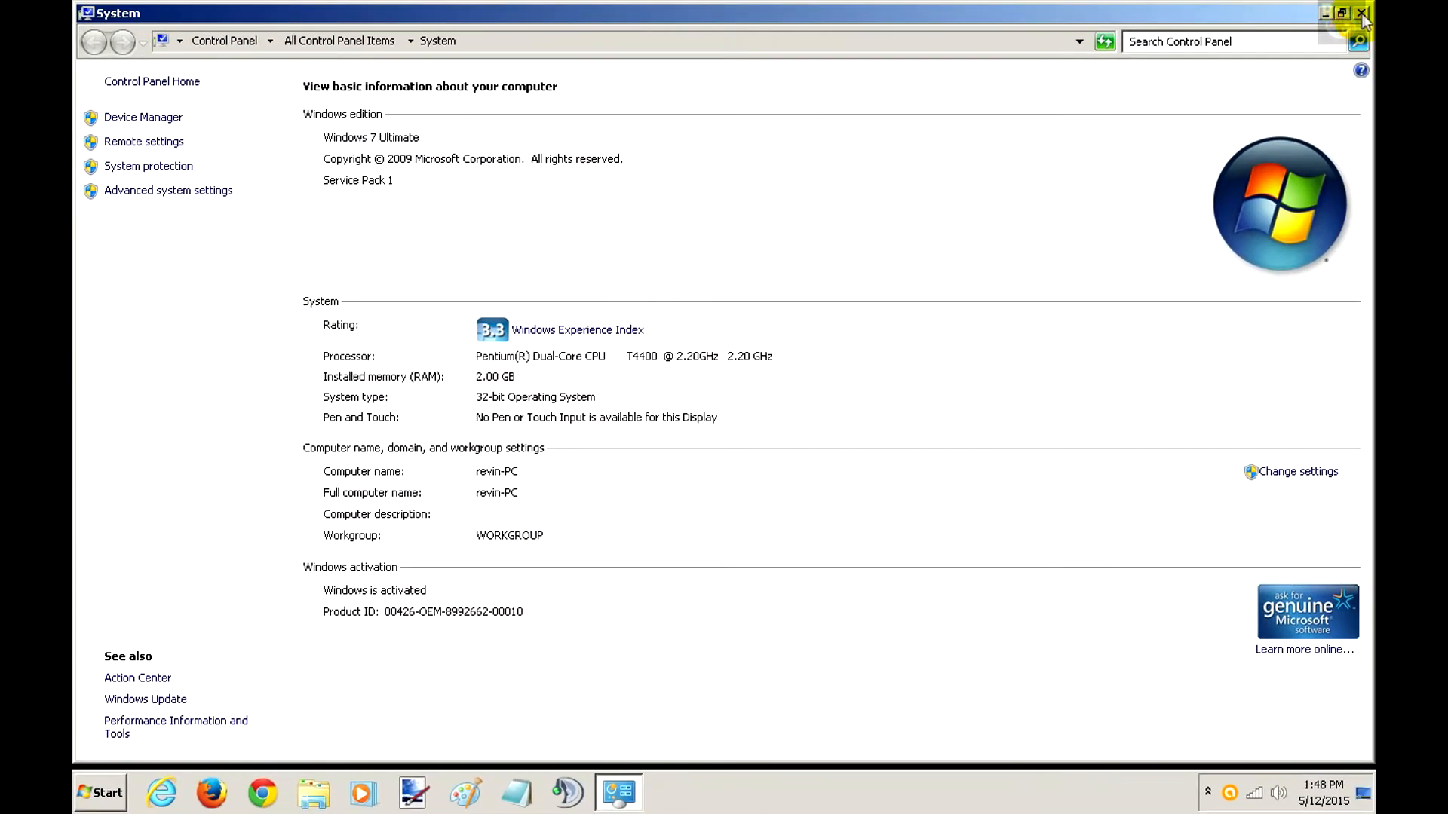
click(1360, 13)
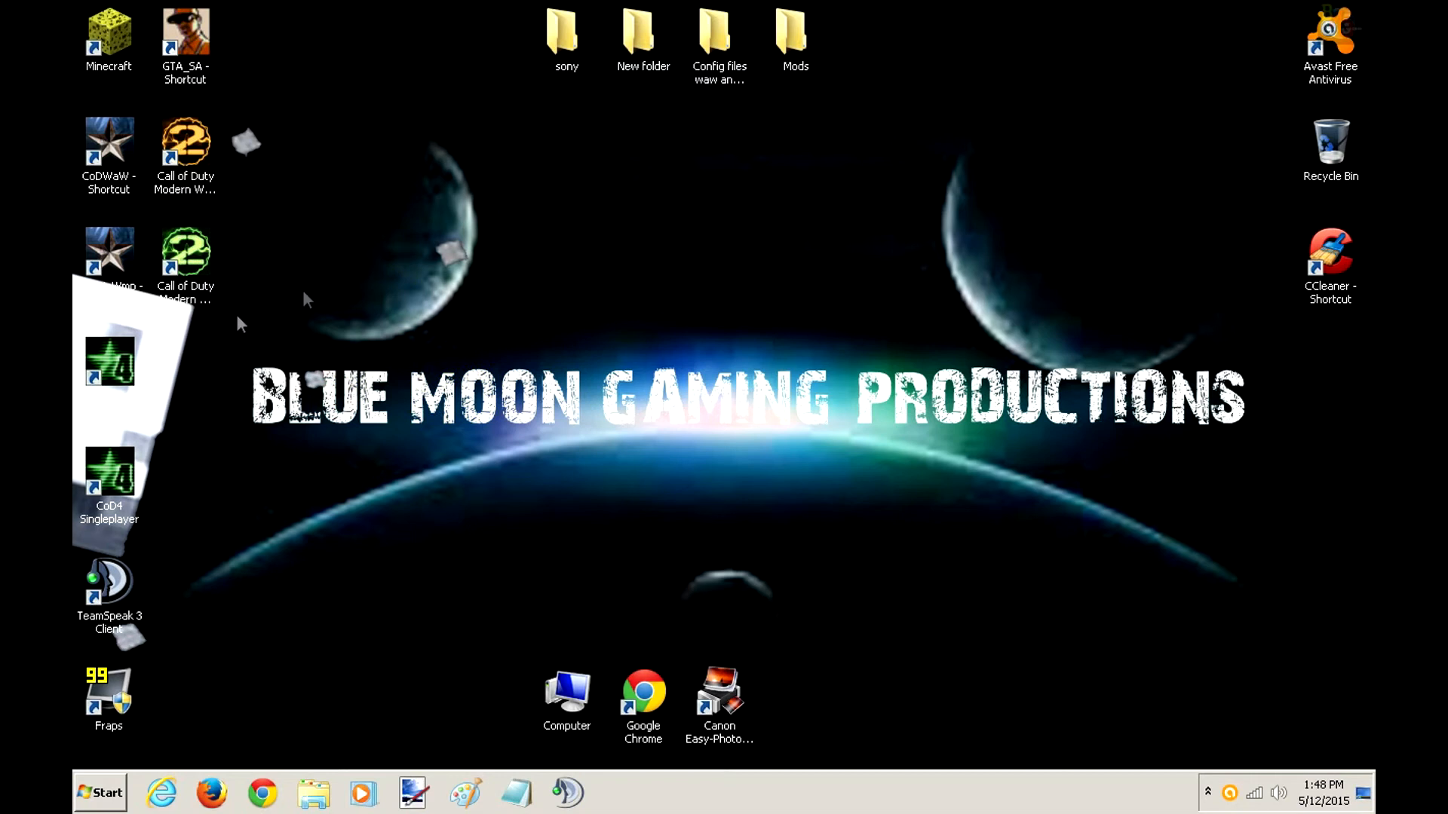
- Launch Call of Duty: World at War from its desktop shortcut
click(107, 143)
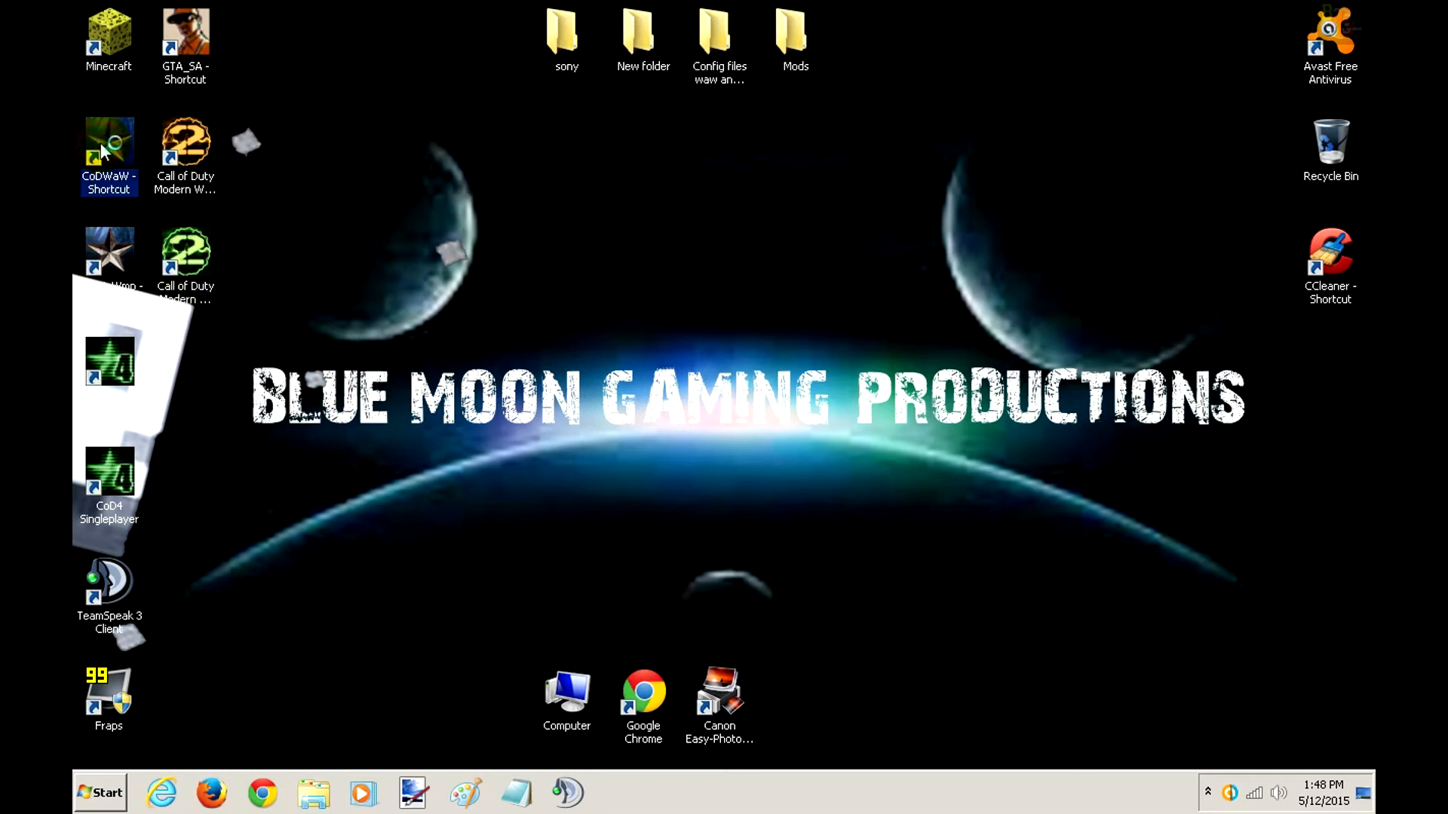
double_click(108, 151)
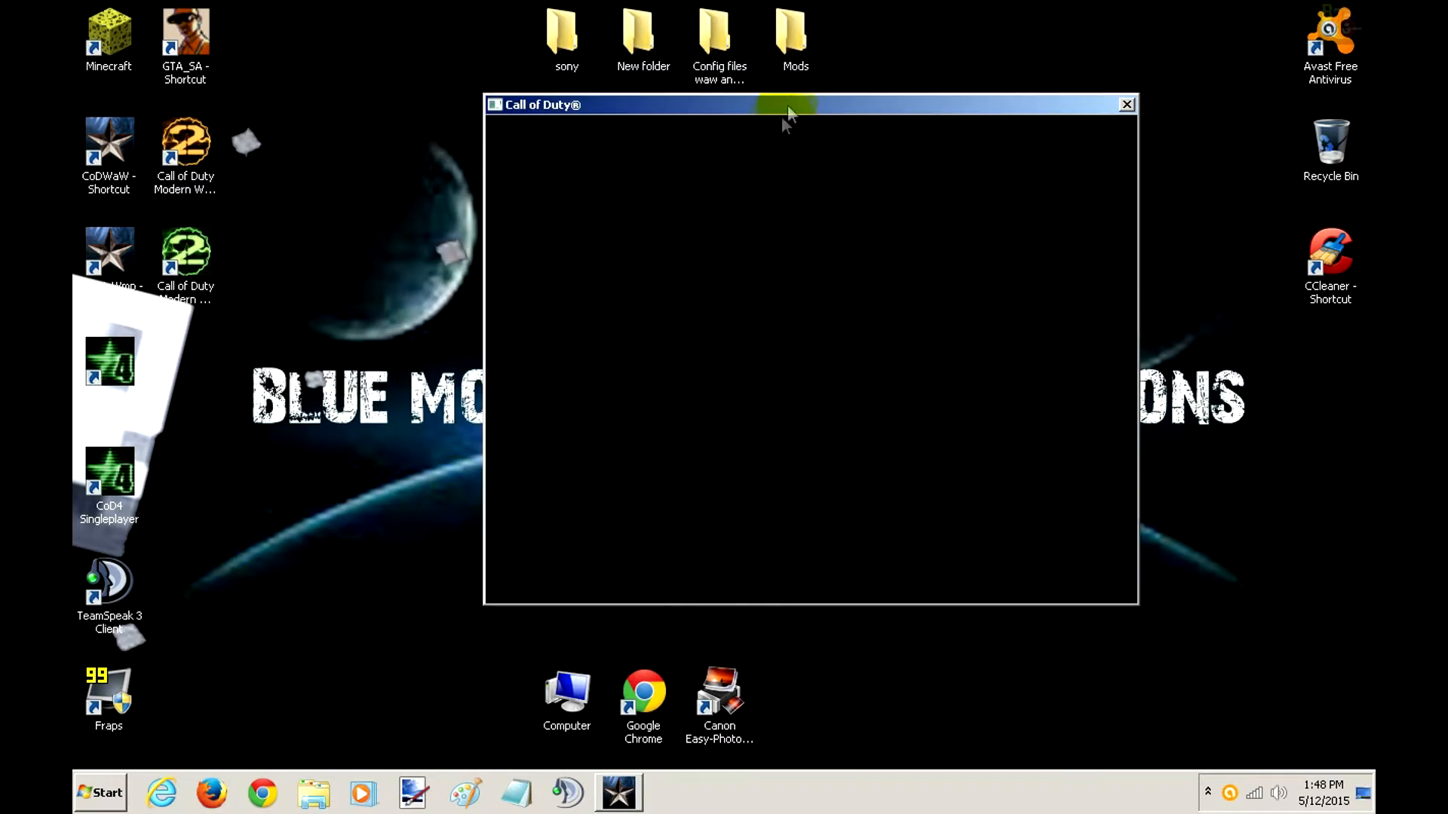
click(99, 792)
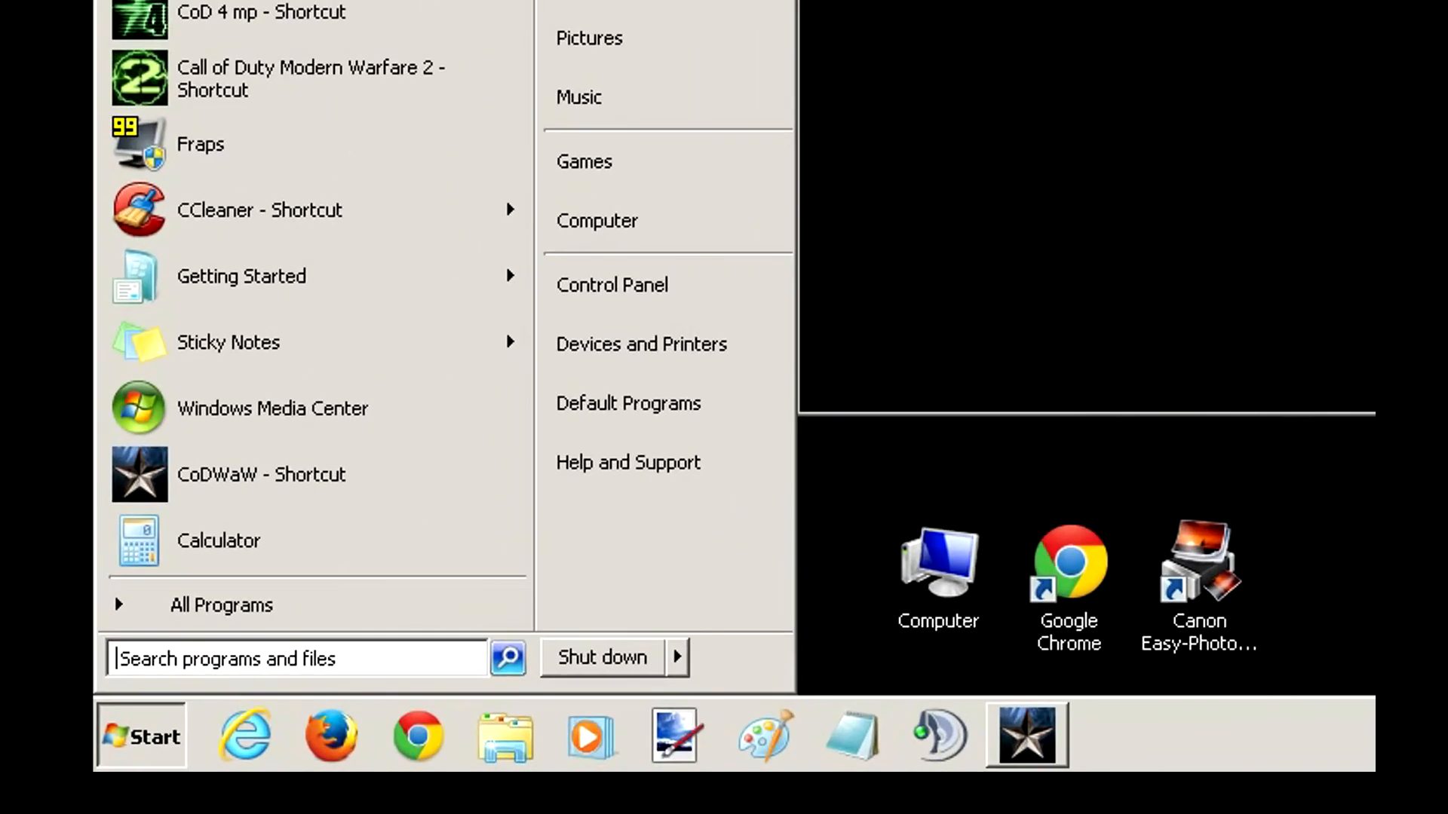
- Dismiss the game's crash report, close the Call of Duty console, and exit Task Manager
text(ta)
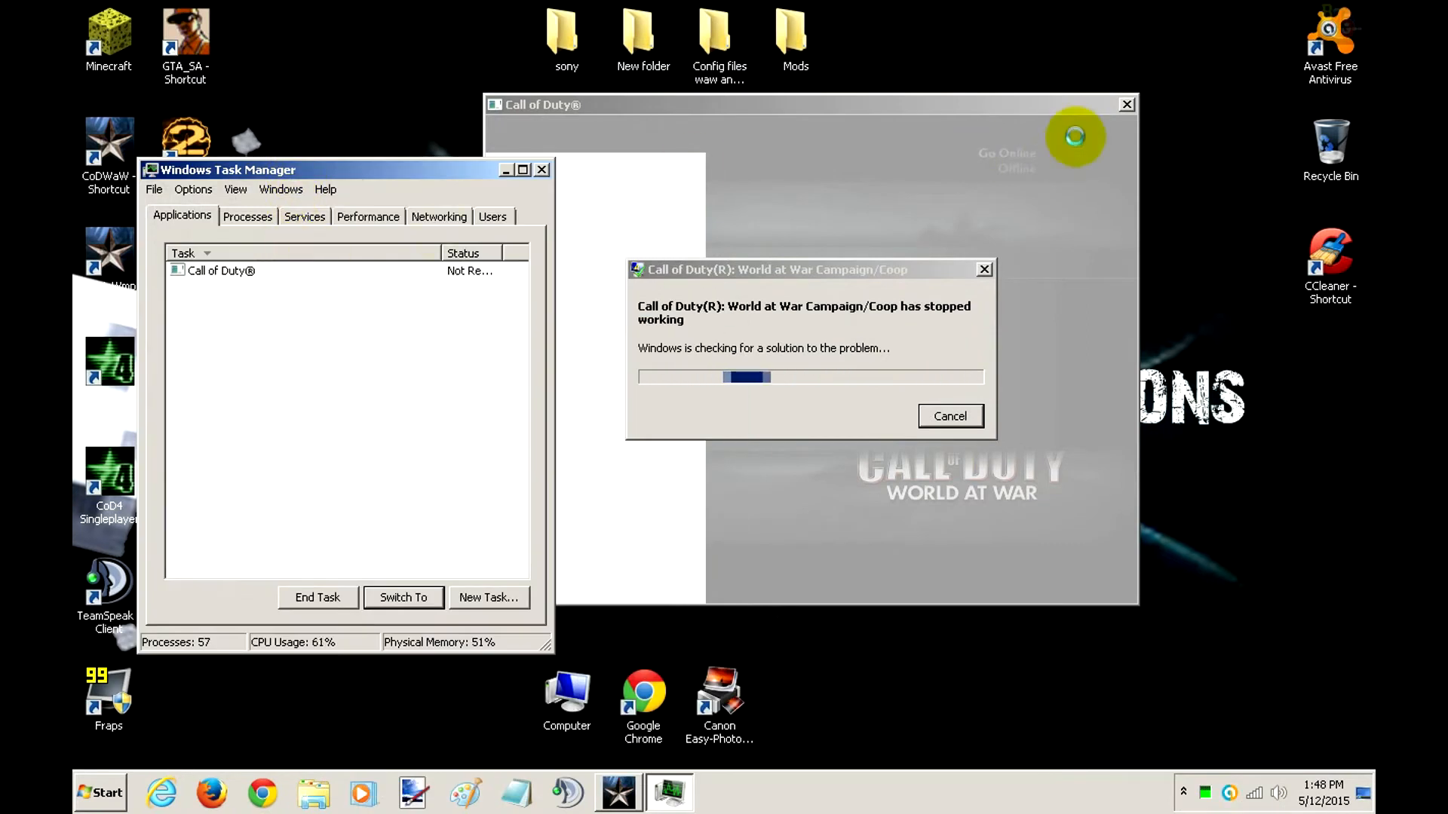
click(949, 416)
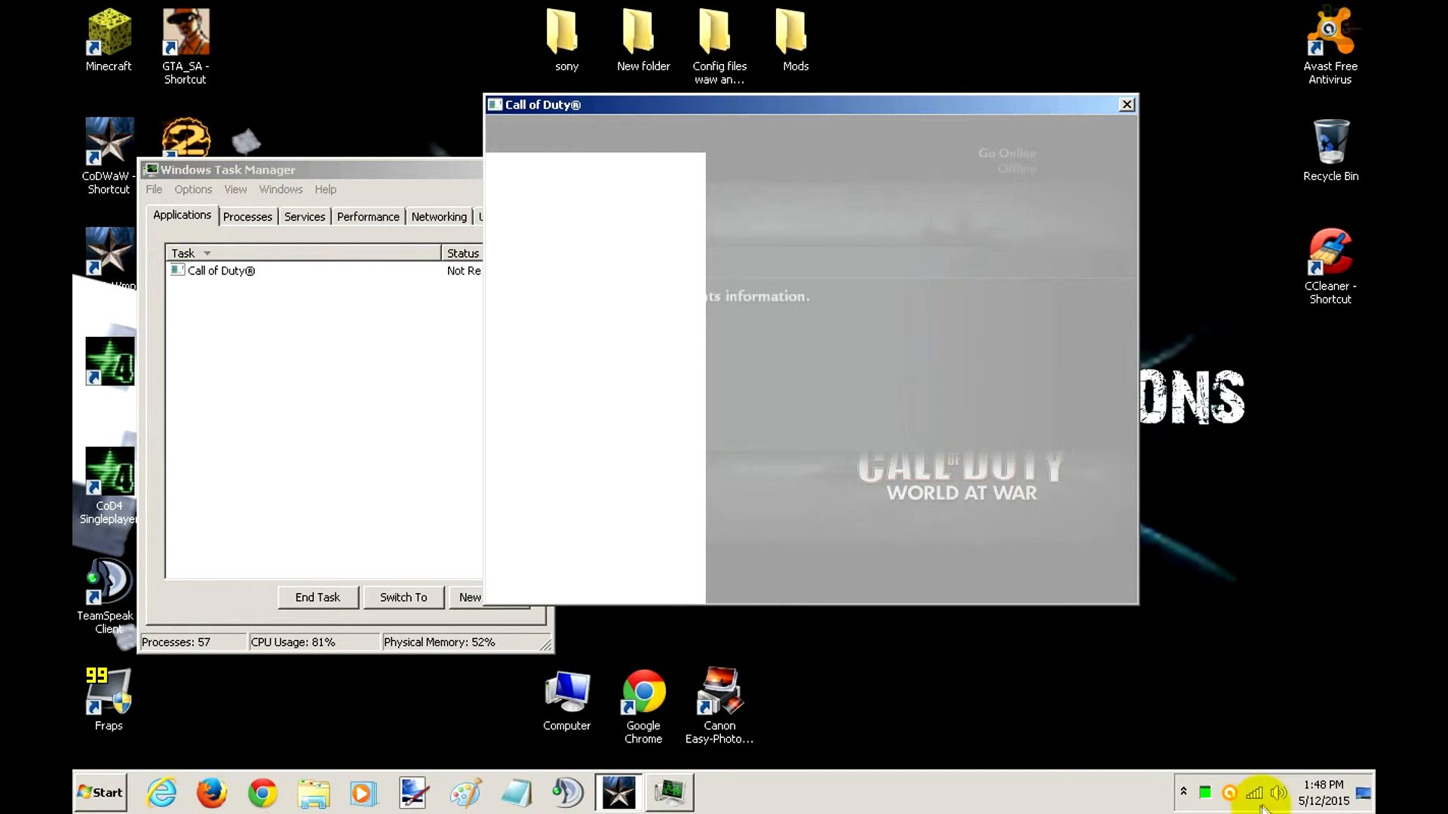
click(1253, 793)
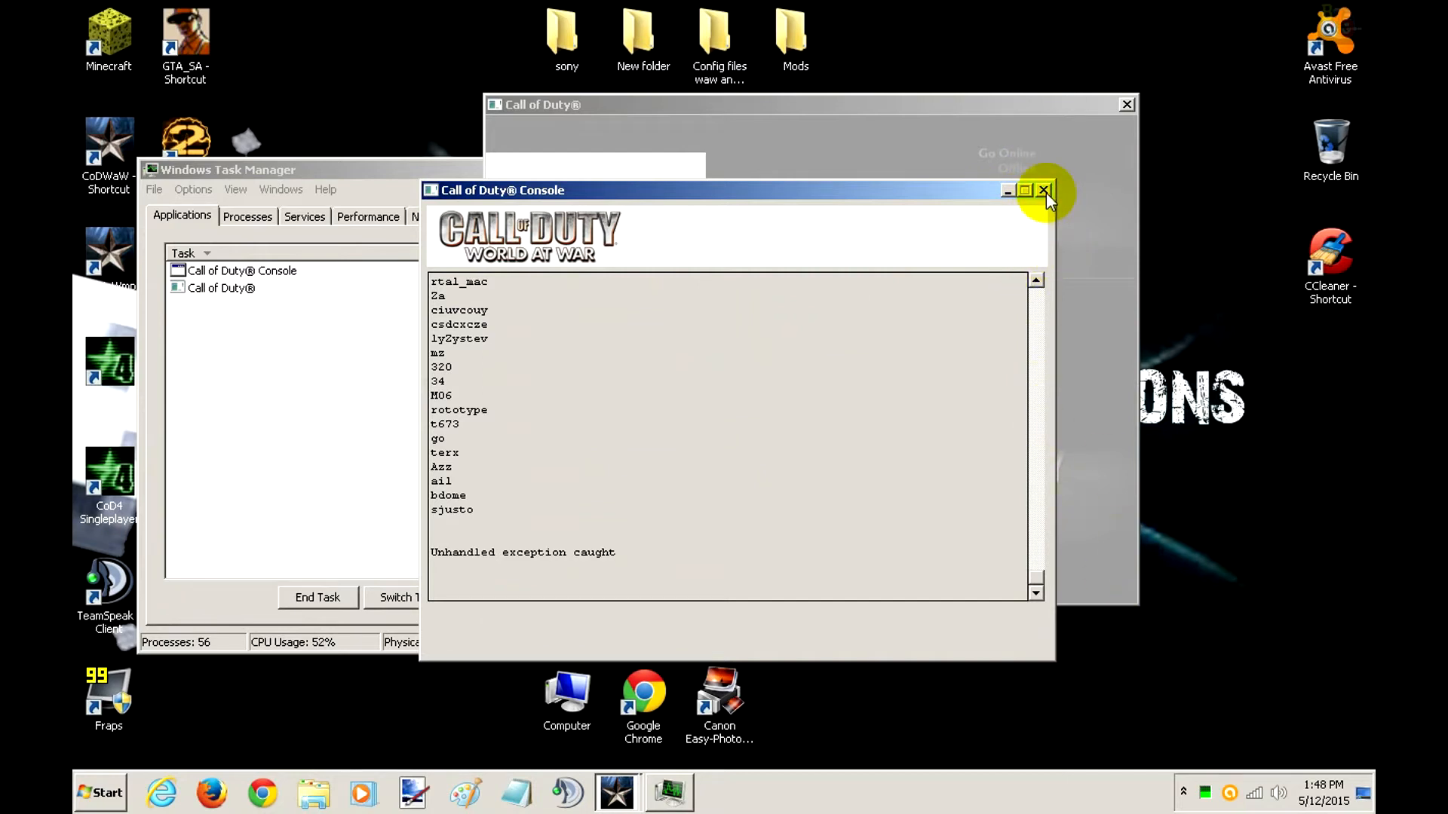
click(1045, 190)
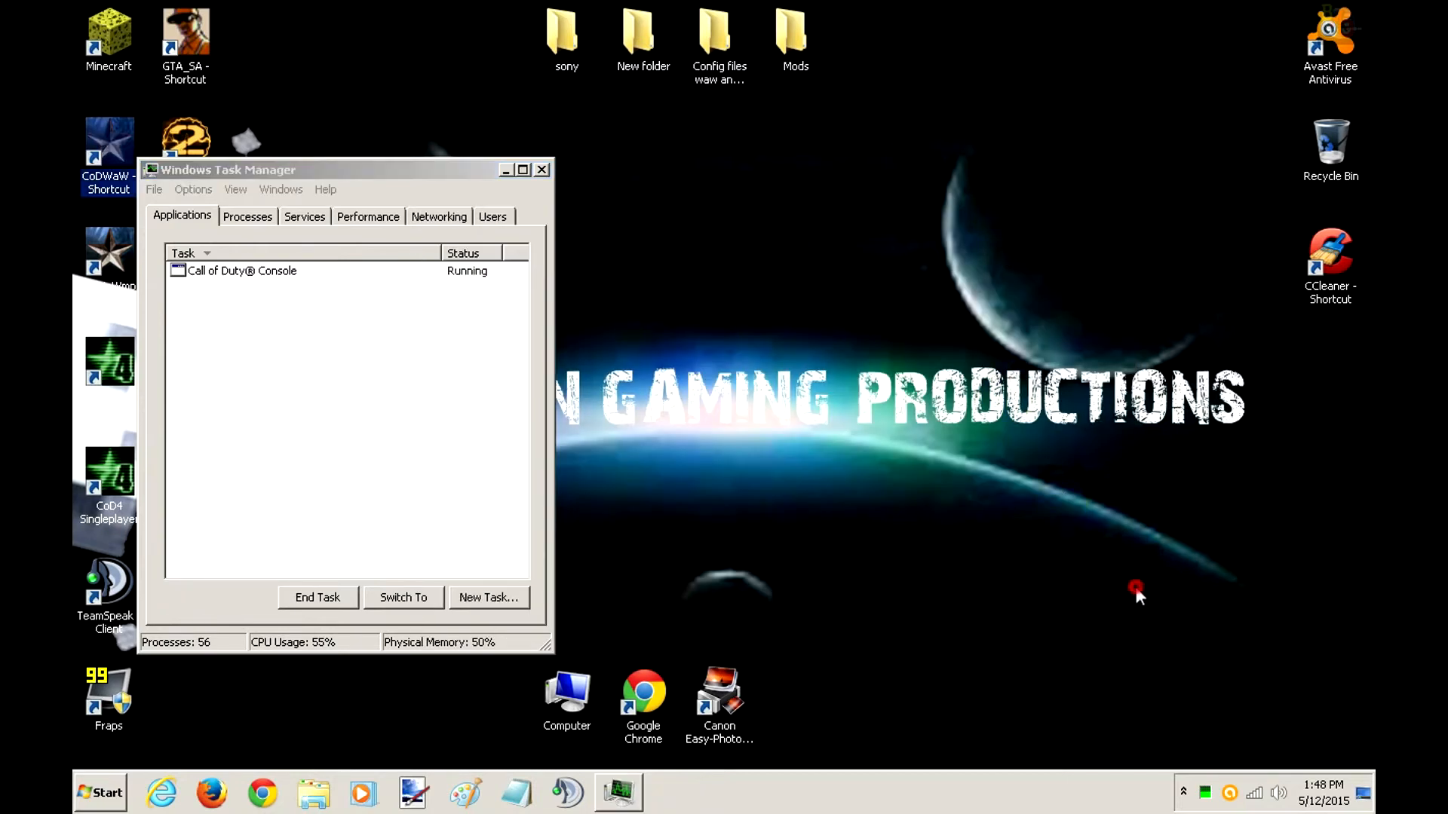
click(1254, 793)
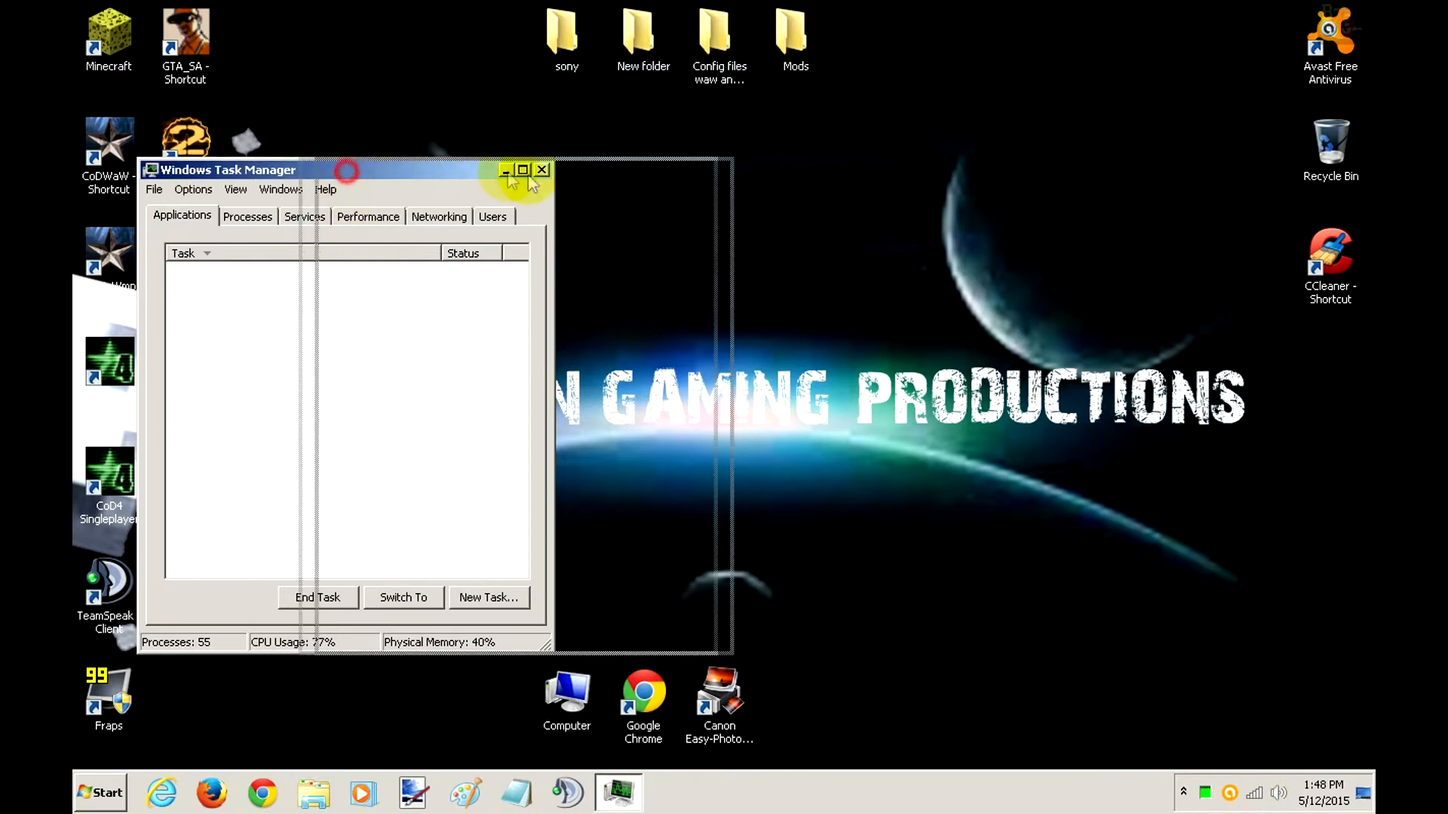
click(543, 170)
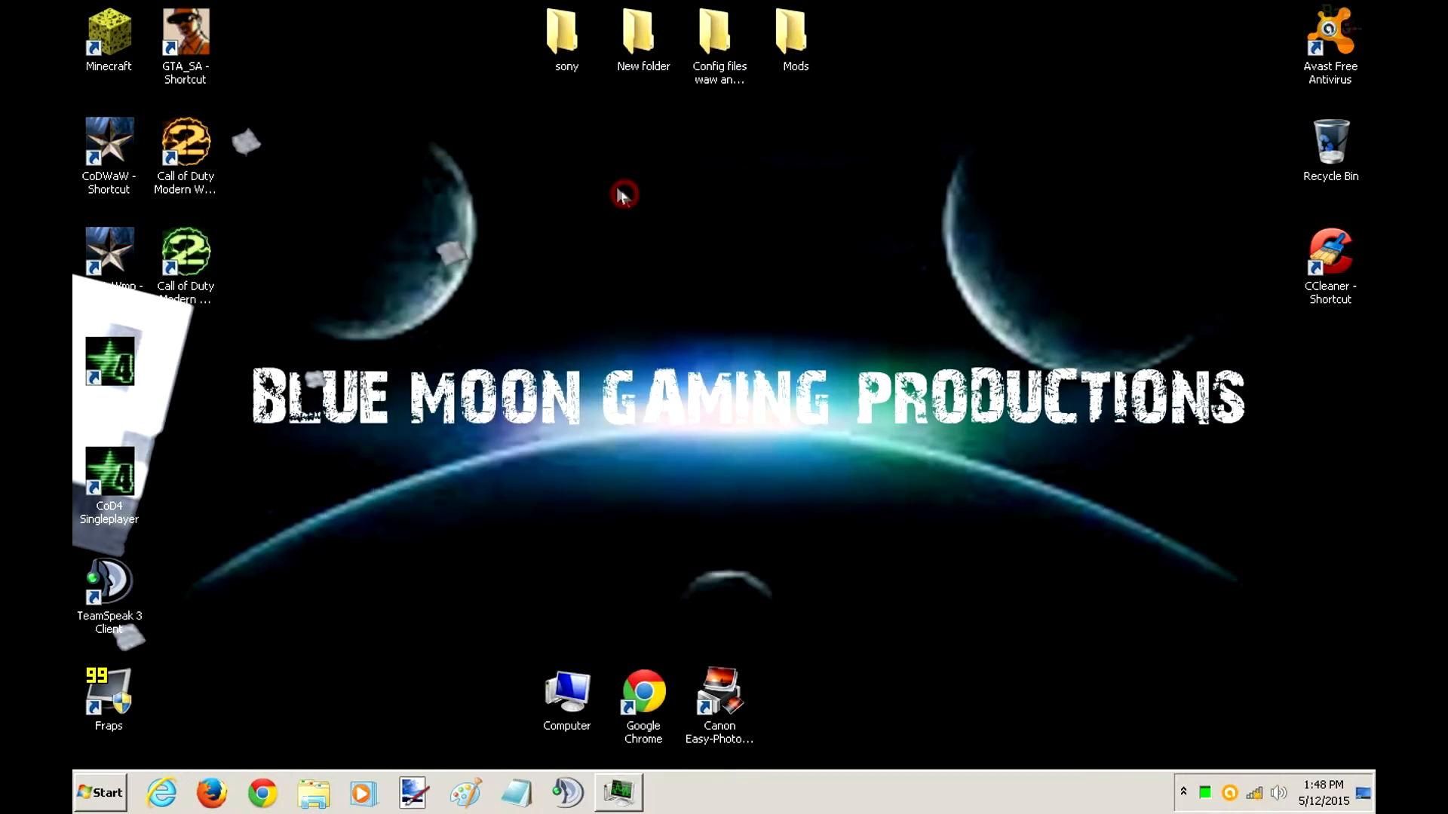
- Relaunch World at War and dismiss the Online Service Error message
click(109, 157)
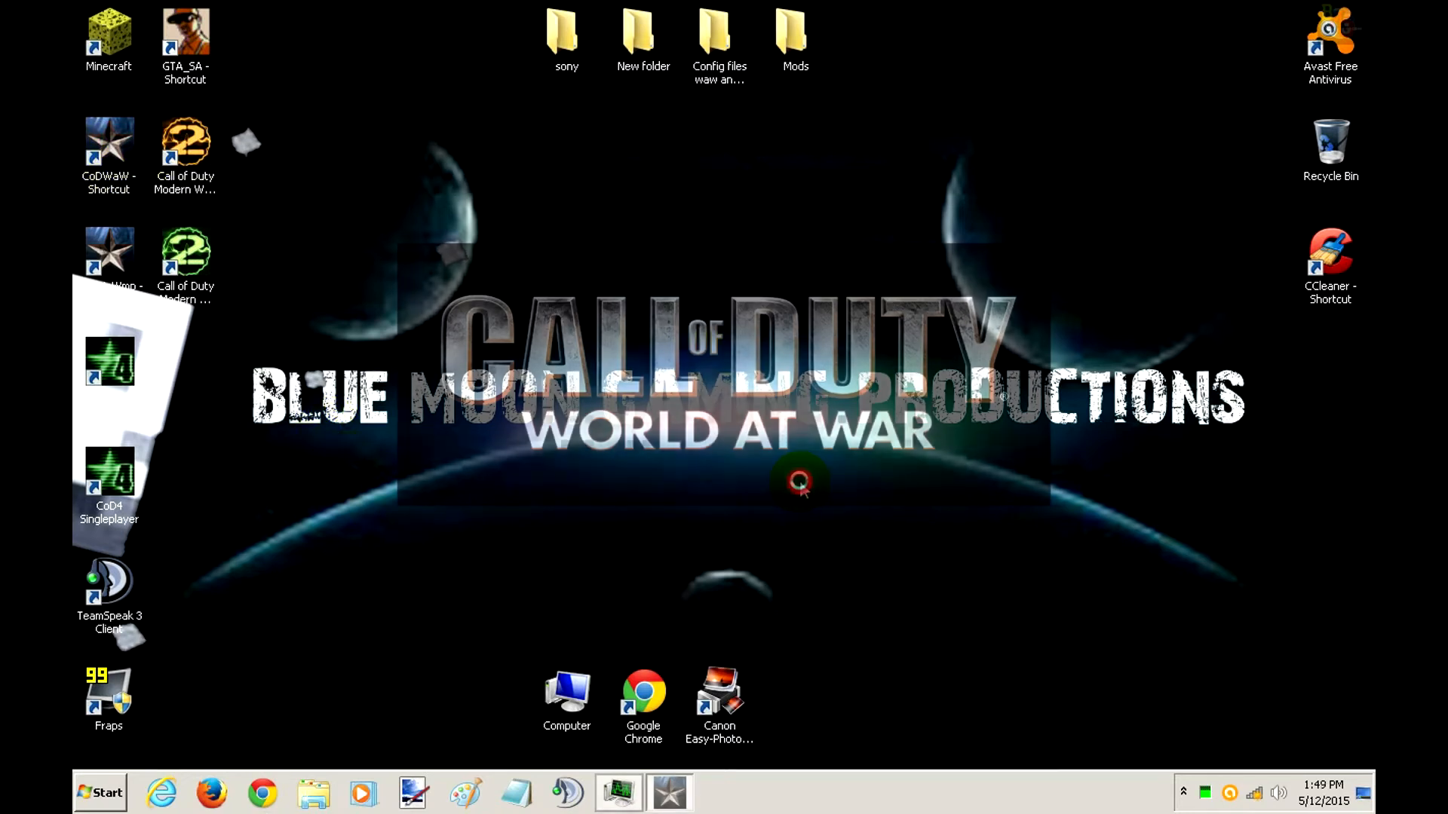
click(470, 793)
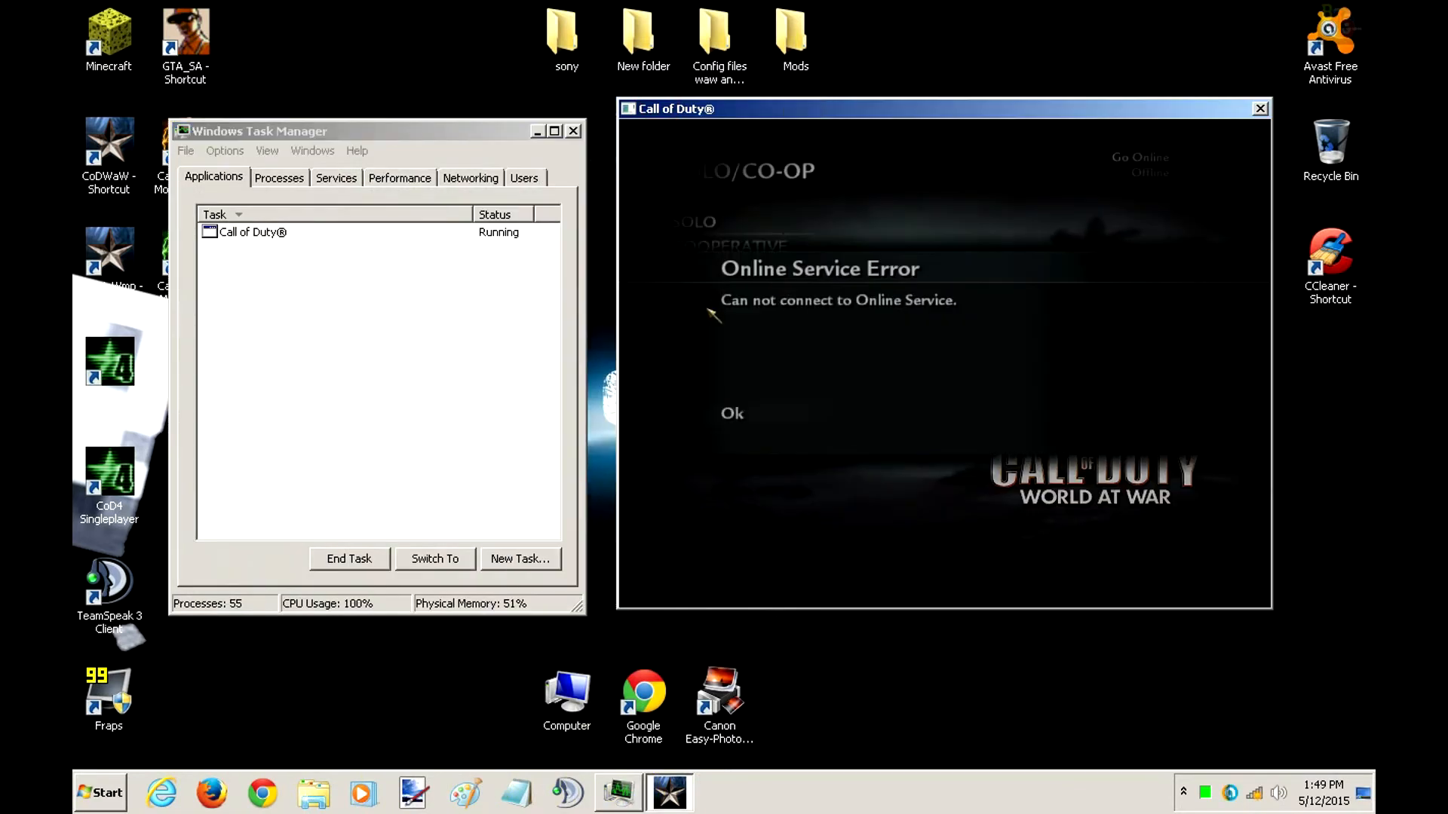
click(731, 412)
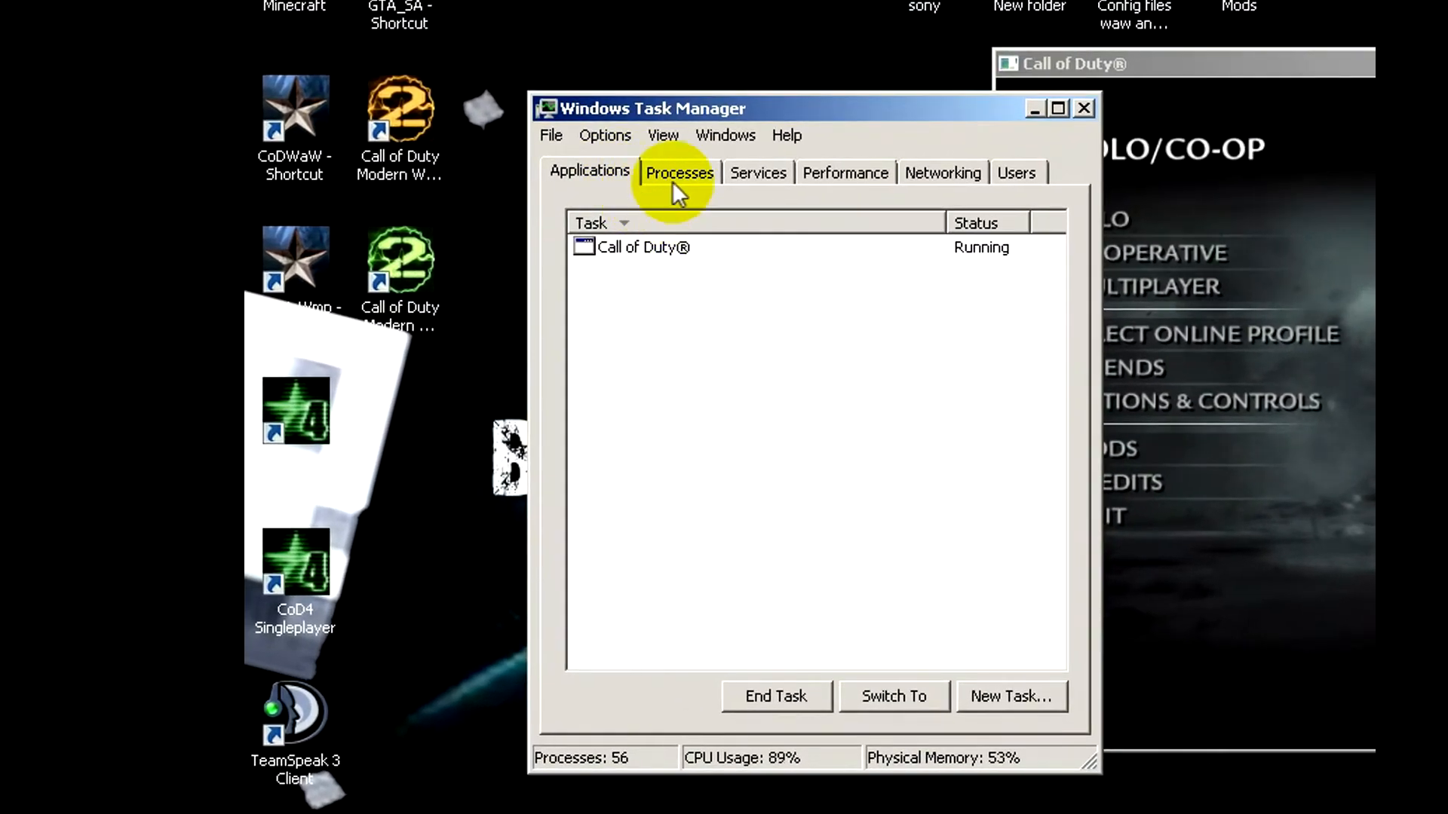
- Show Task Manager's Processes list, then select and right-click the CoDWaW.exe process
click(678, 173)
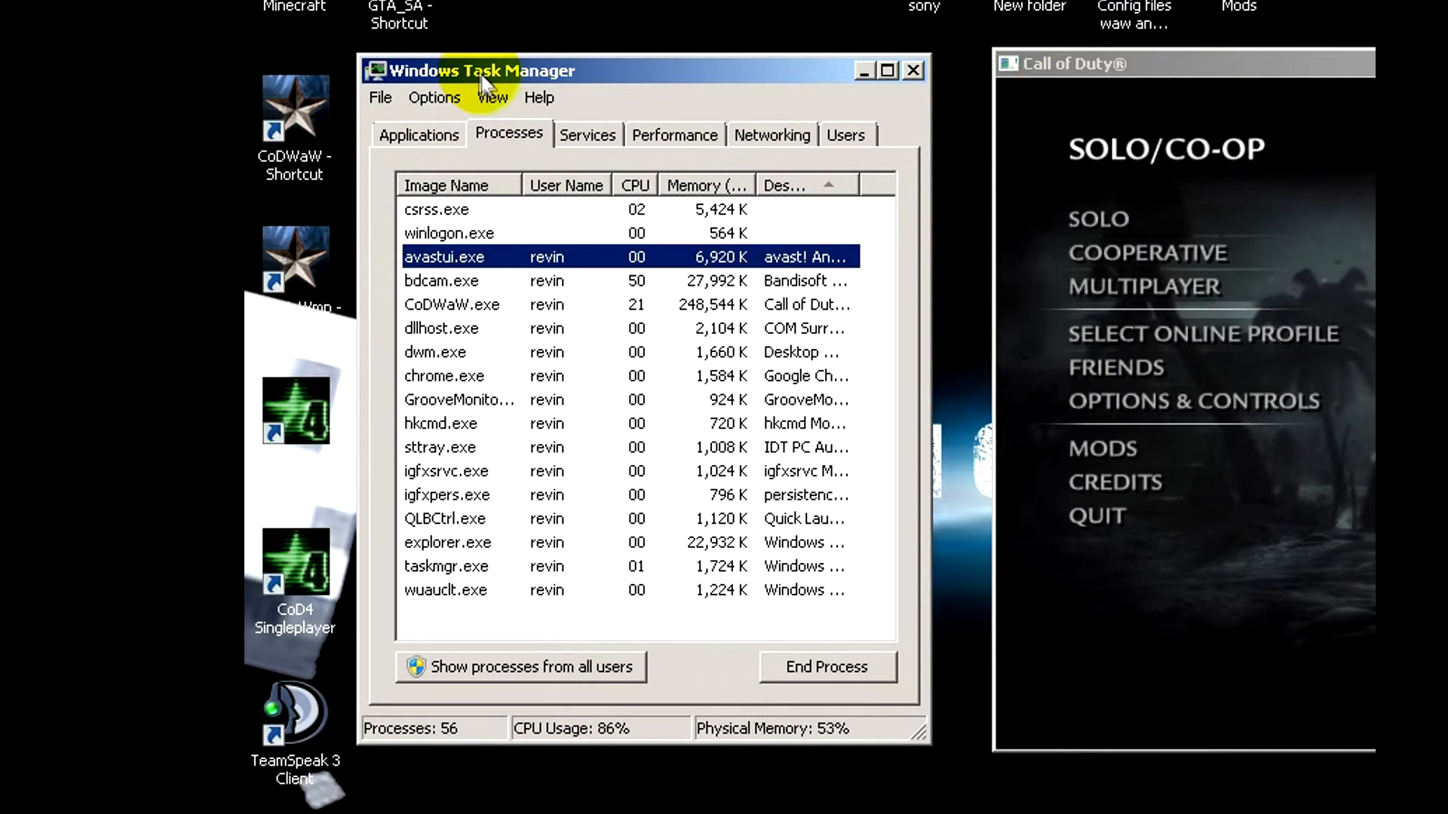
mouse_move(489, 383)
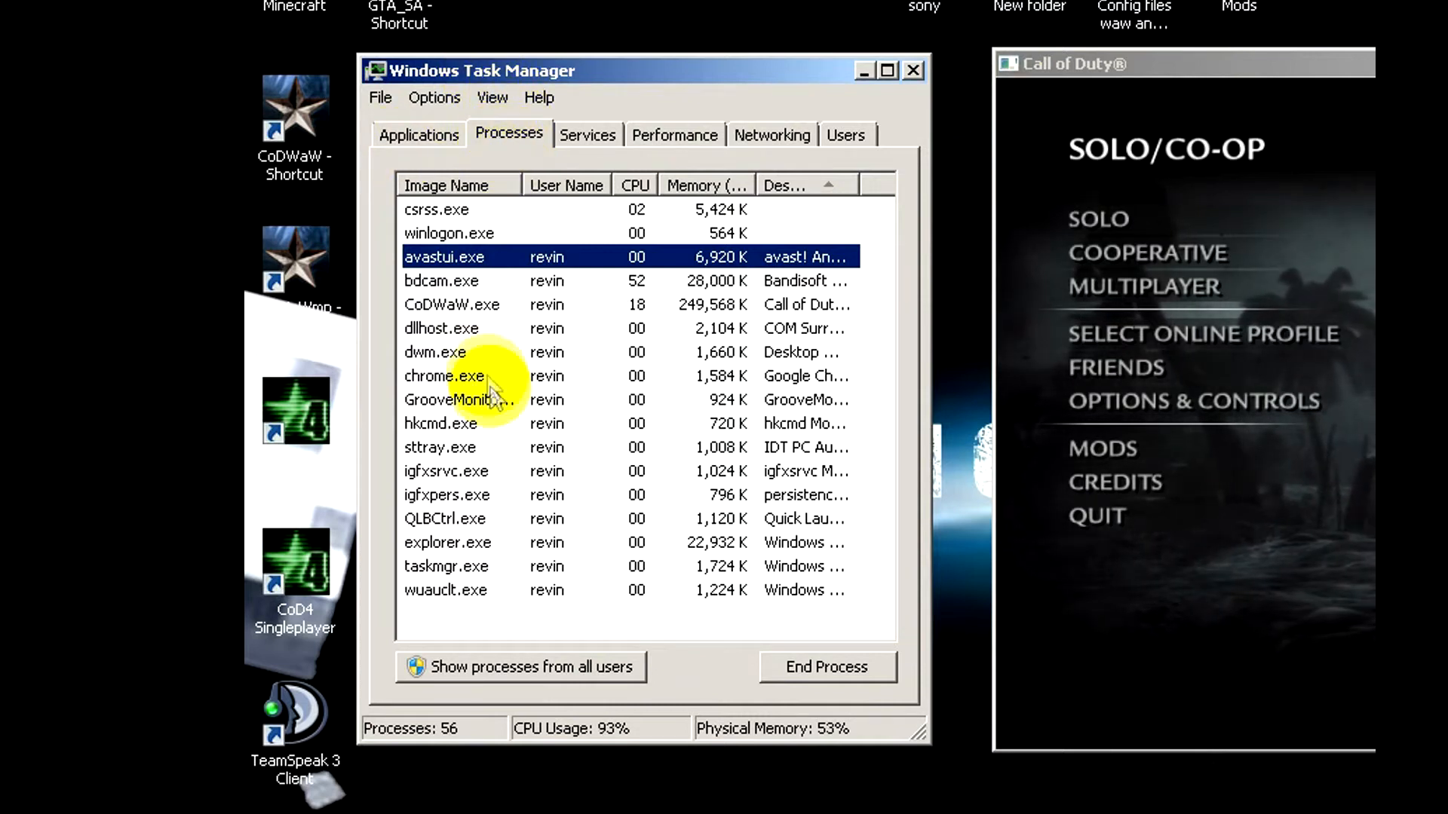
click(452, 304)
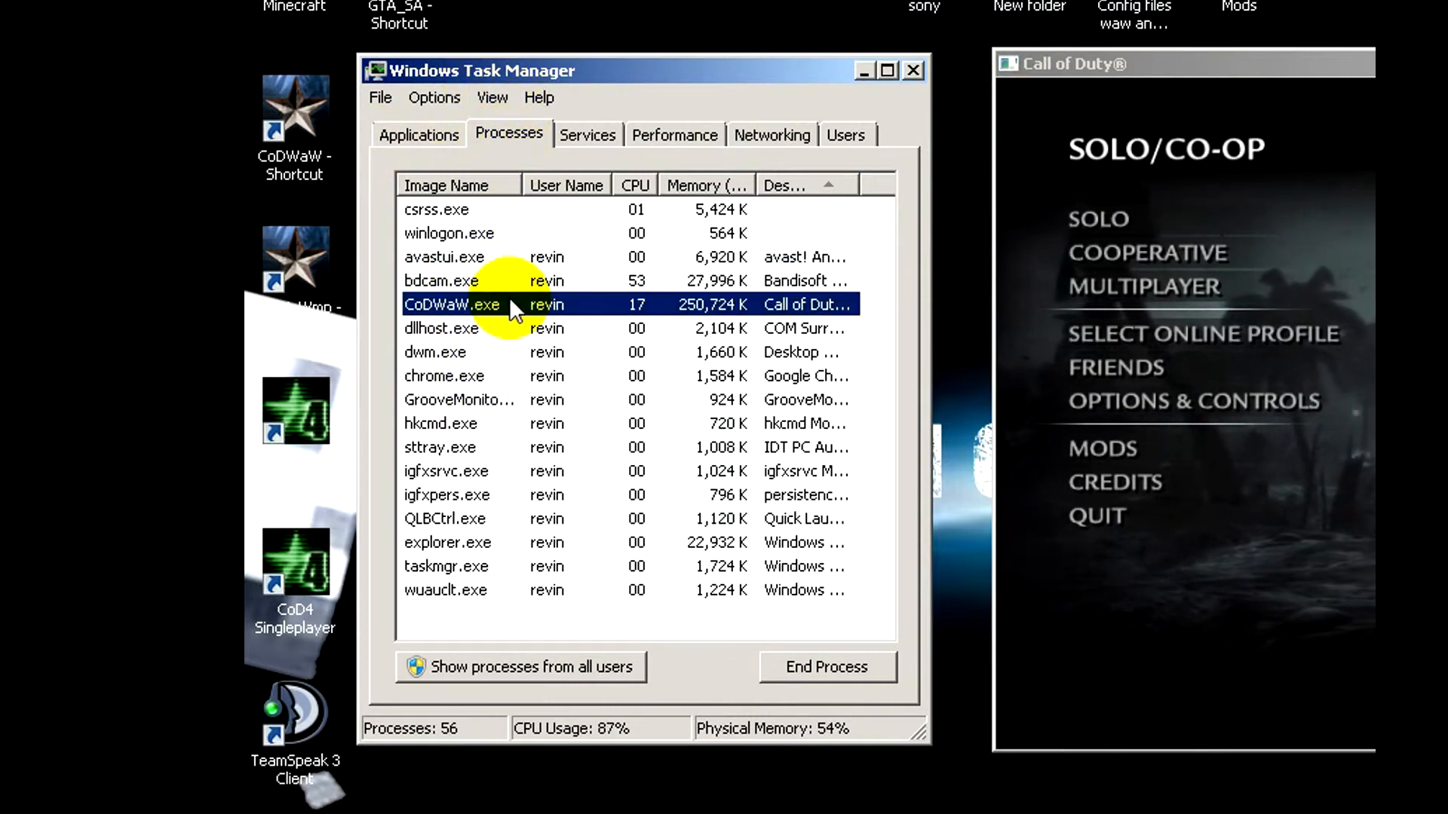
right_click(452, 304)
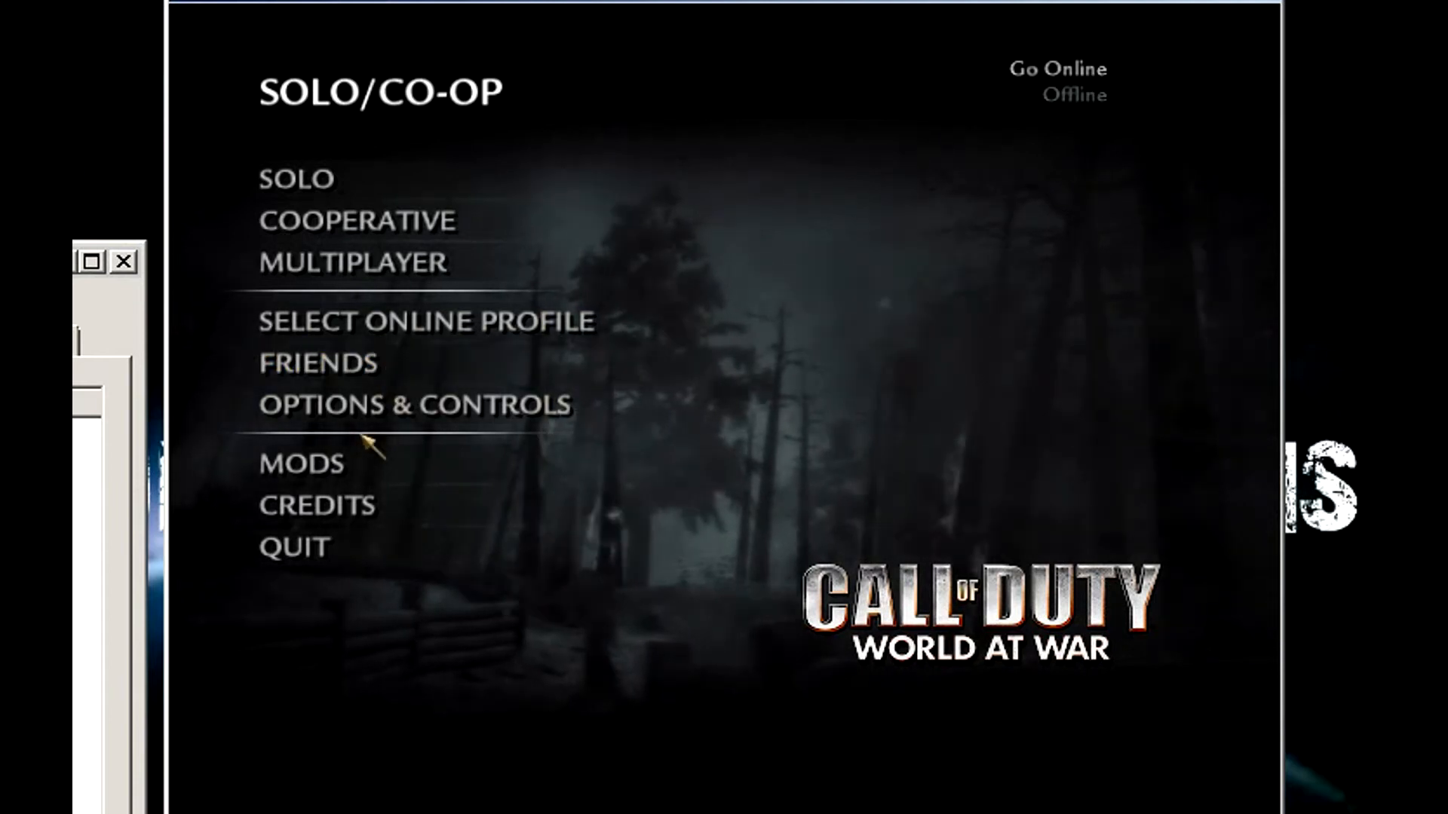
mouse_move(414, 404)
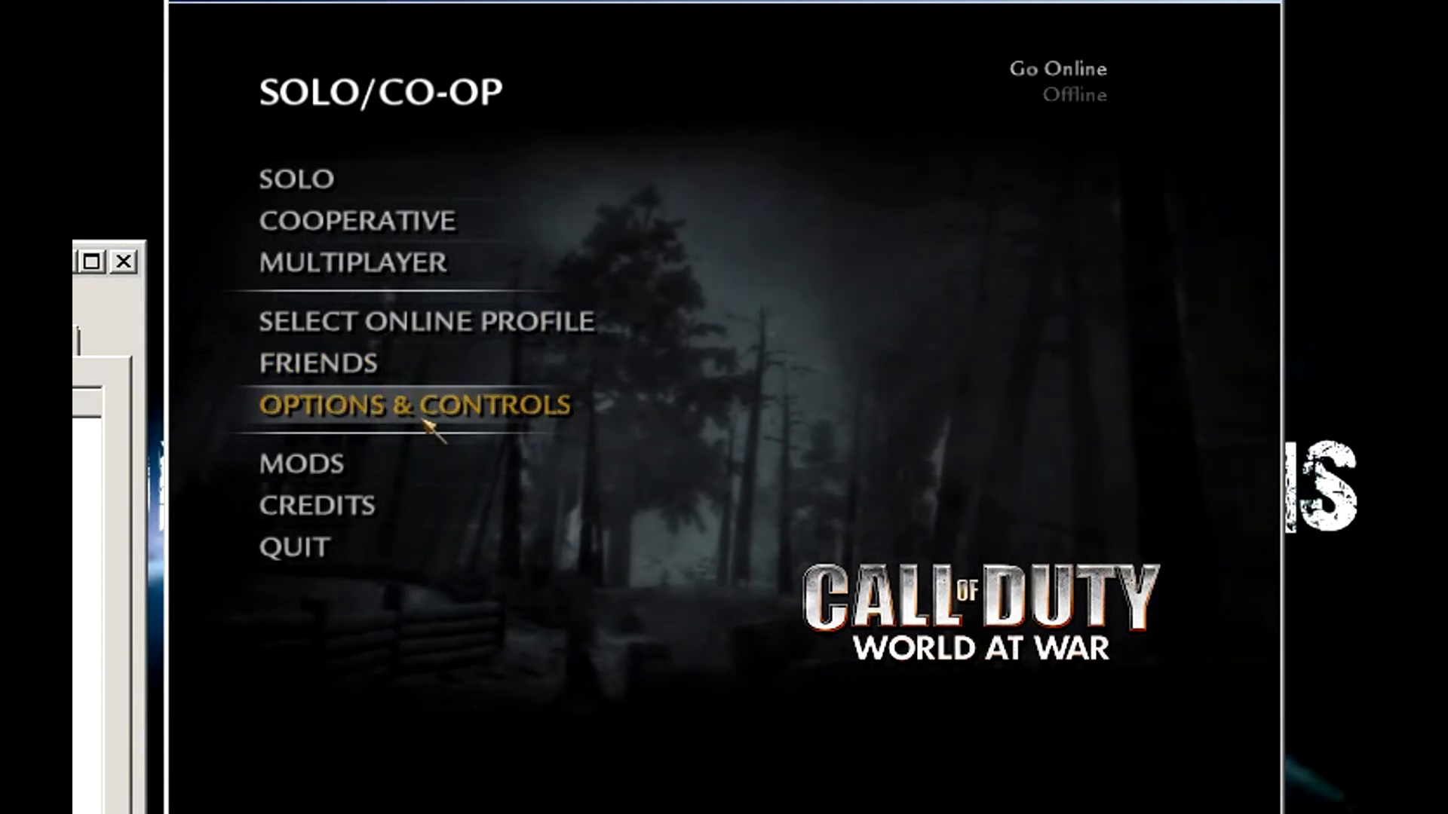
- Open the game's Options to view the 640x480 graphics settings
click(414, 405)
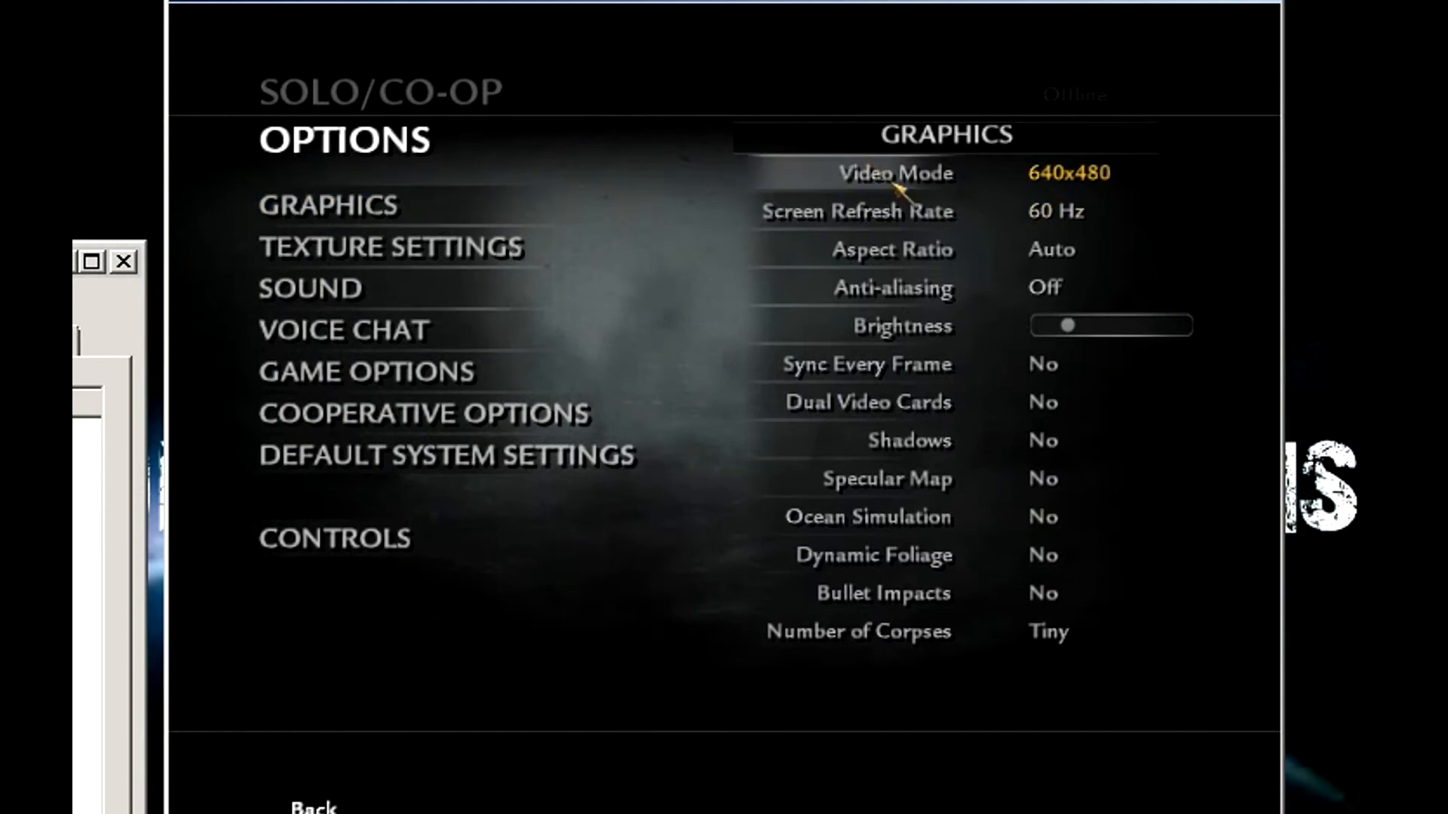
mouse_move(1048, 250)
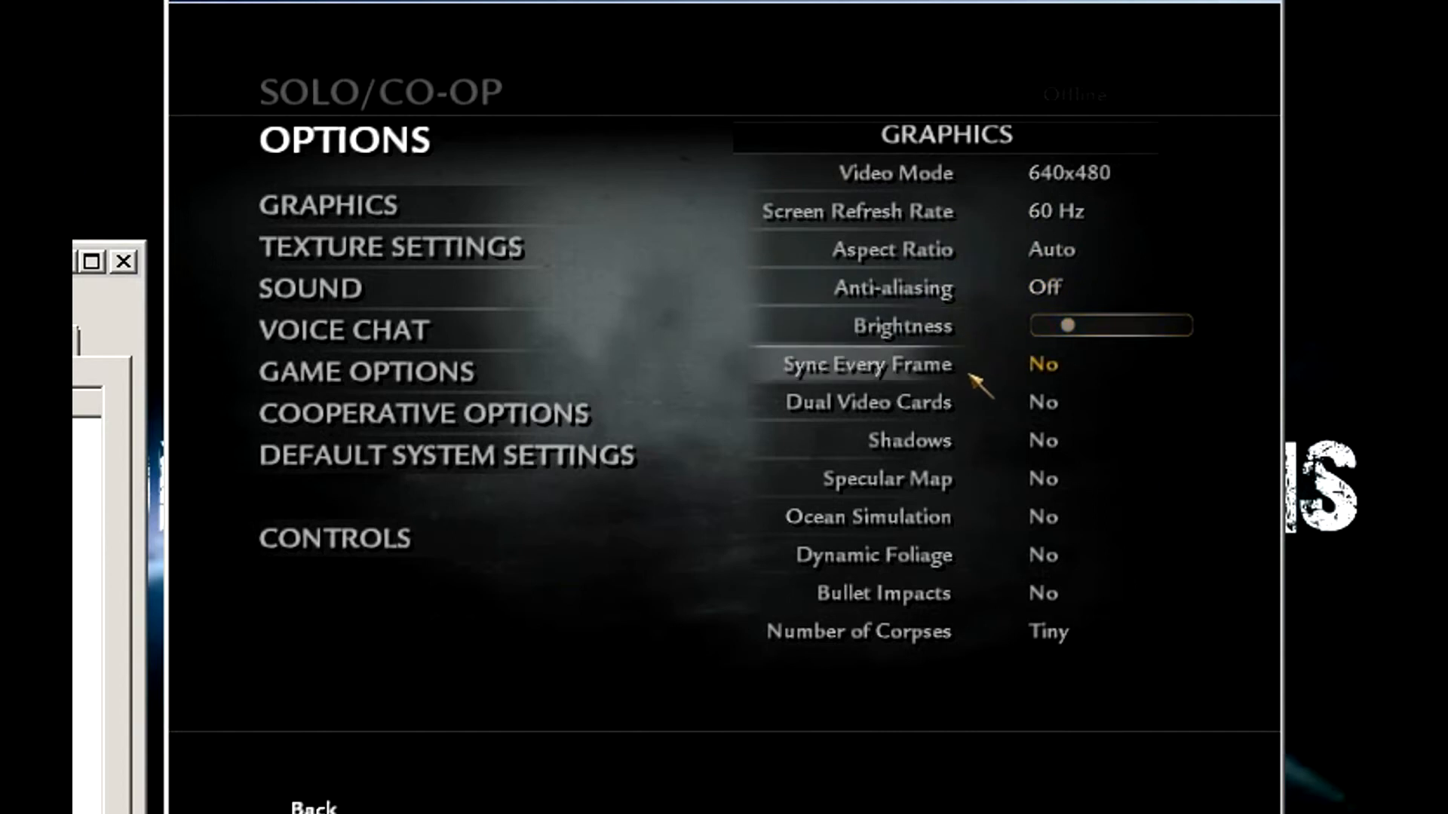
mouse_move(1039, 420)
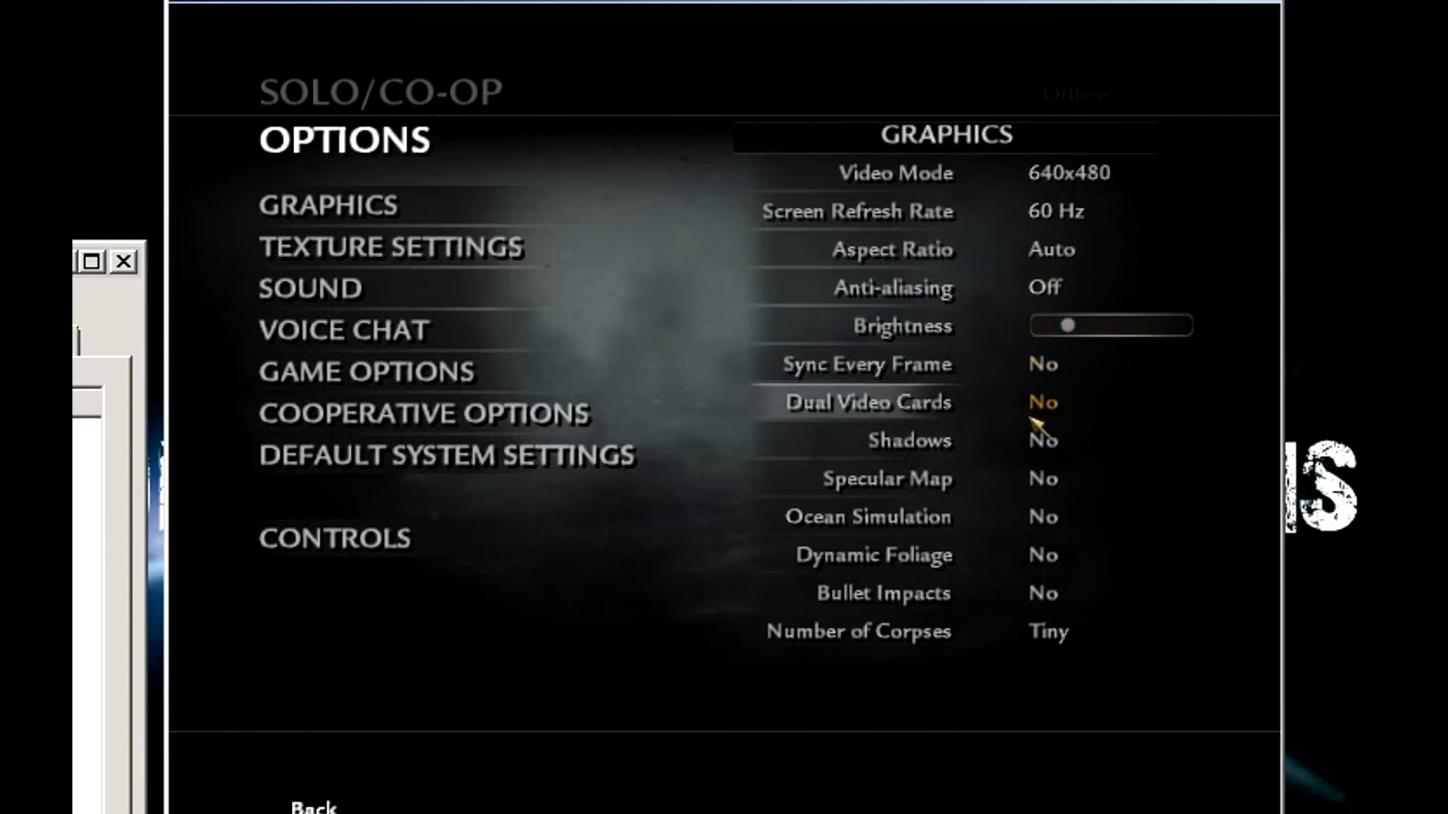
mouse_move(1027, 515)
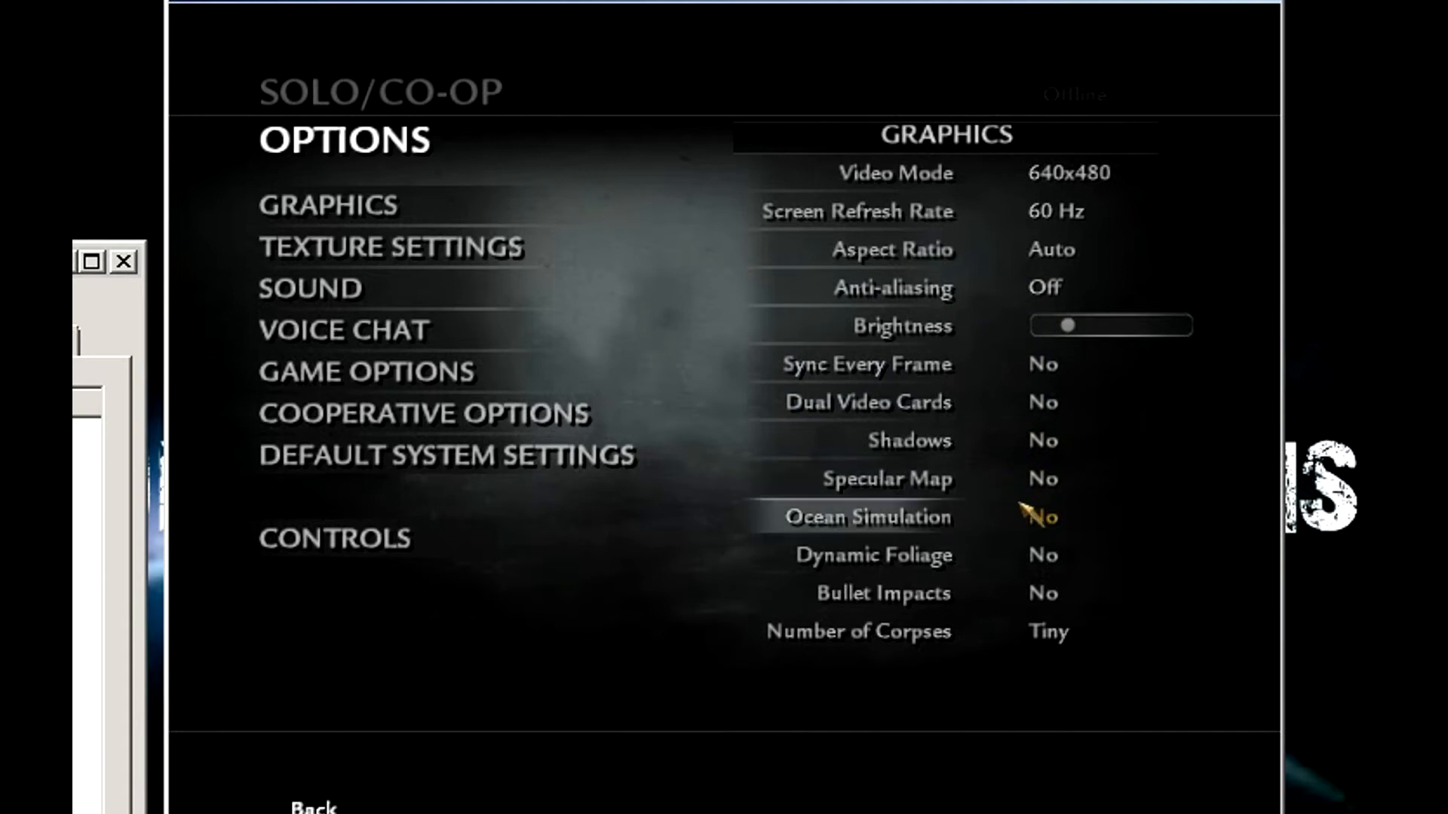
mouse_move(1025, 554)
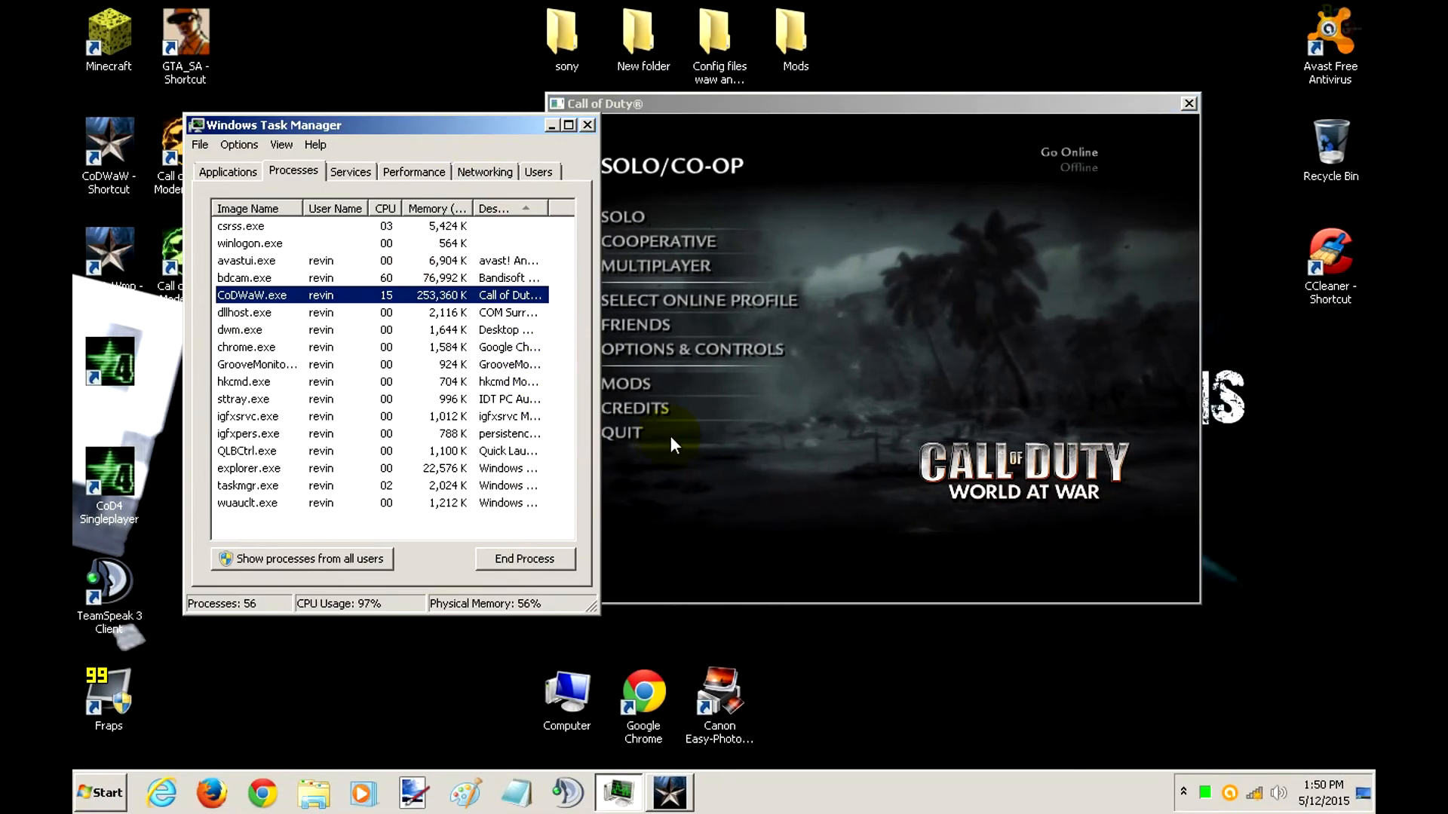
- Quit World at War and confirm, then move Task Manager aside and close it
click(621, 432)
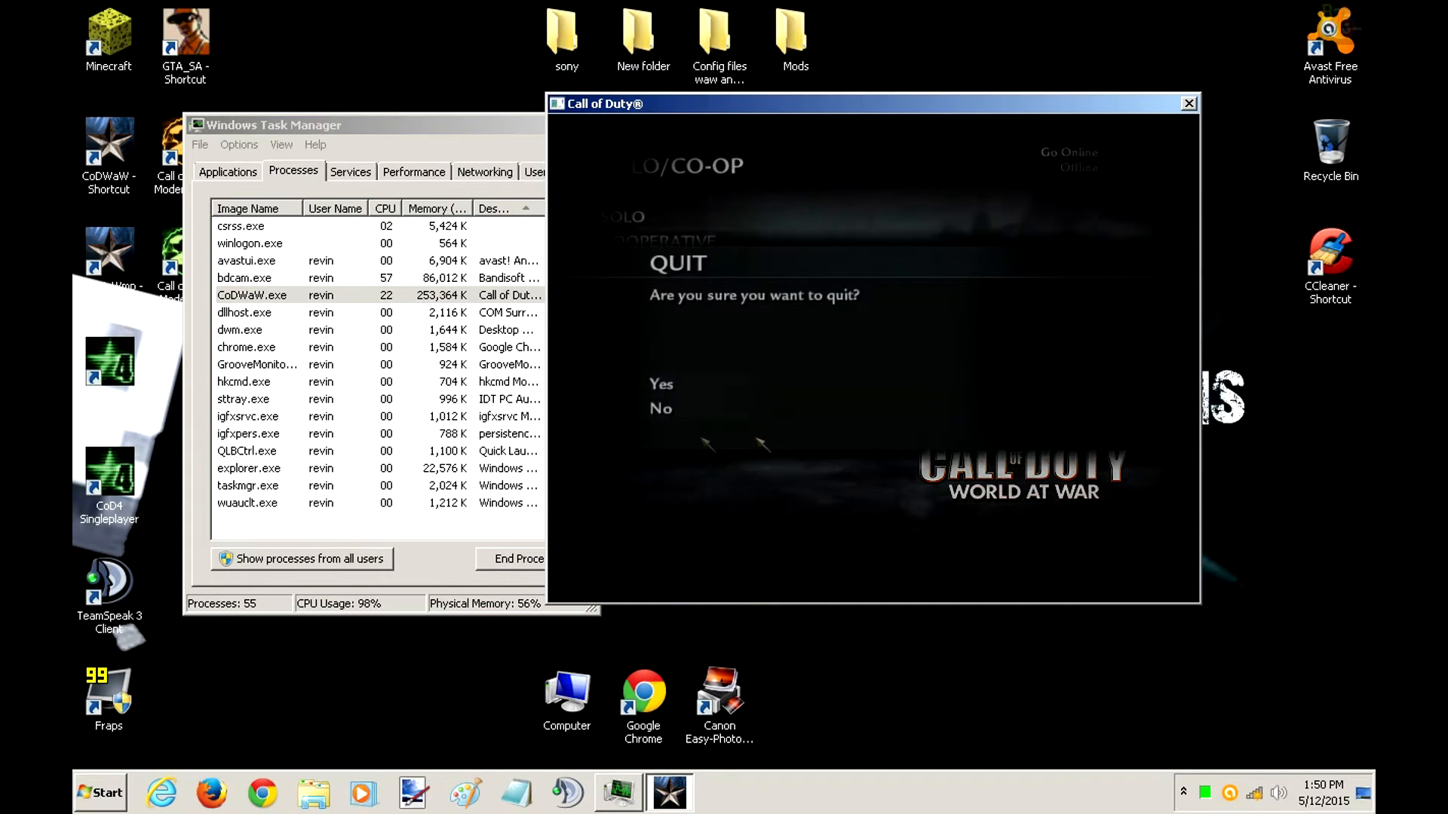
click(662, 383)
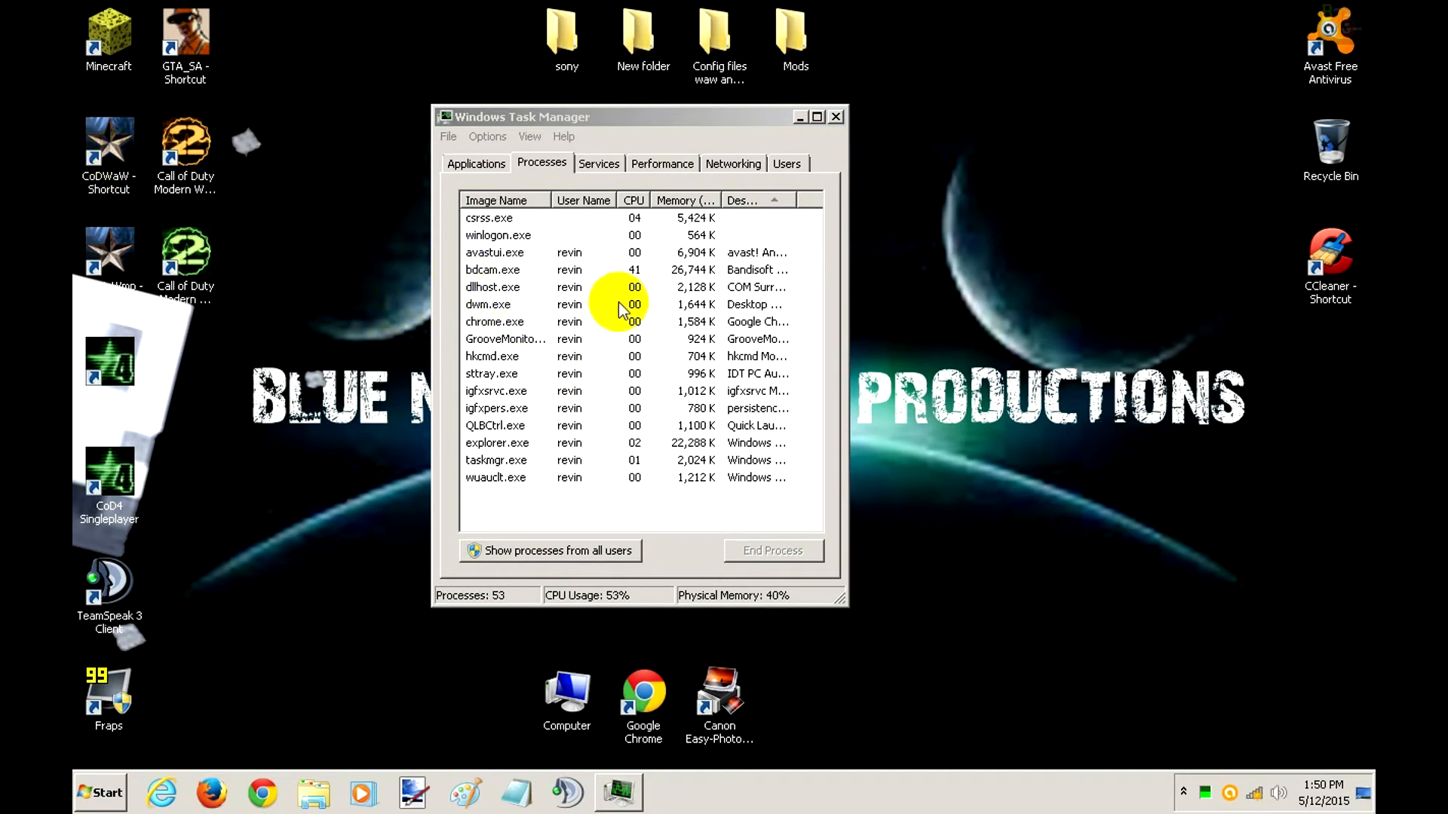
drag(629, 116, 559, 124)
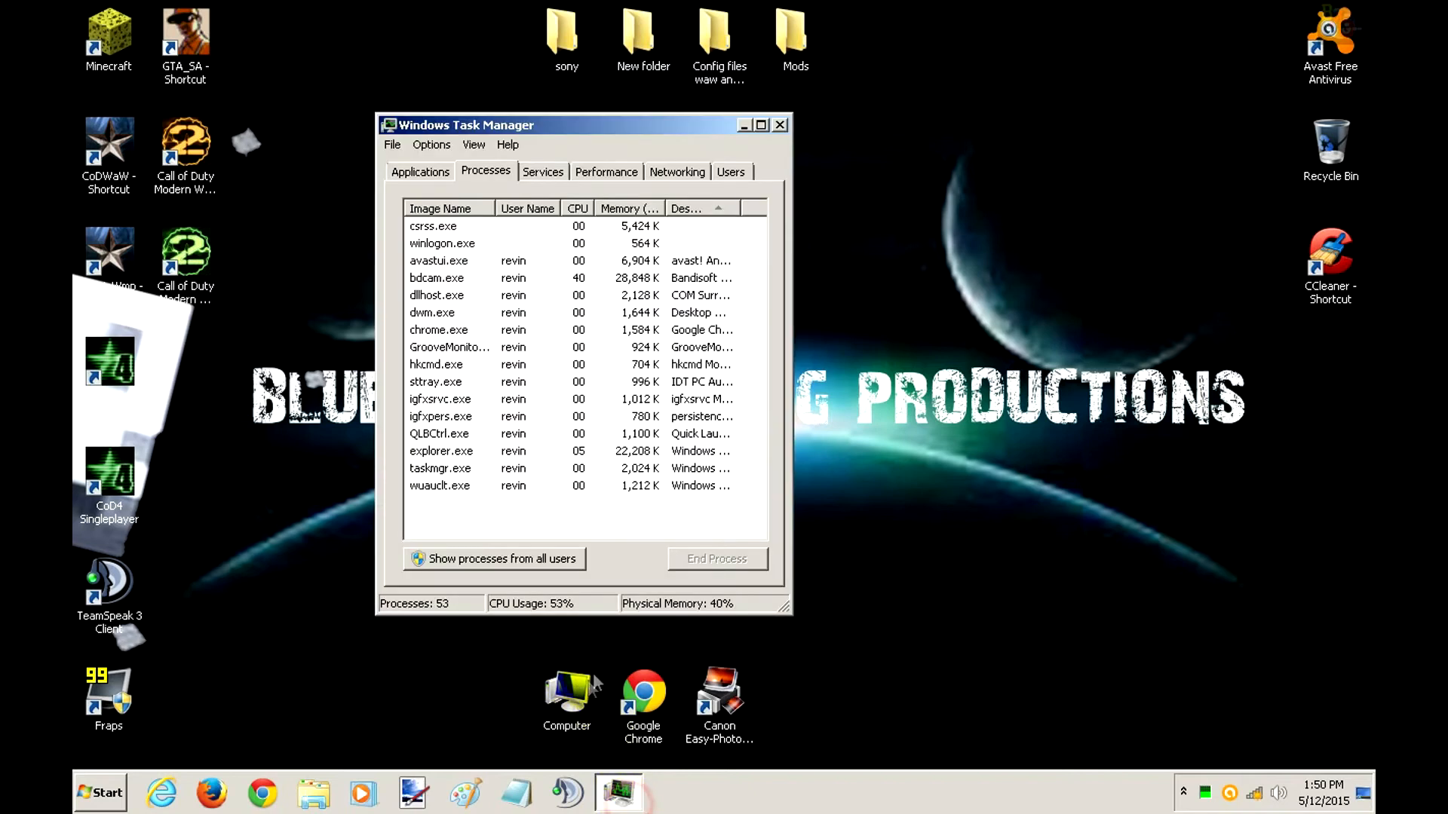
click(778, 123)
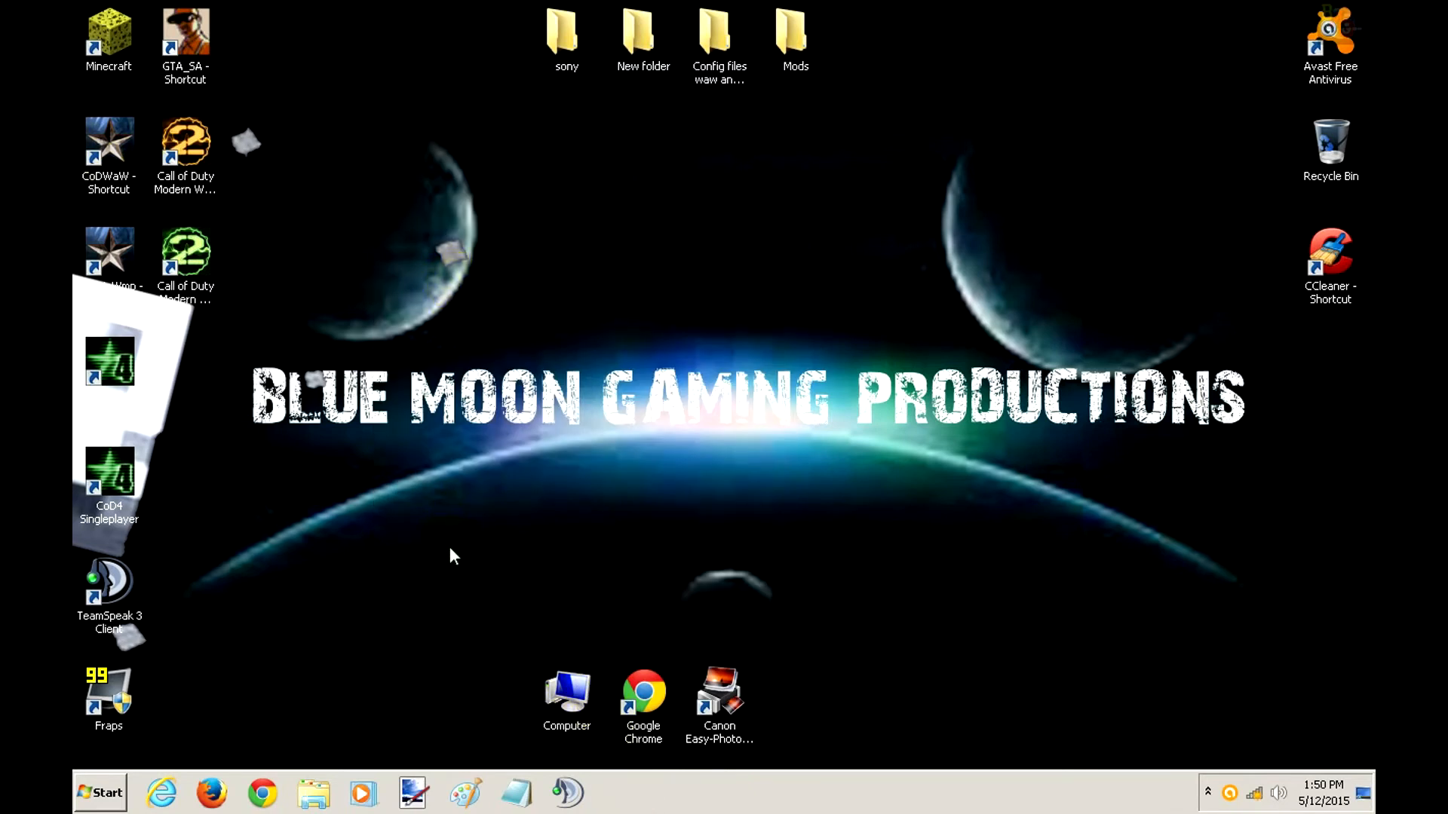
mouse_move(618, 143)
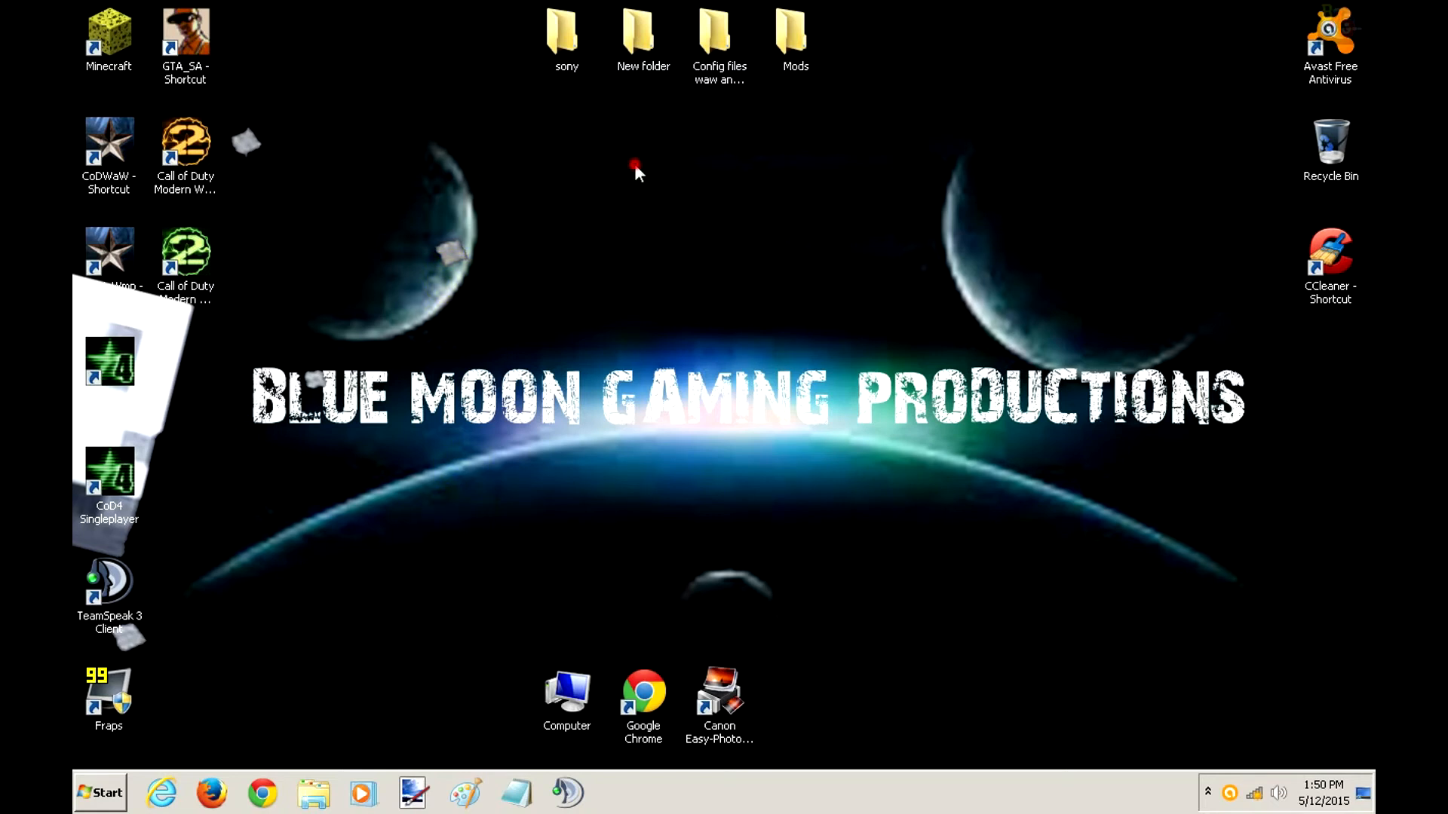
- Open the 'the config file' text document from the desktop's New folder
double_click(719, 37)
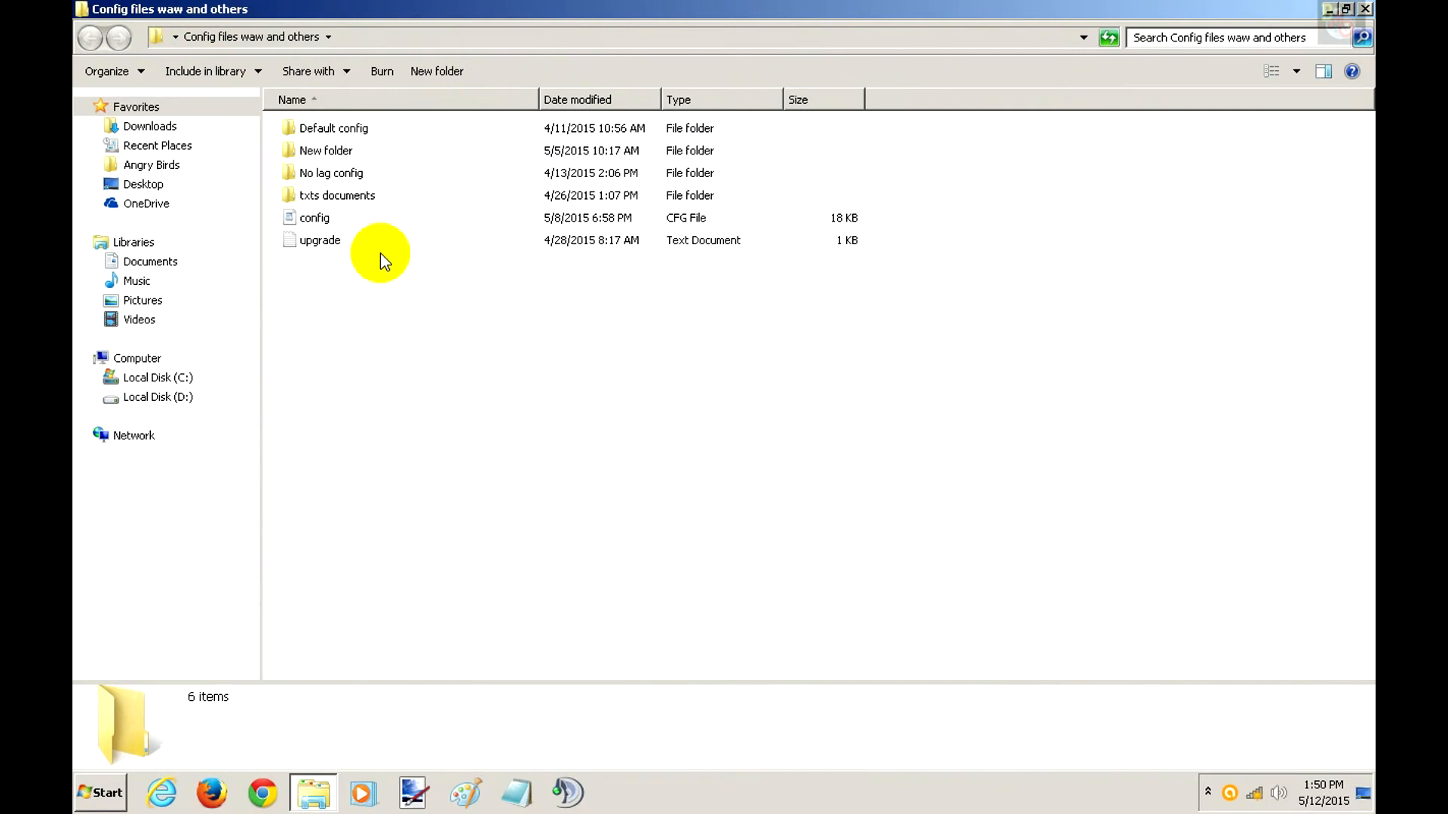
mouse_move(382, 262)
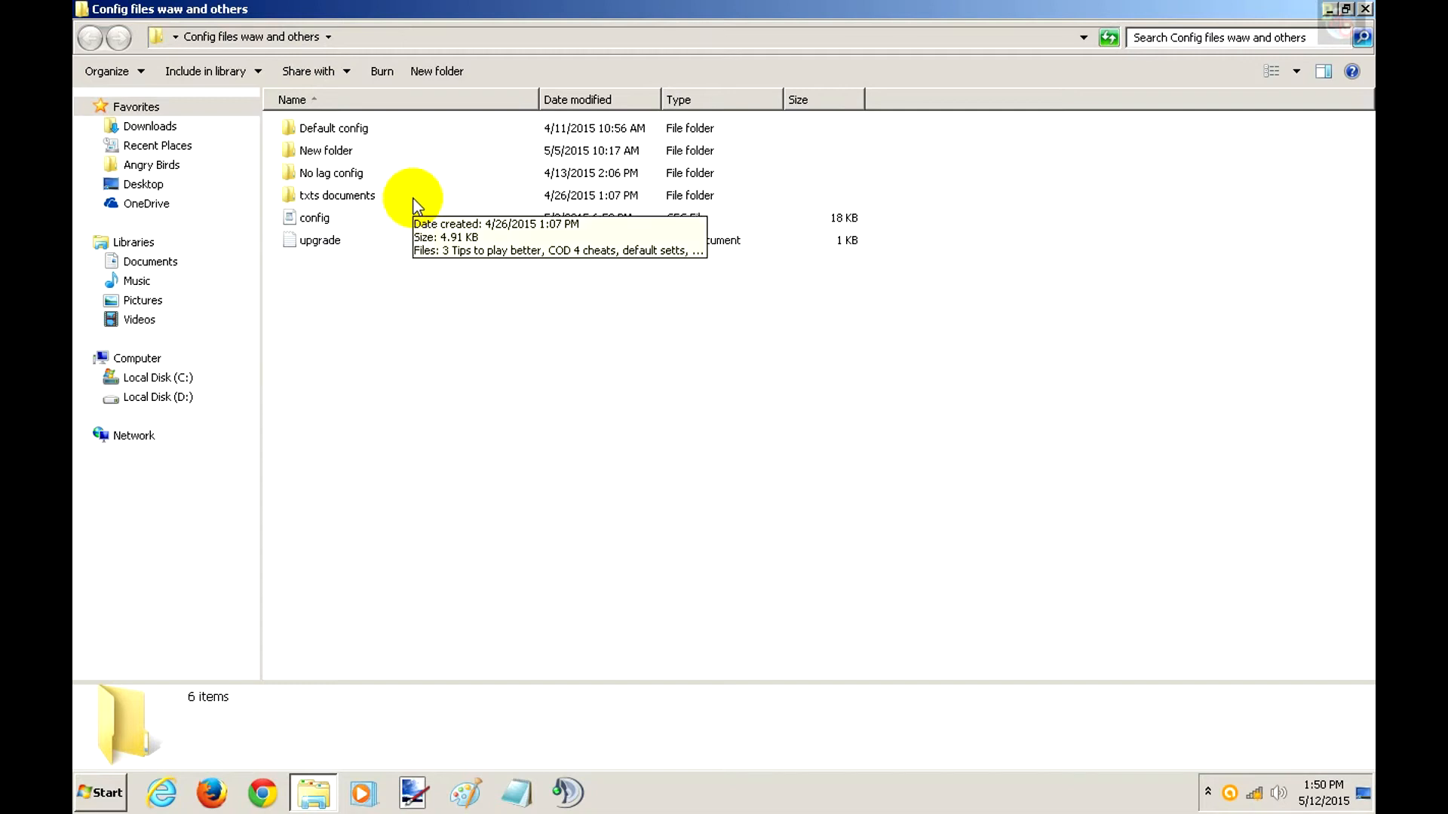
click(1334, 9)
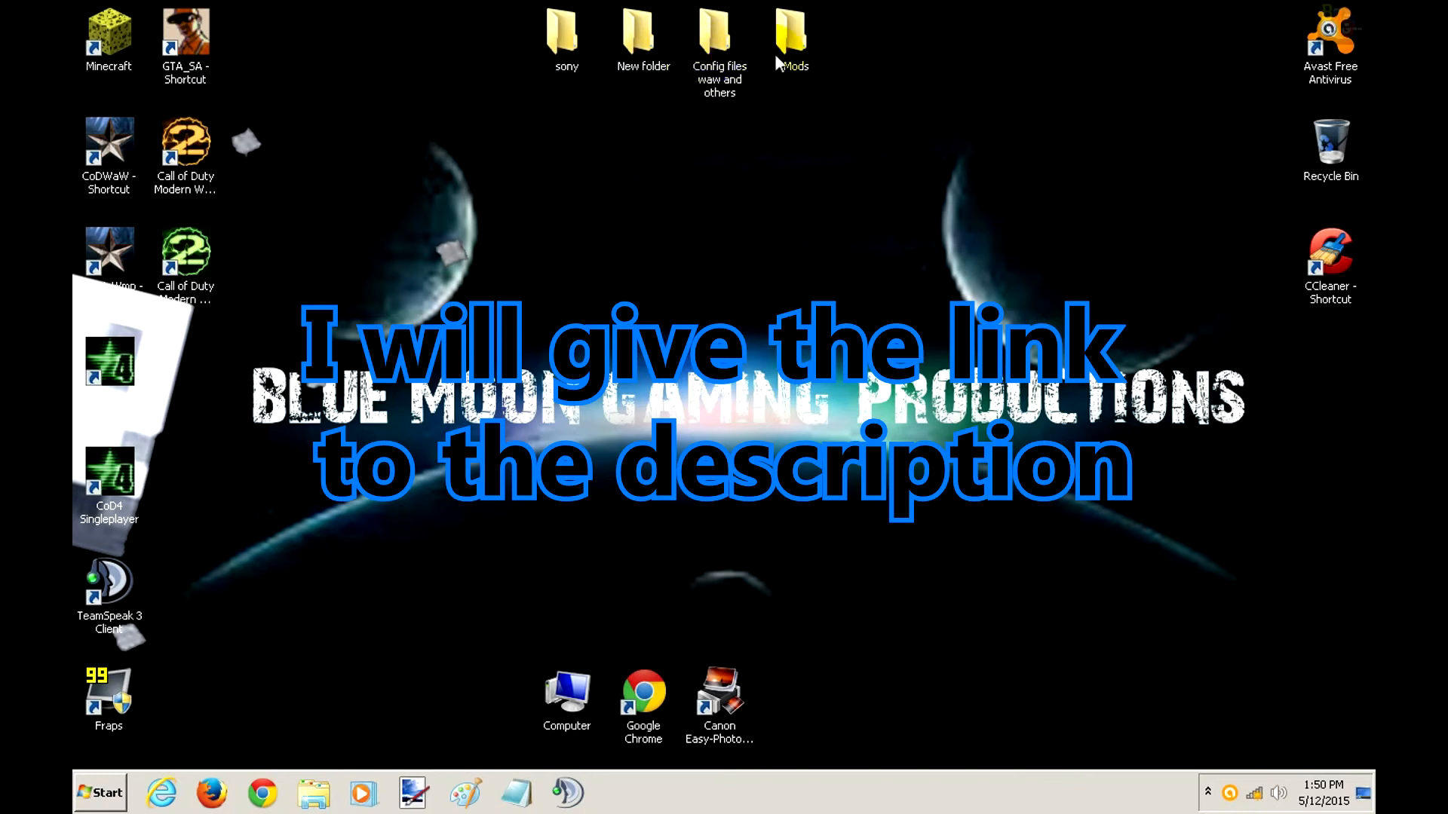
double_click(637, 37)
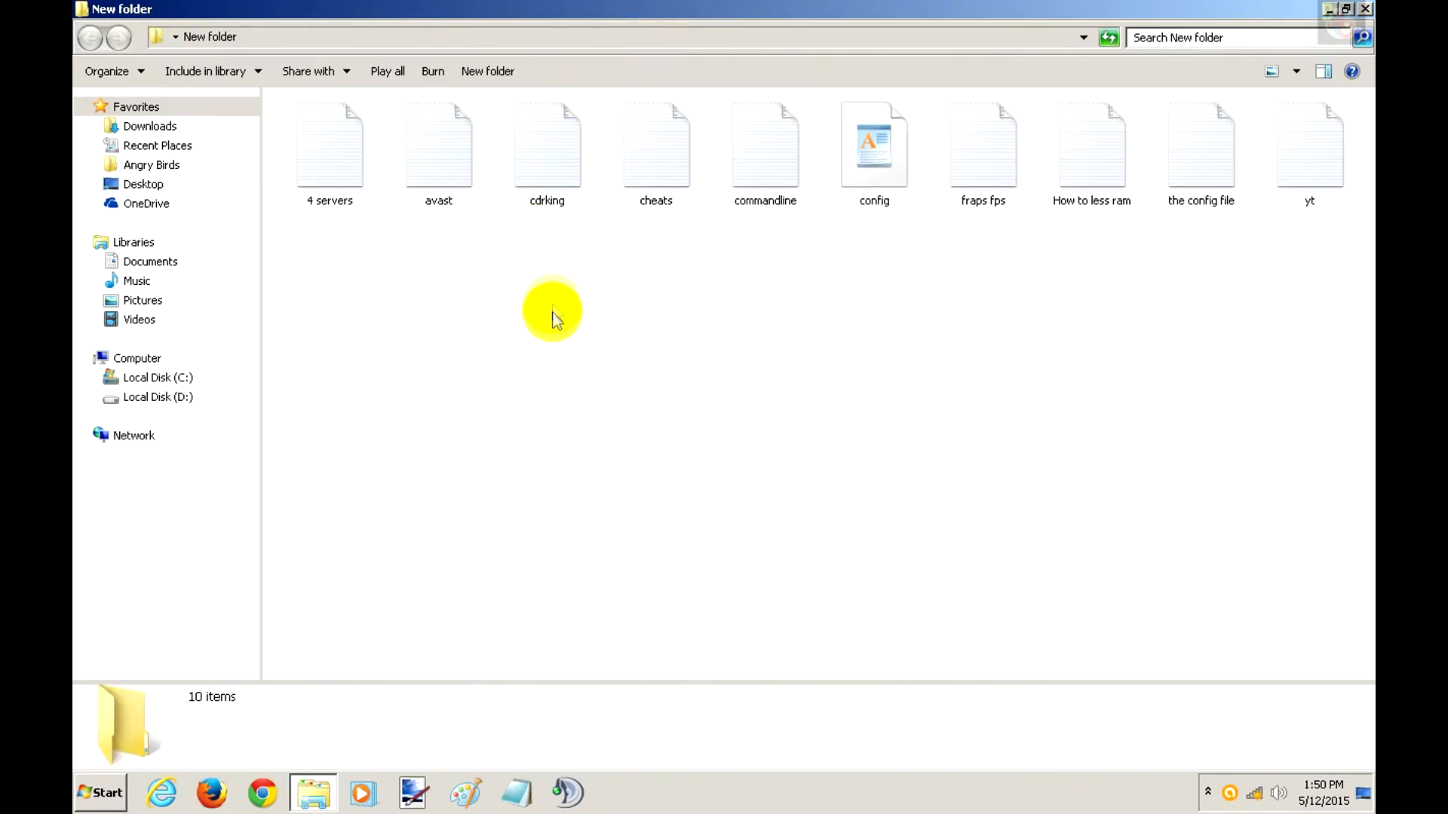
mouse_move(854, 148)
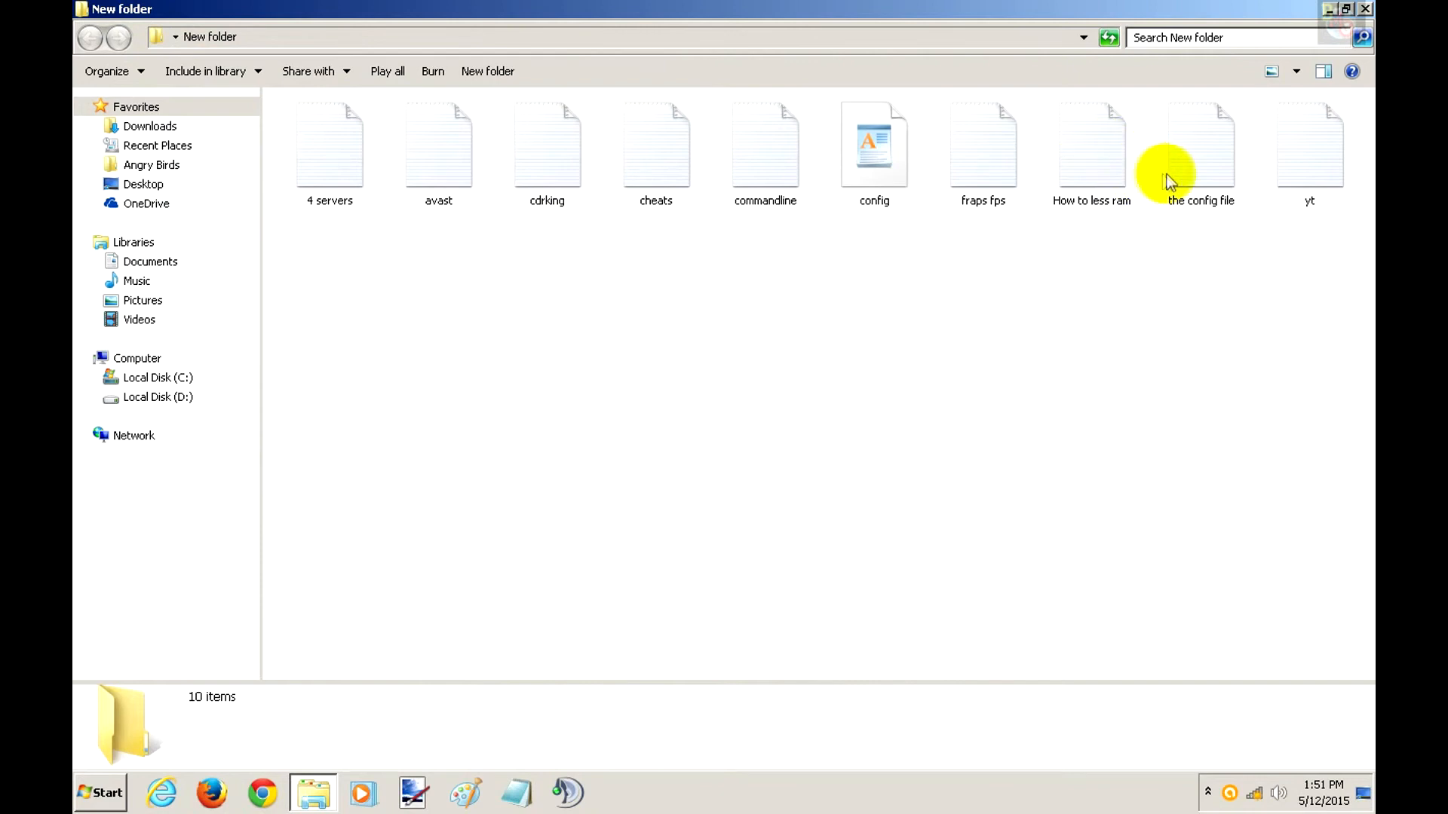
double_click(1200, 148)
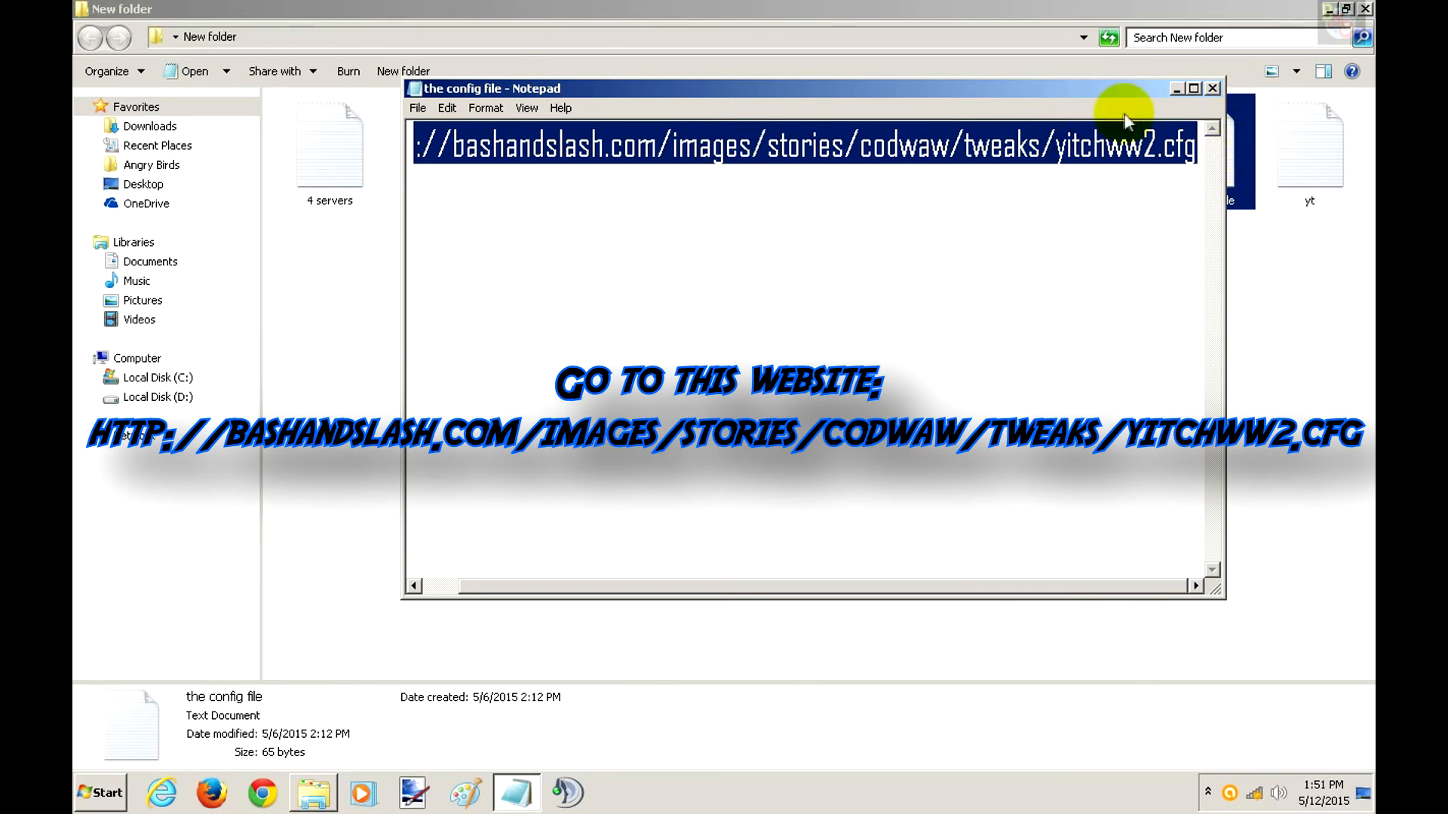
- Show the available network connections and select the REDHAWK wireless connection
click(1255, 794)
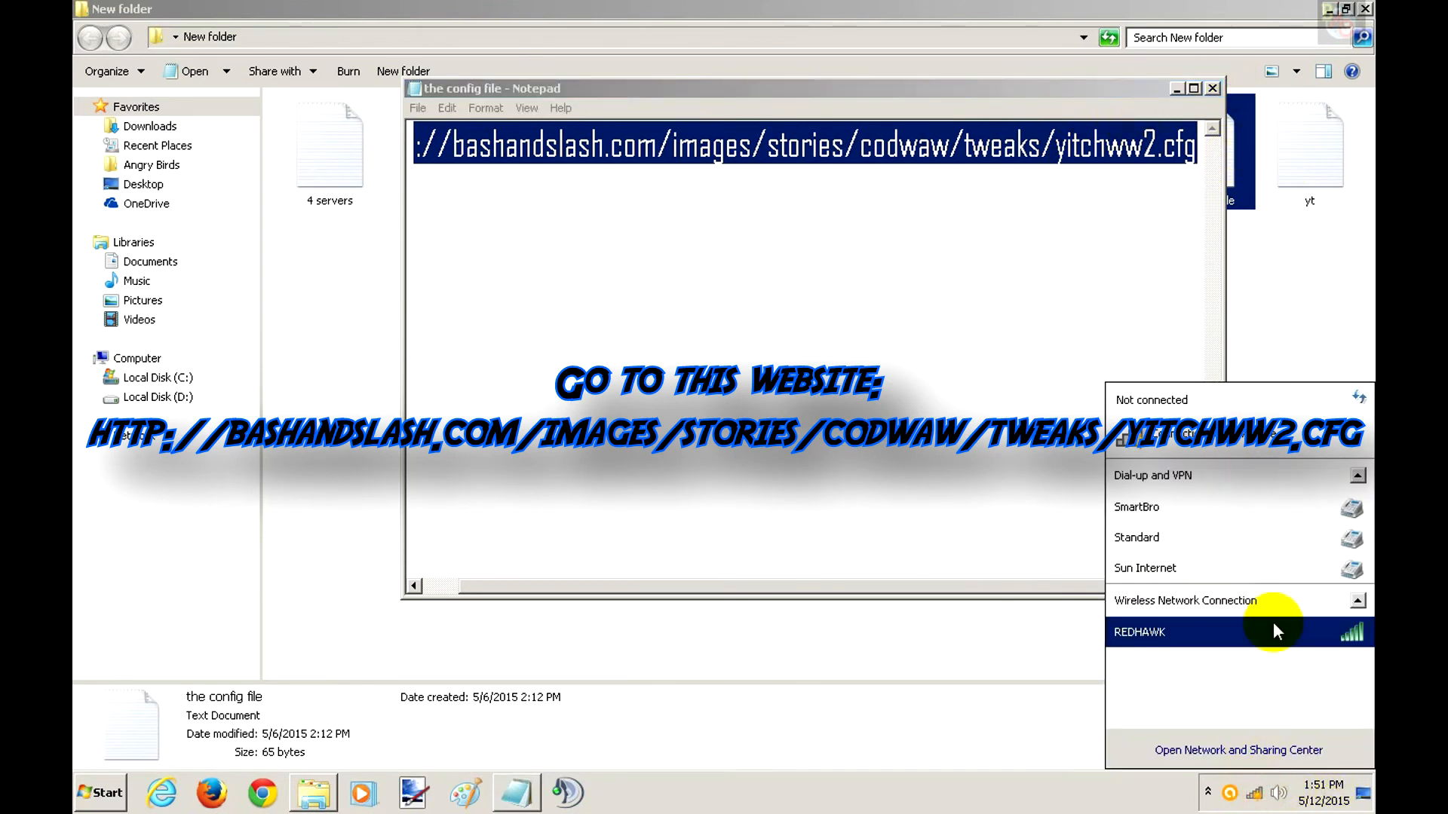
click(1139, 632)
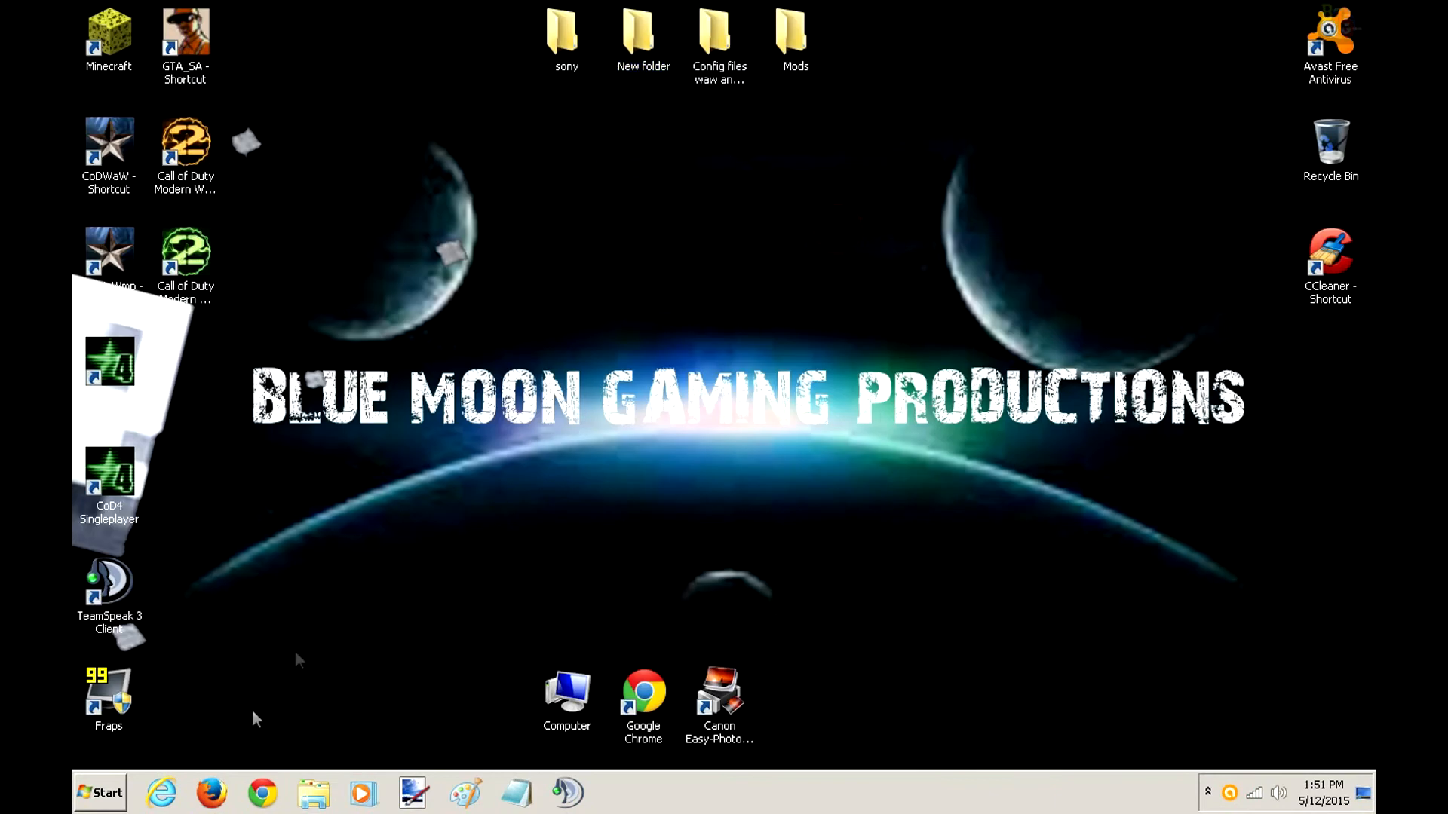
- Select the Chrome shortcut, then reach Control Panel's System page from the taskbar
click(643, 692)
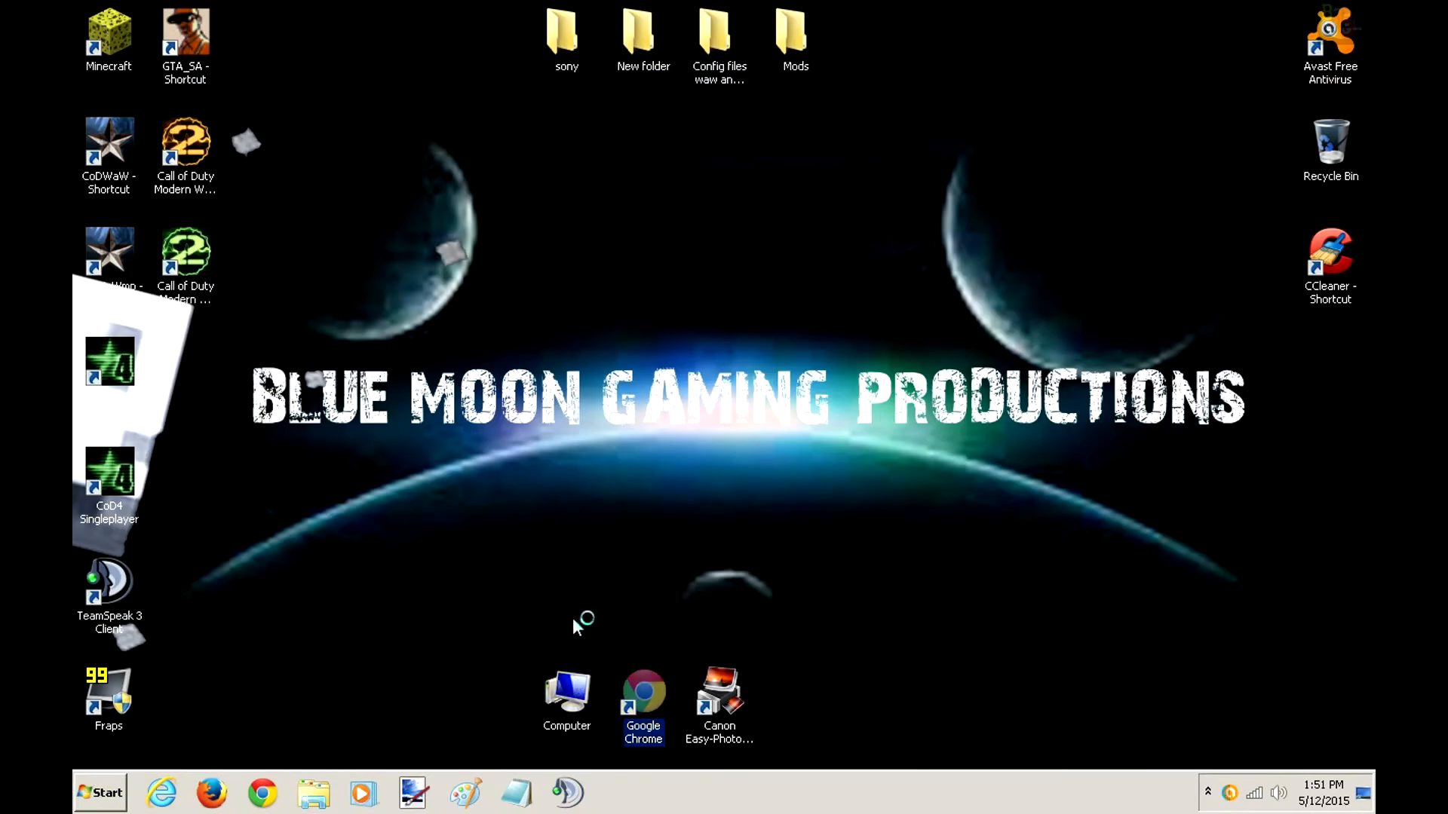
mouse_move(383, 651)
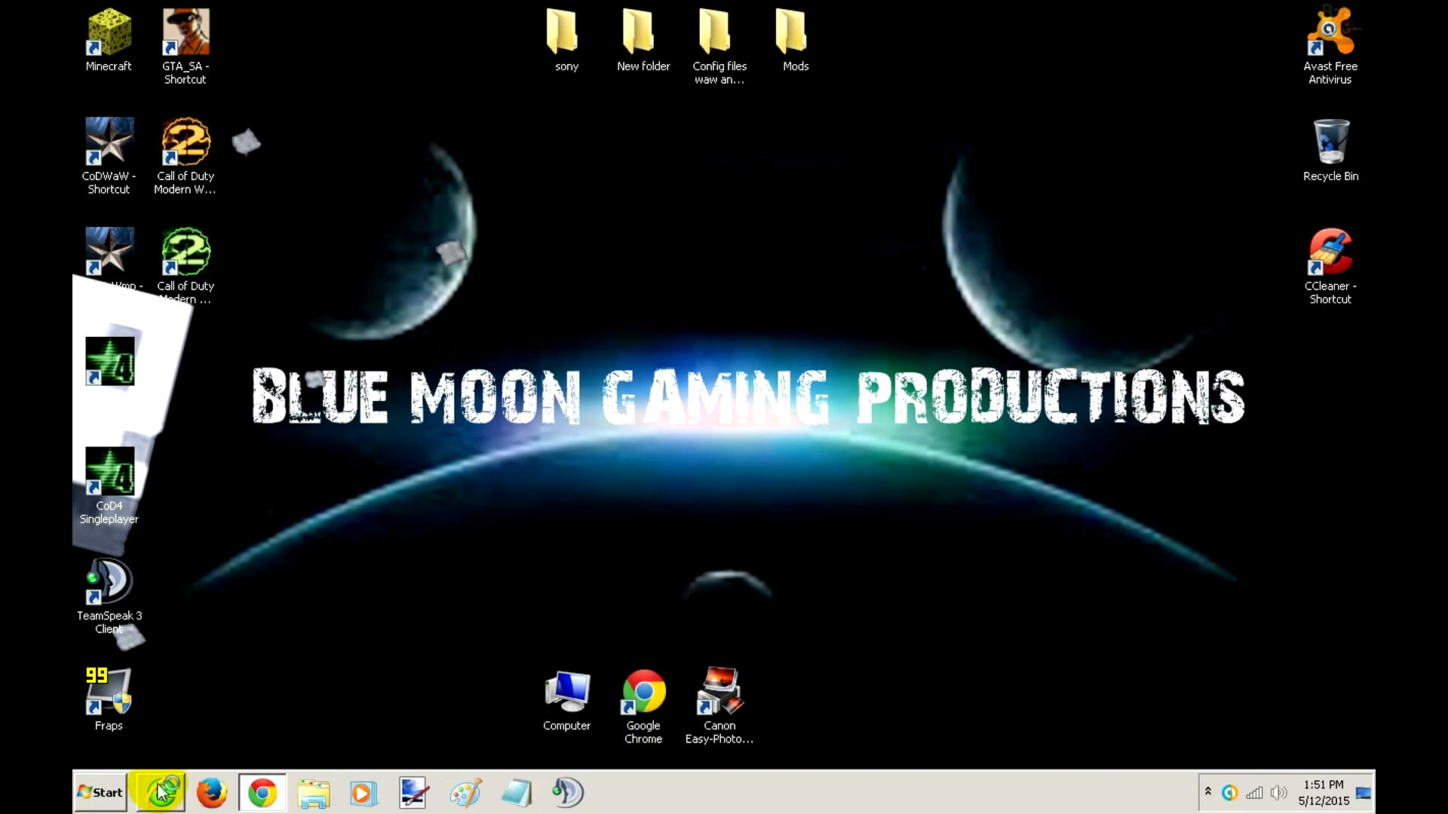
click(99, 792)
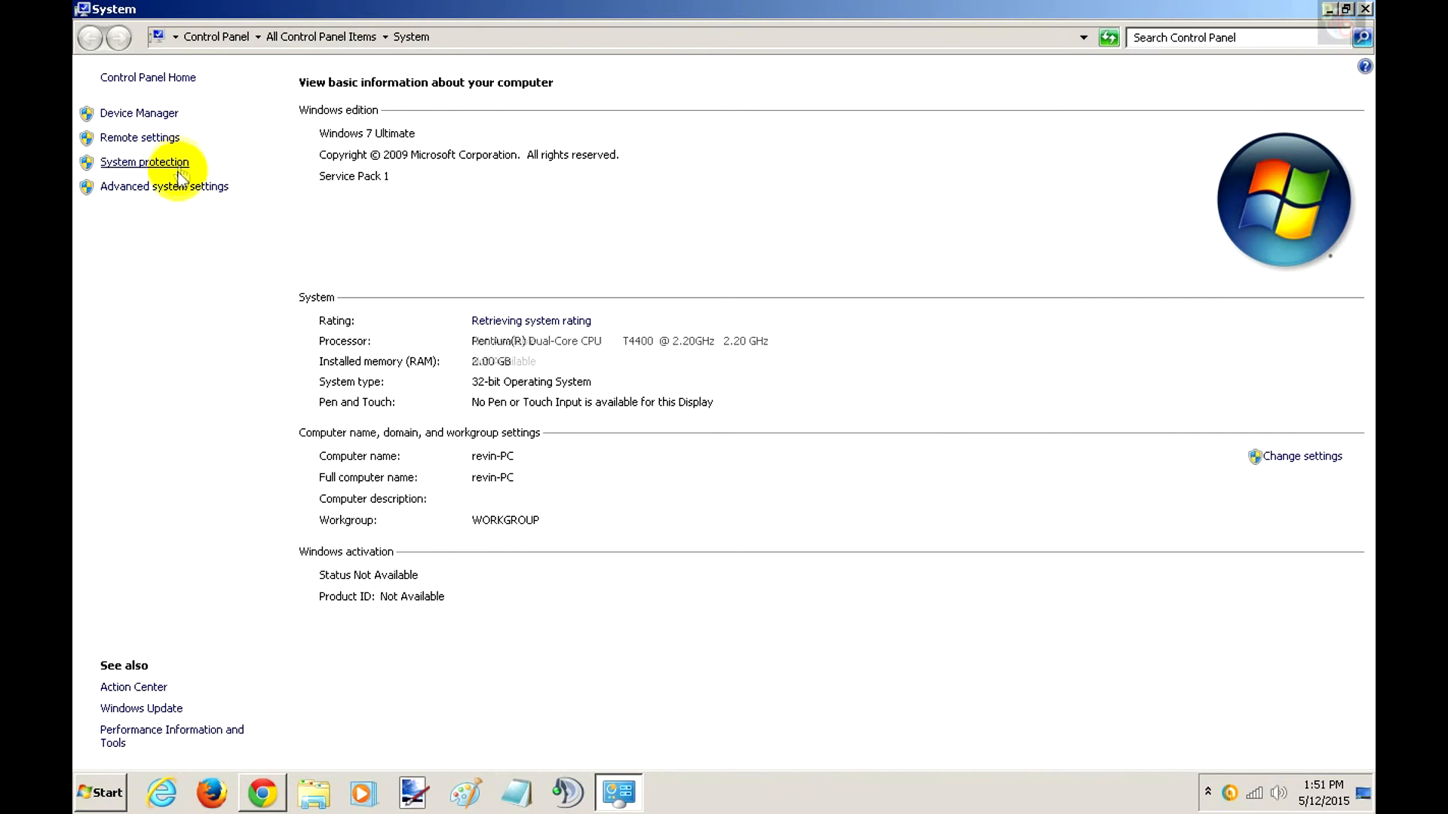
- Set Performance visual effects to 'Let Windows choose what's best for my computer' and confirm
click(164, 185)
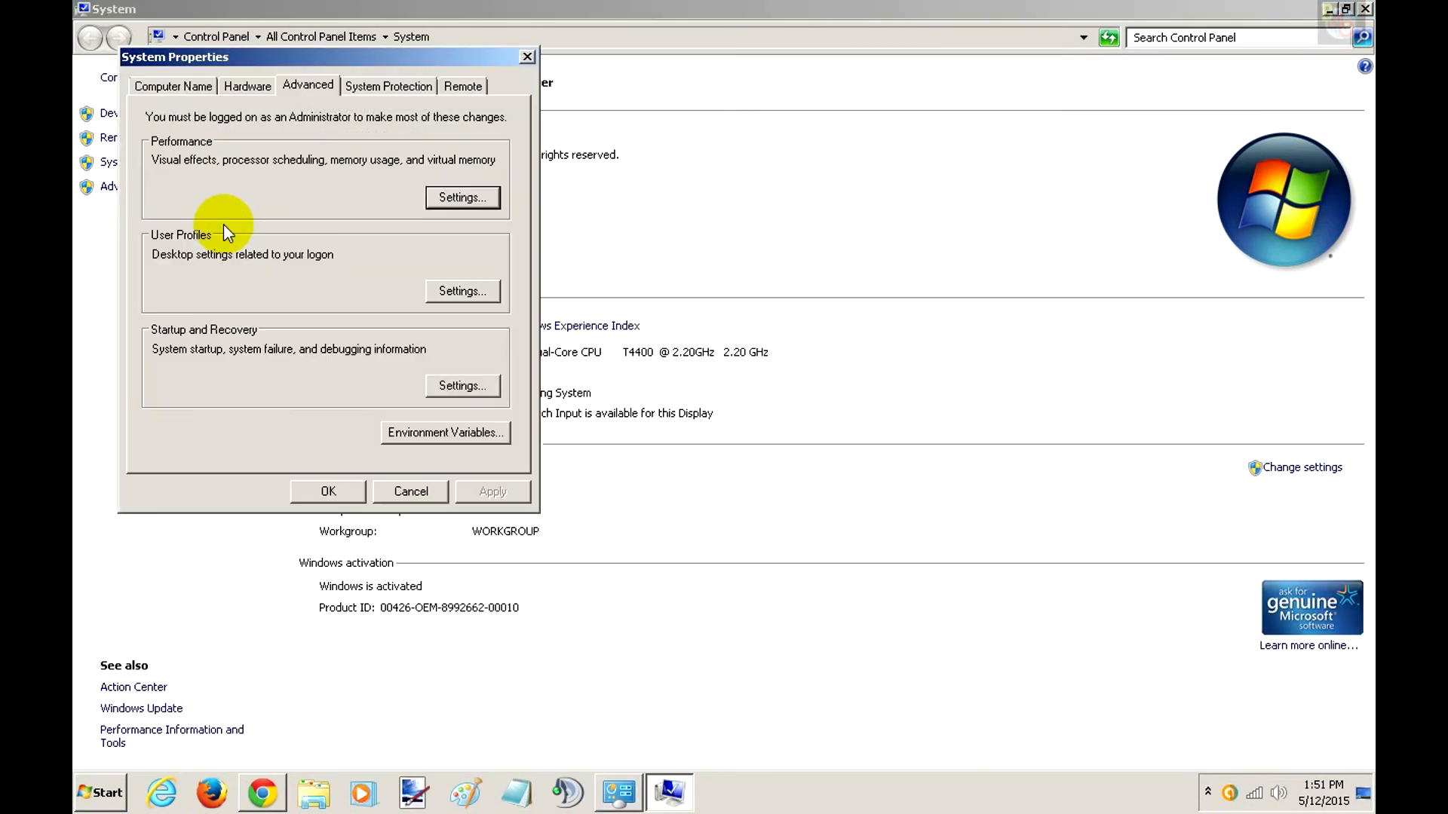
click(461, 197)
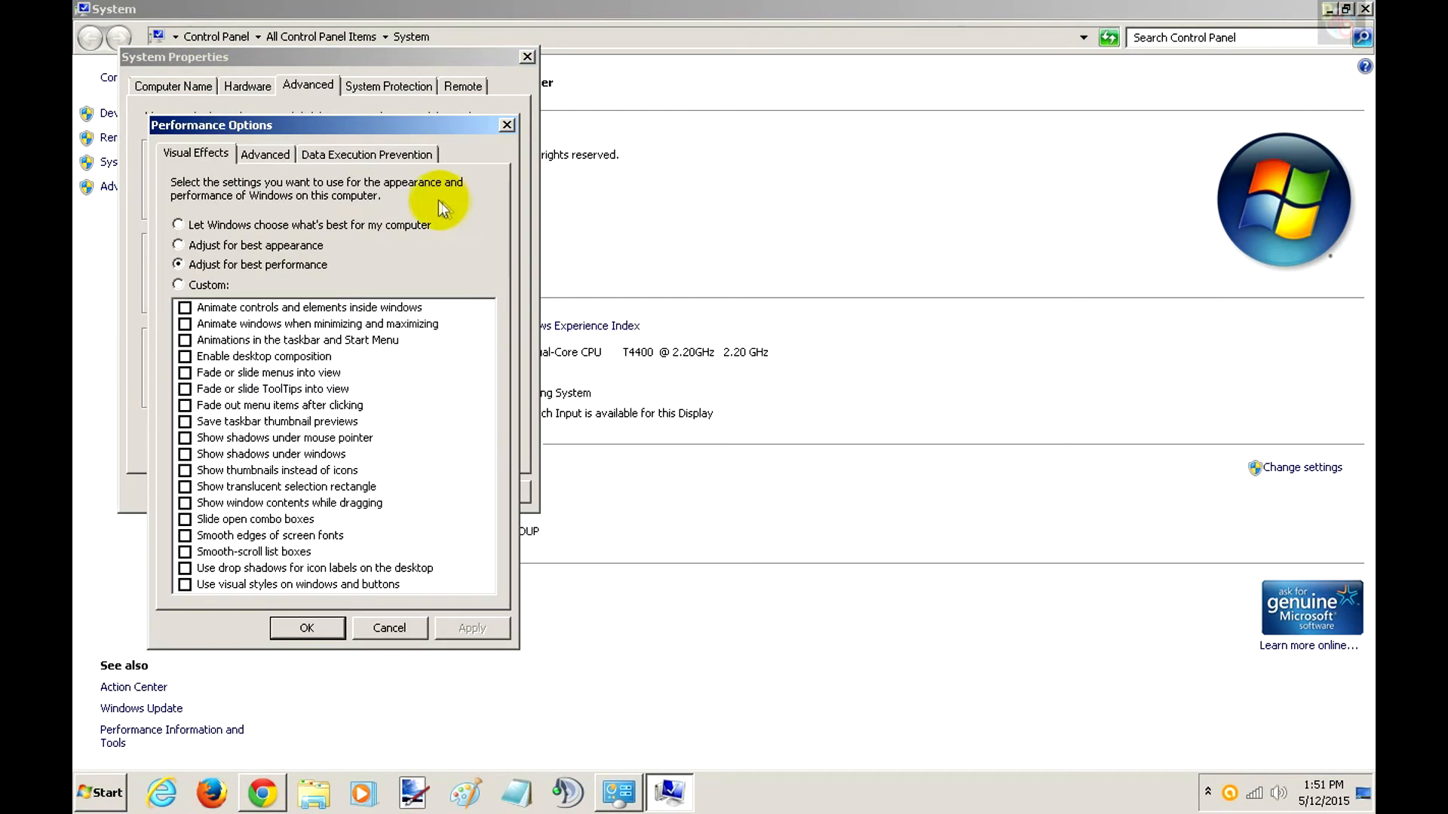
click(177, 225)
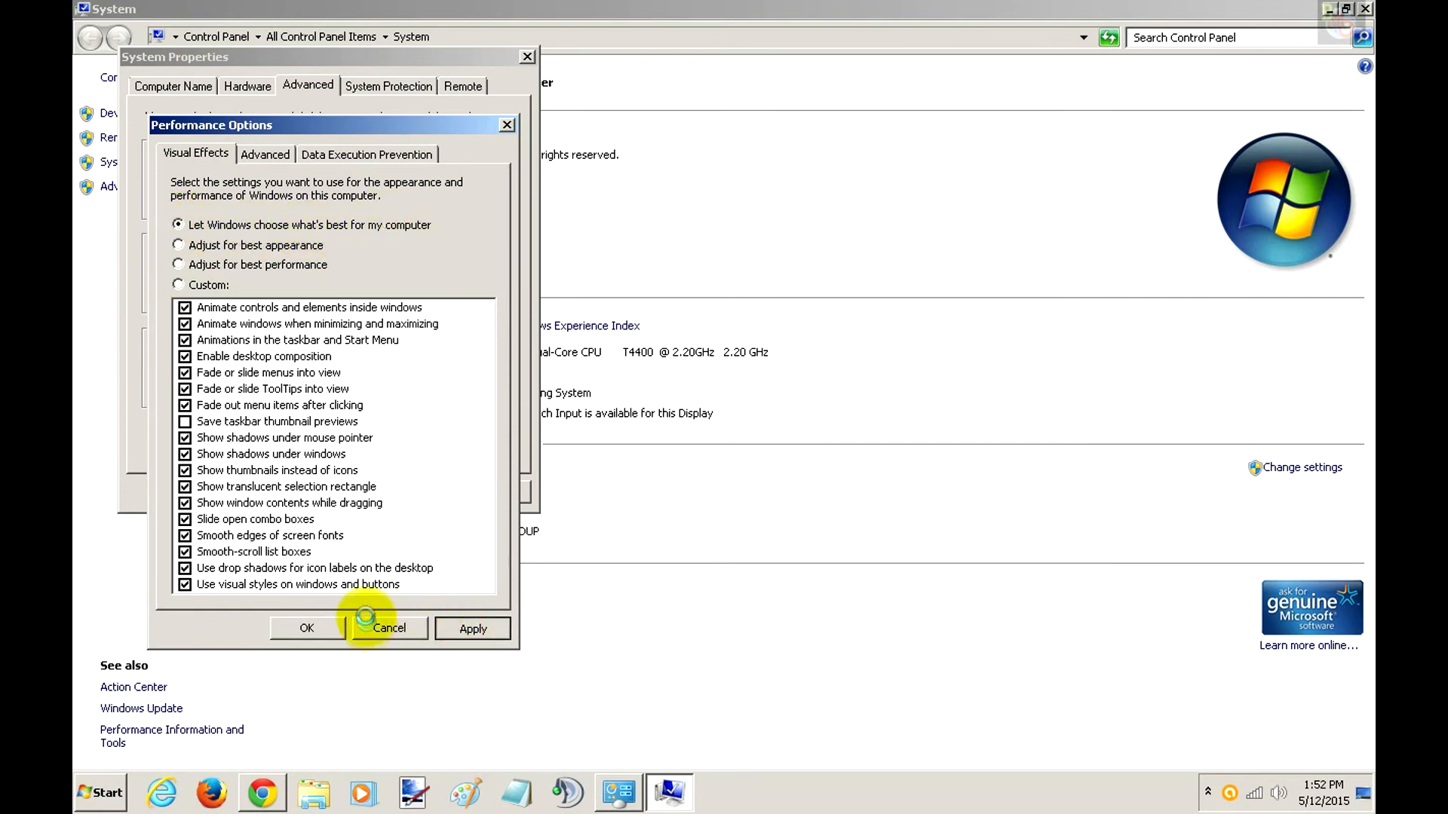
click(389, 628)
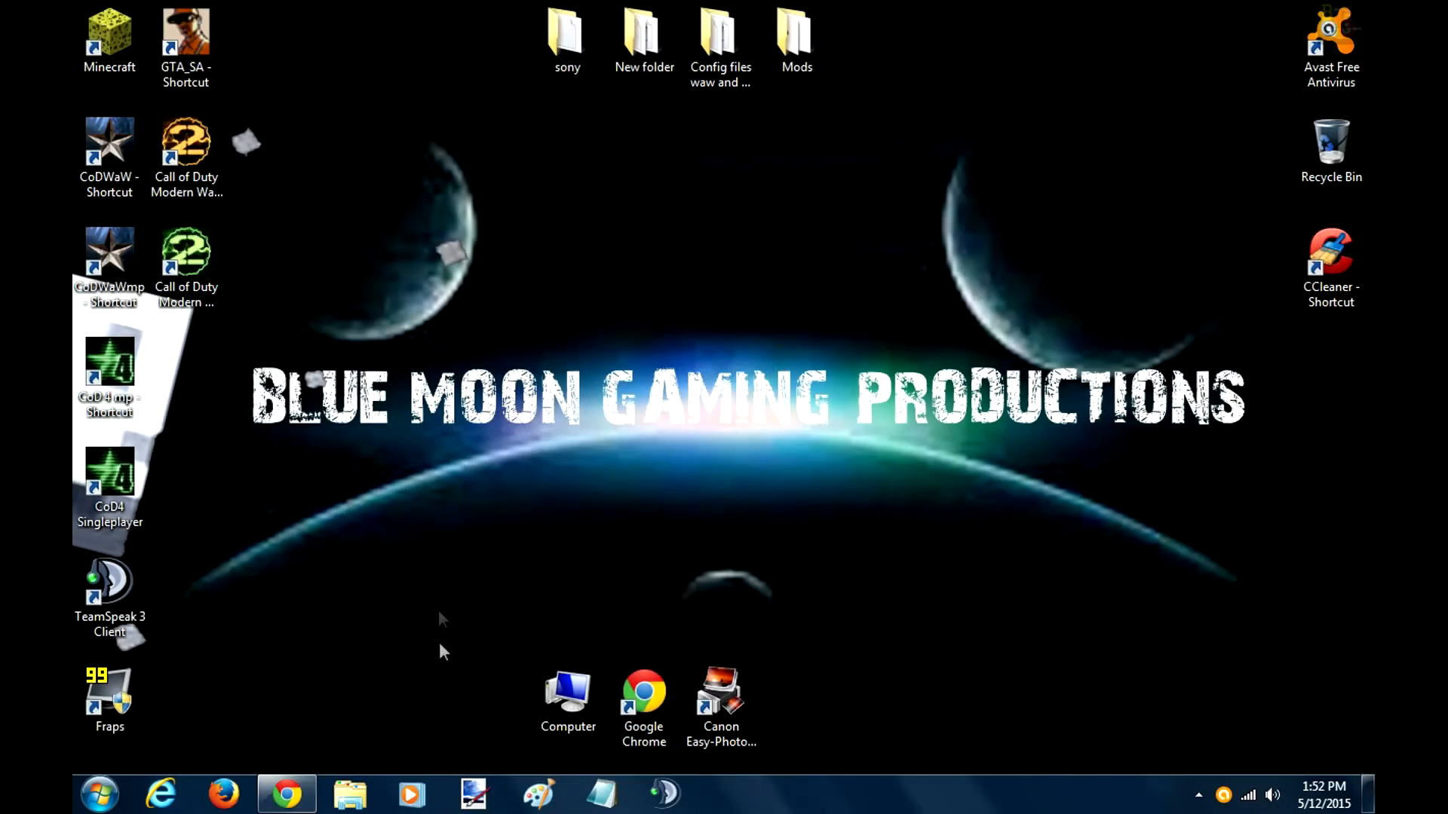
mouse_move(287, 794)
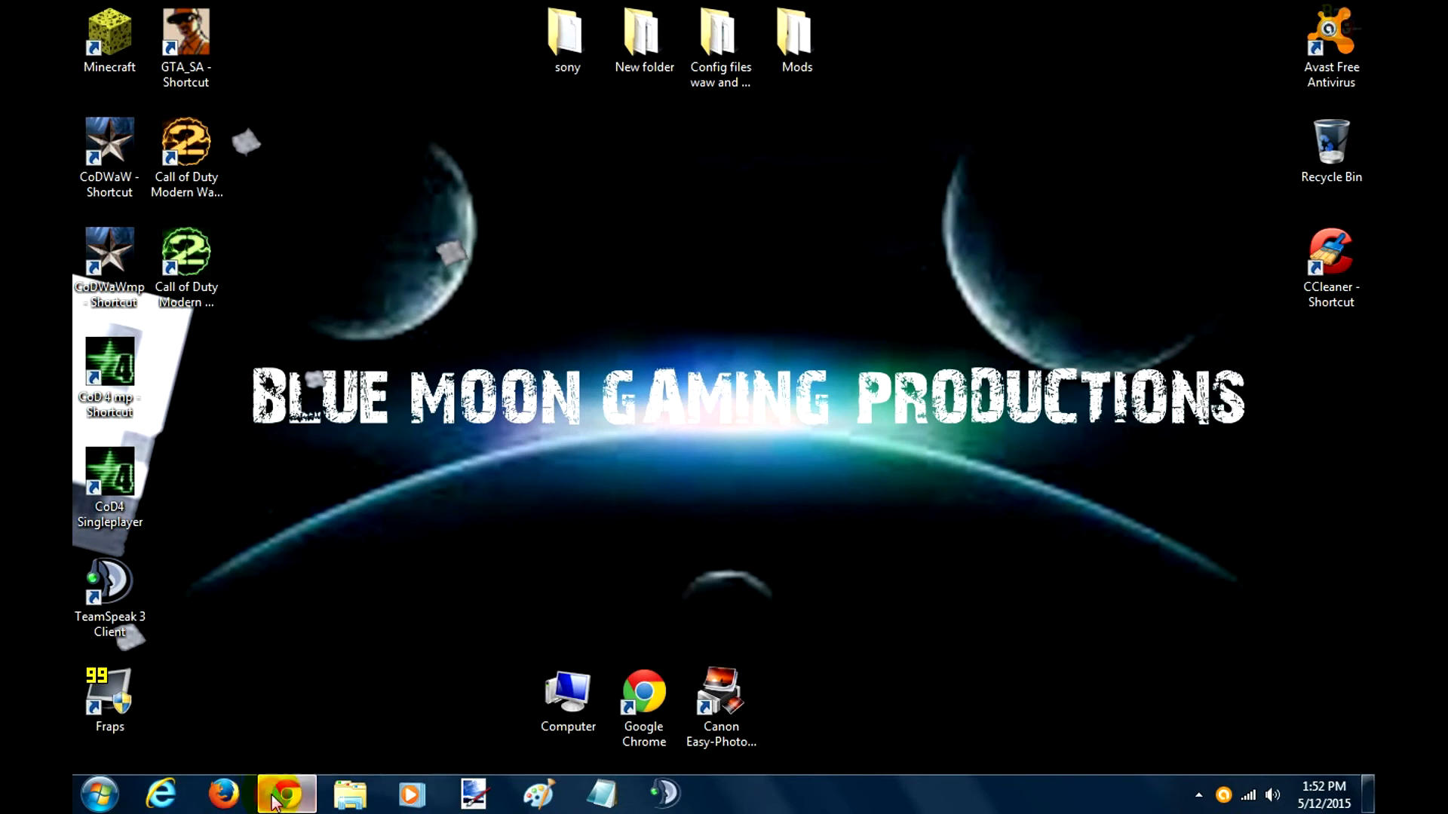
- Load bashandslash.com's yitchww2.cfg in Chrome and copy its config text
click(287, 793)
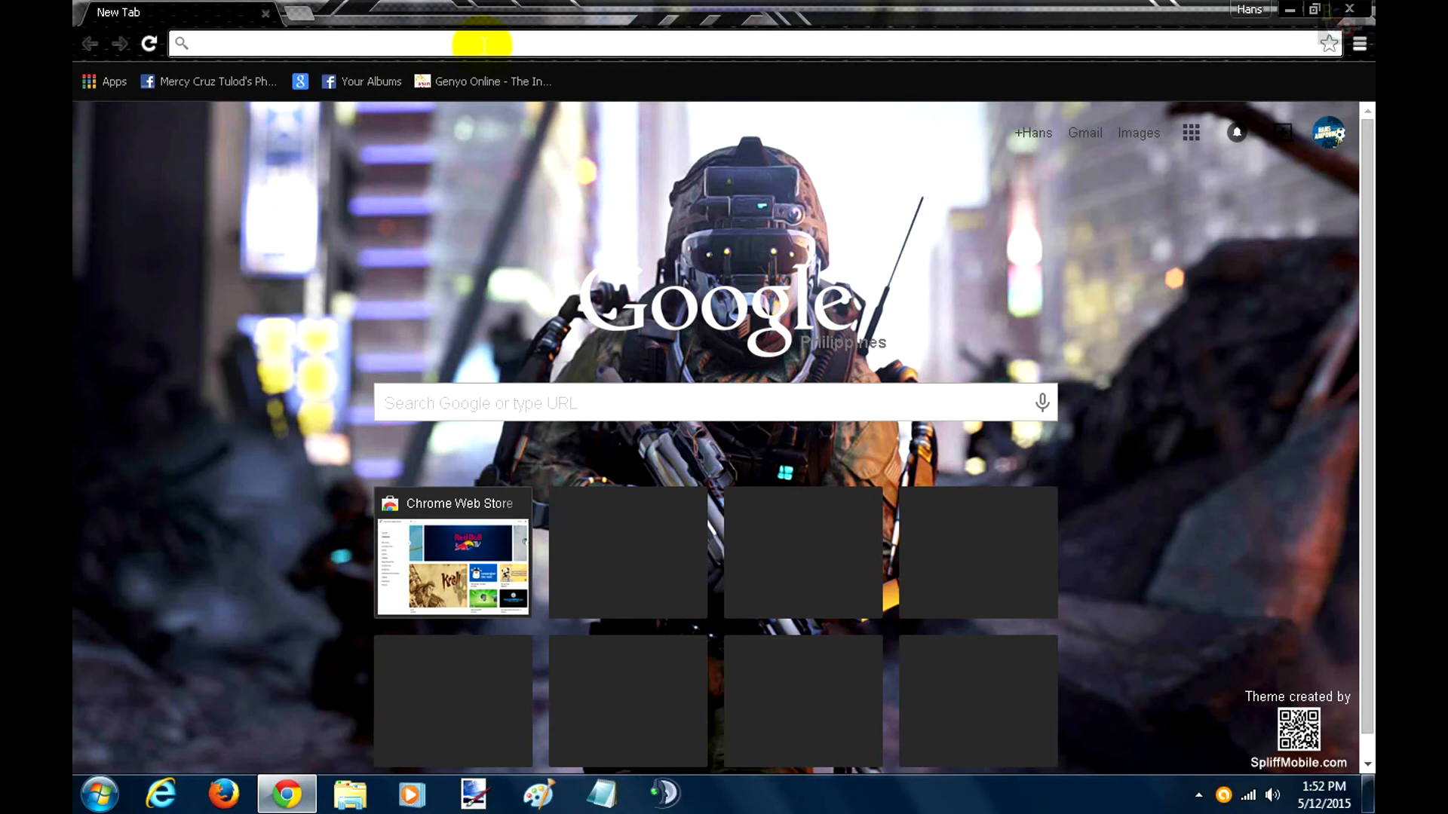
text(http://bashandslash.com/images/stories/codwaw/tweaks/yitchww2.cfg)
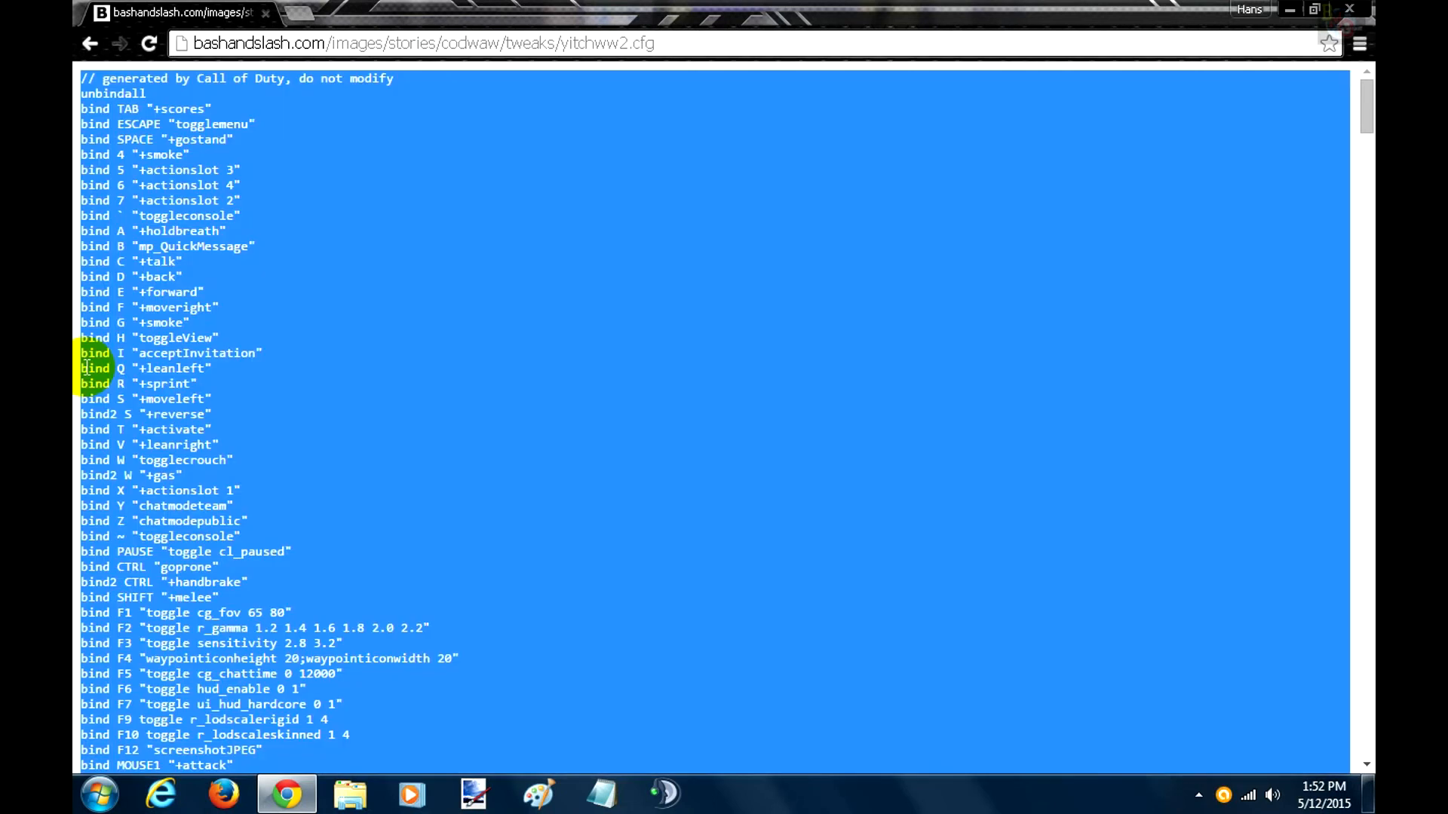
right_click(434, 268)
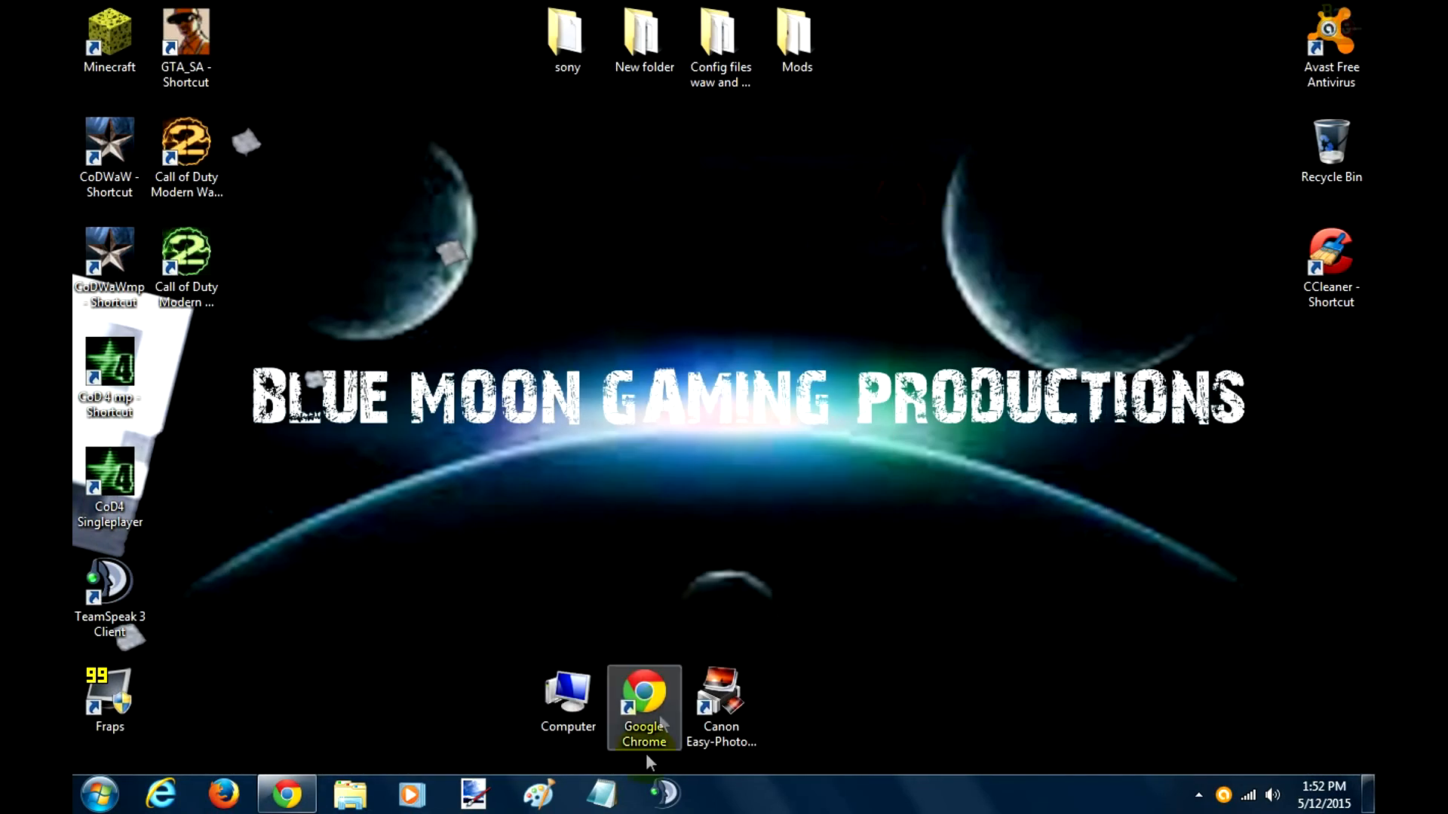
- Return to the pasted config in Notepad, scroll to its first line, and open File
click(601, 793)
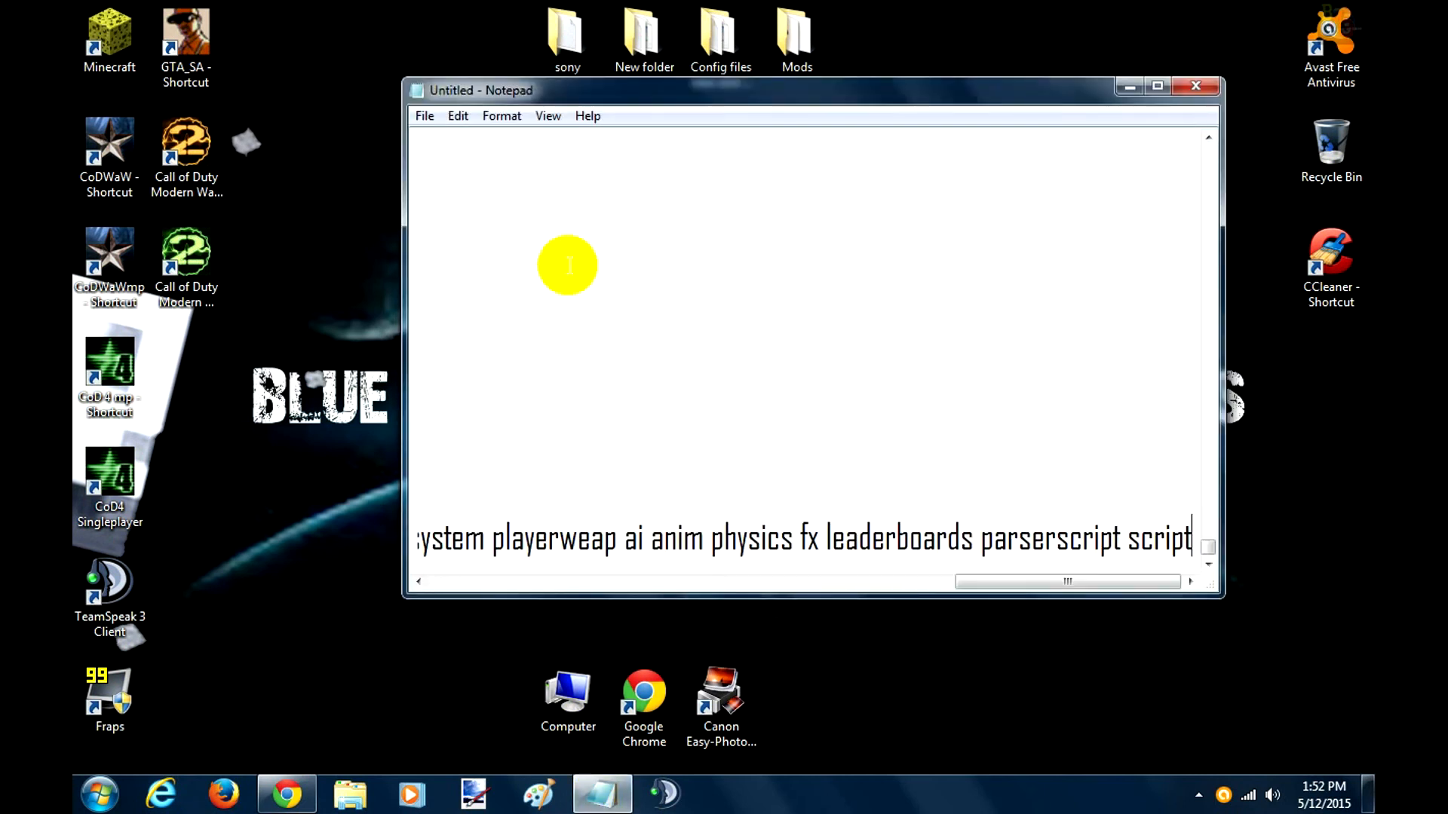
drag(1066, 580, 969, 581)
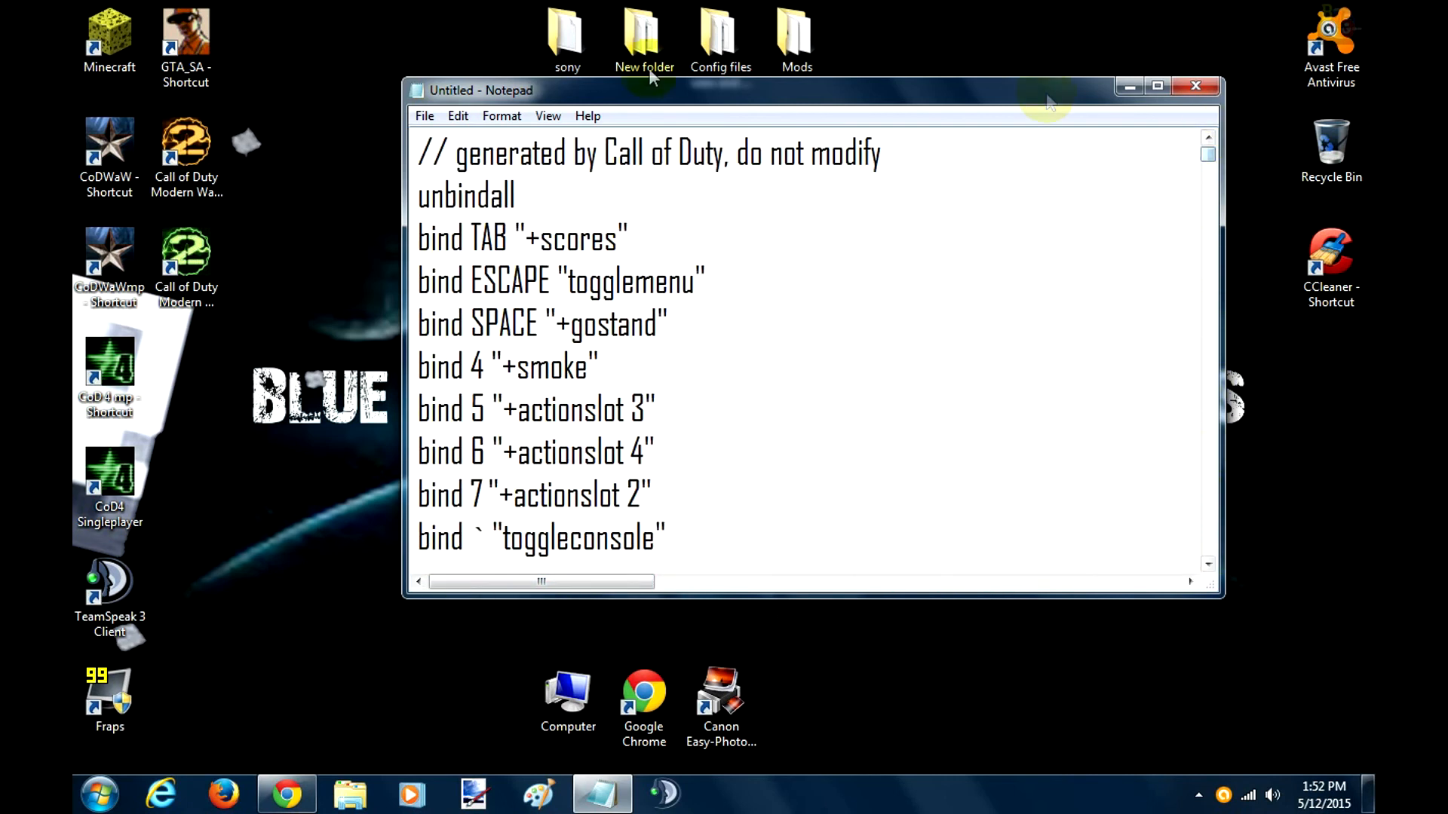
click(424, 115)
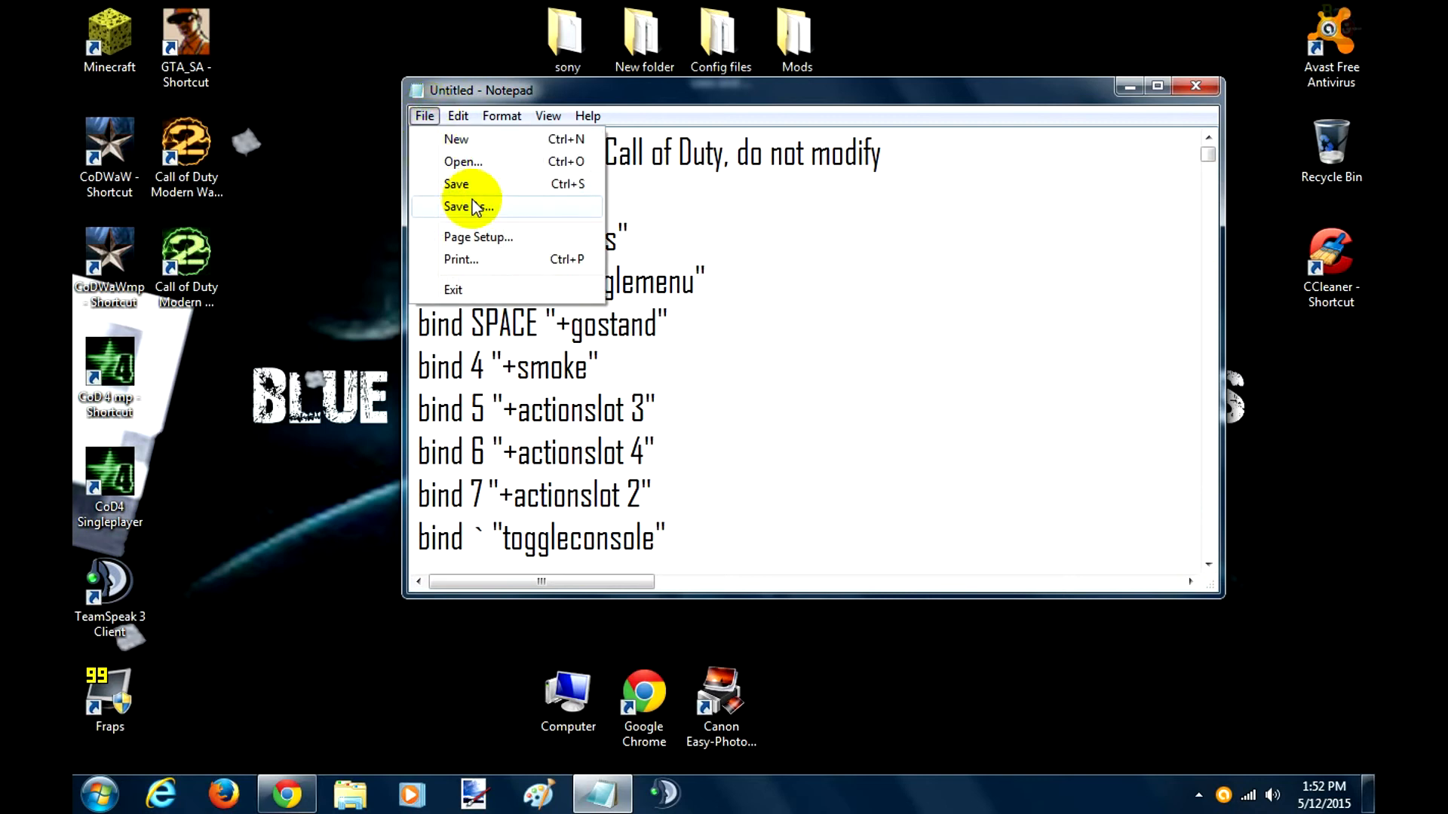
- Save the Notepad text to the desktop as config.cfg, then close Notepad
click(469, 205)
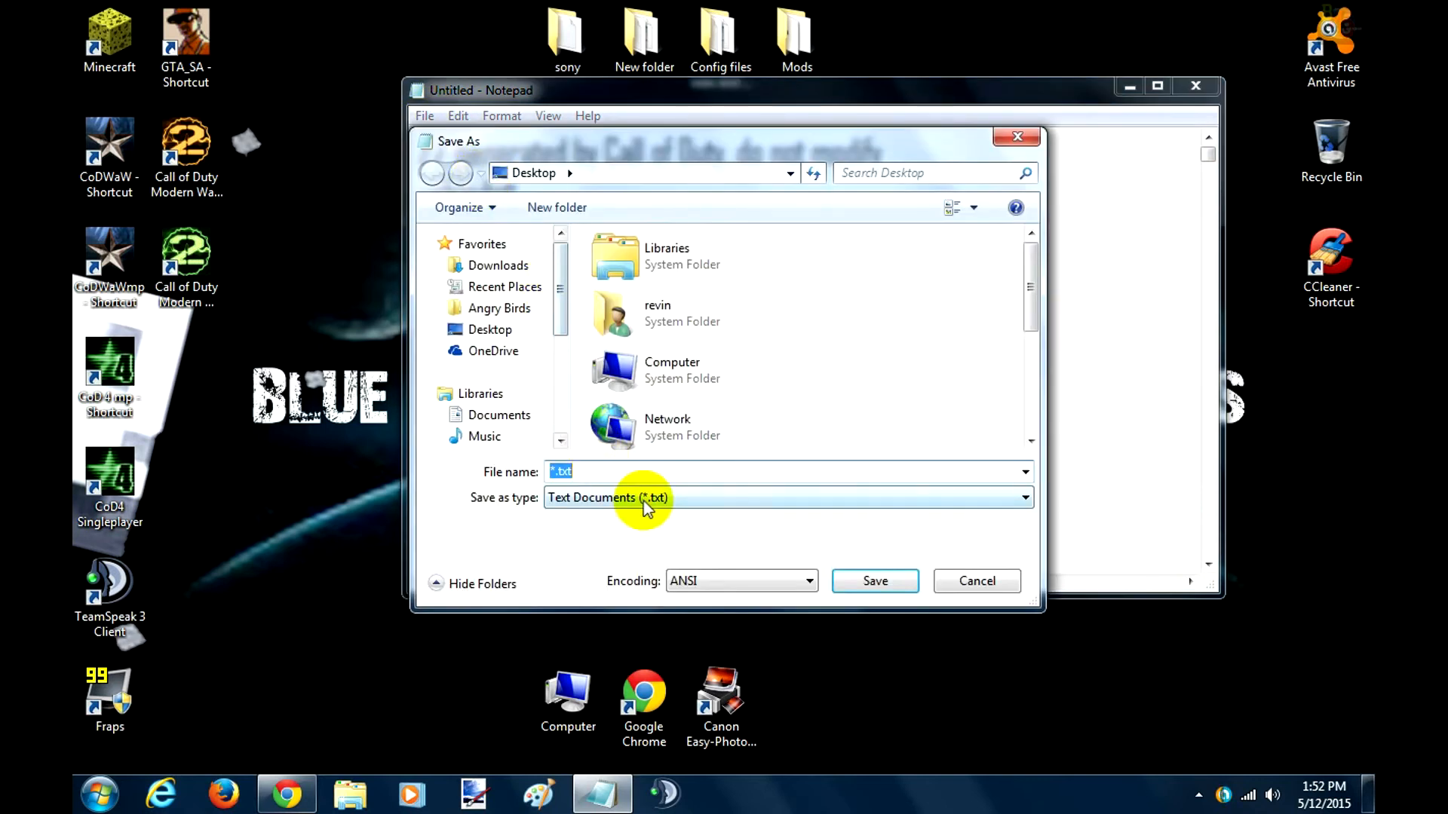
text(confi)
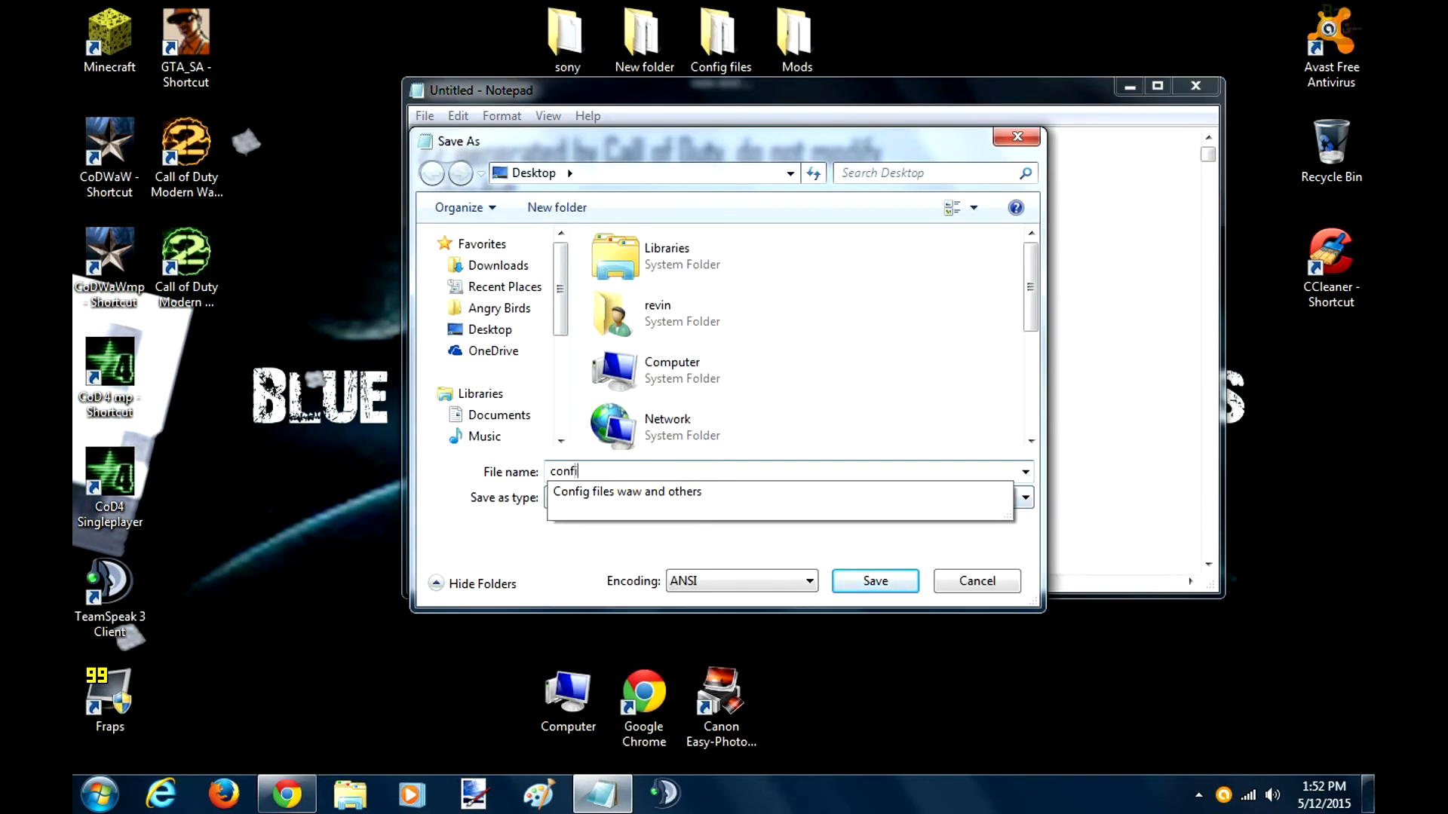
click(642, 504)
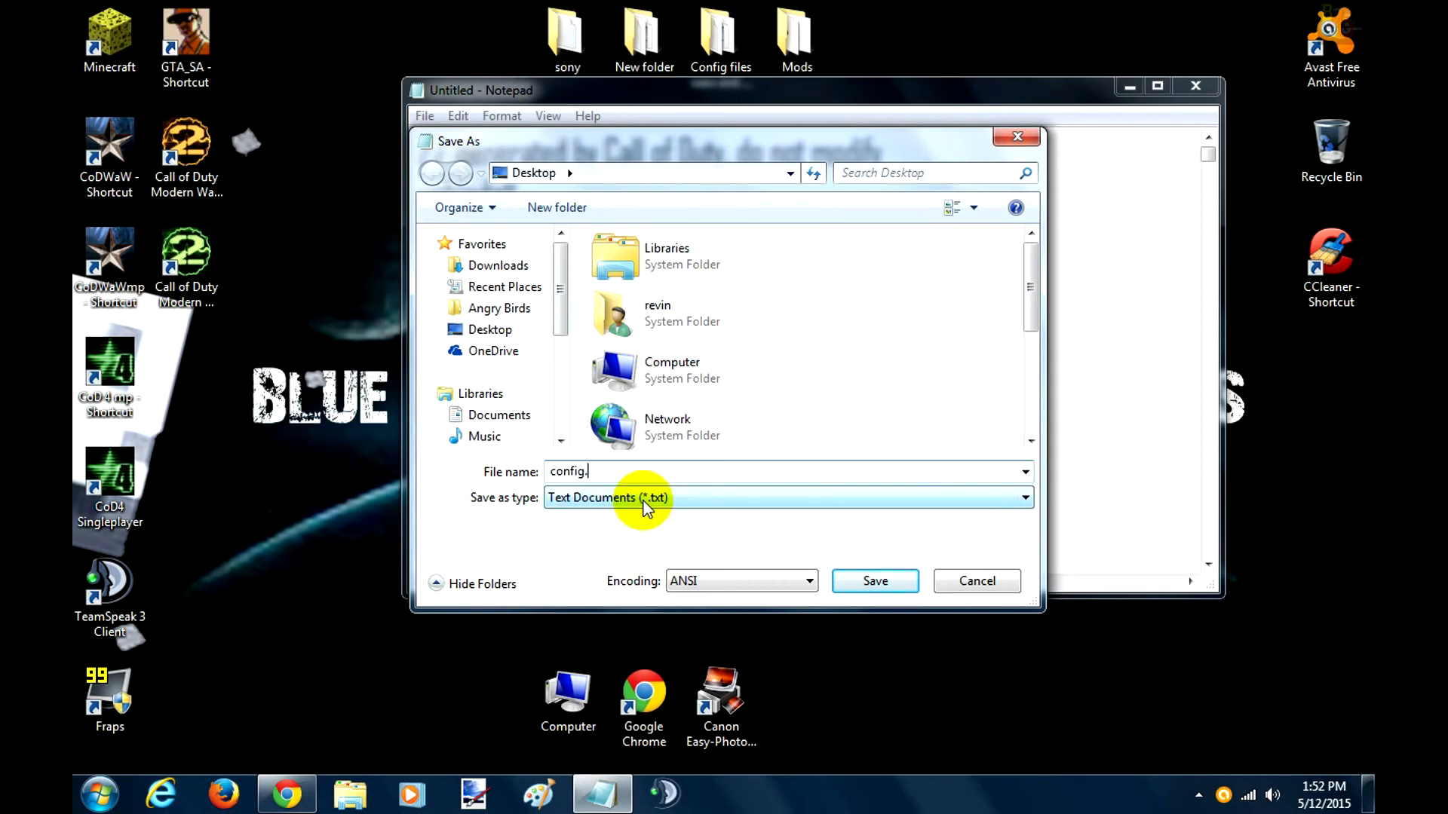
text(cfg)
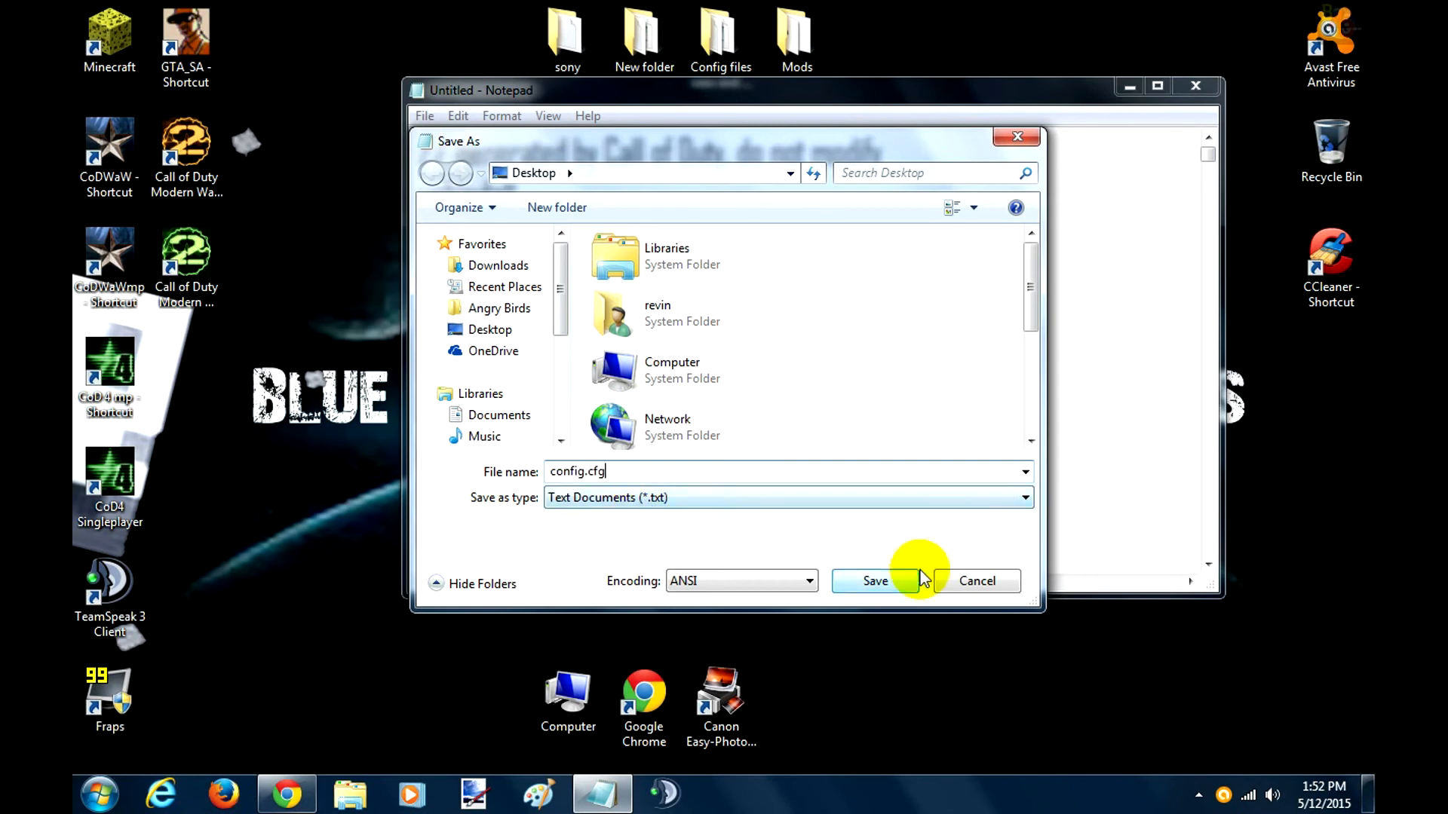
click(875, 580)
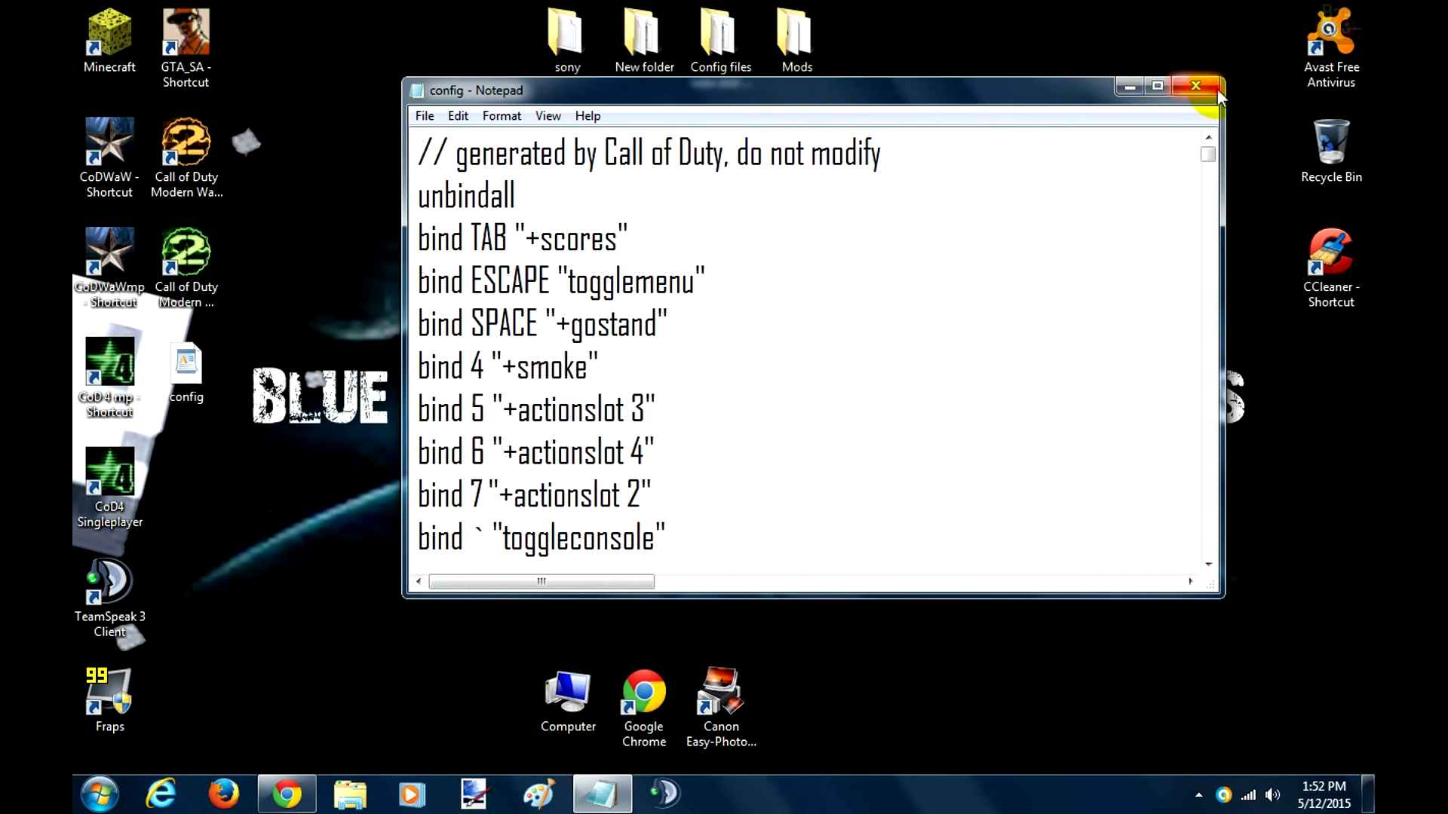
click(1196, 86)
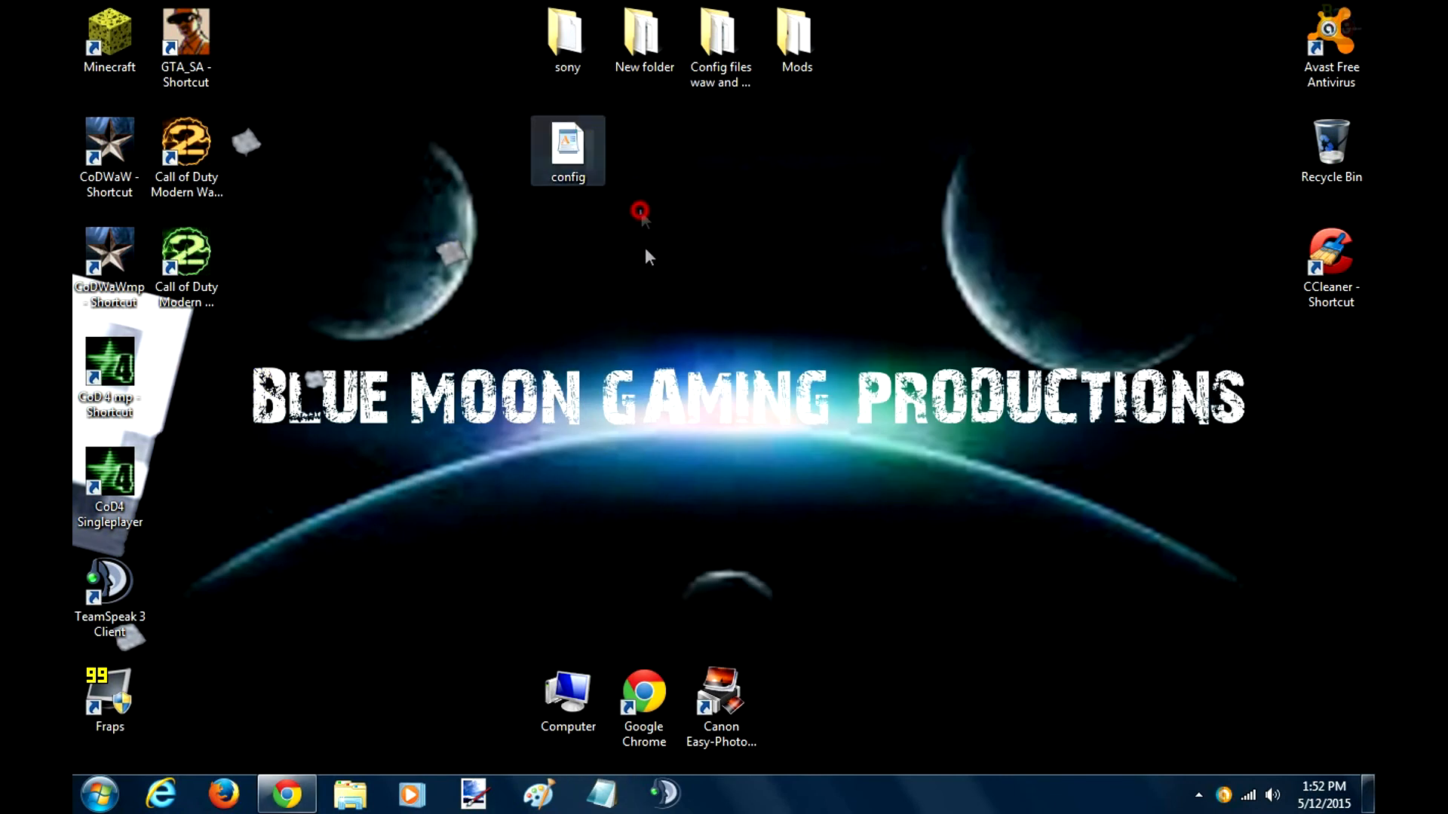
click(97, 792)
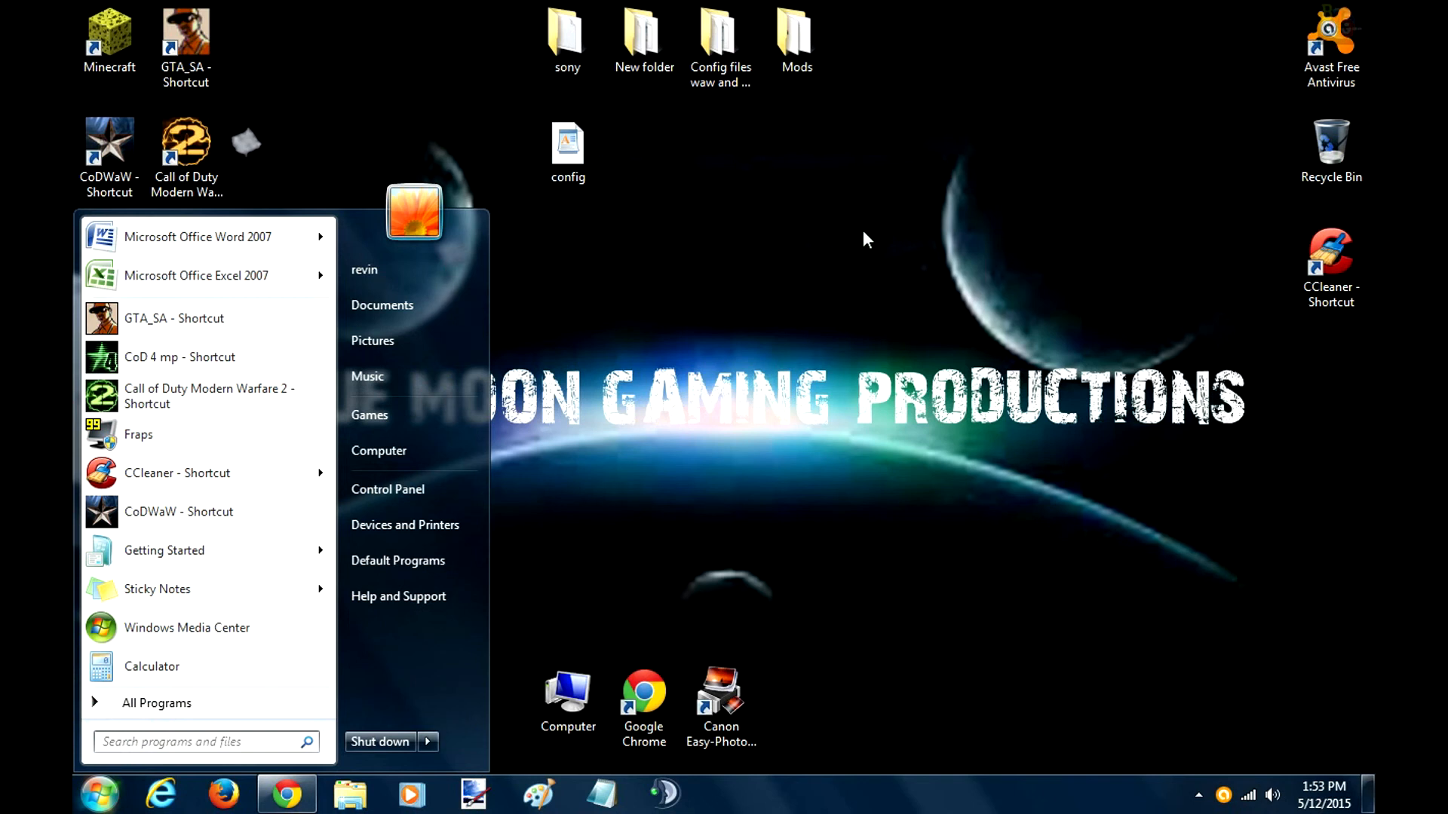
- Browse from %appdata to AppData > Local > Activision > CoDWaW > players > profiles and bring up the profile's config file's actions
text(%appdata)
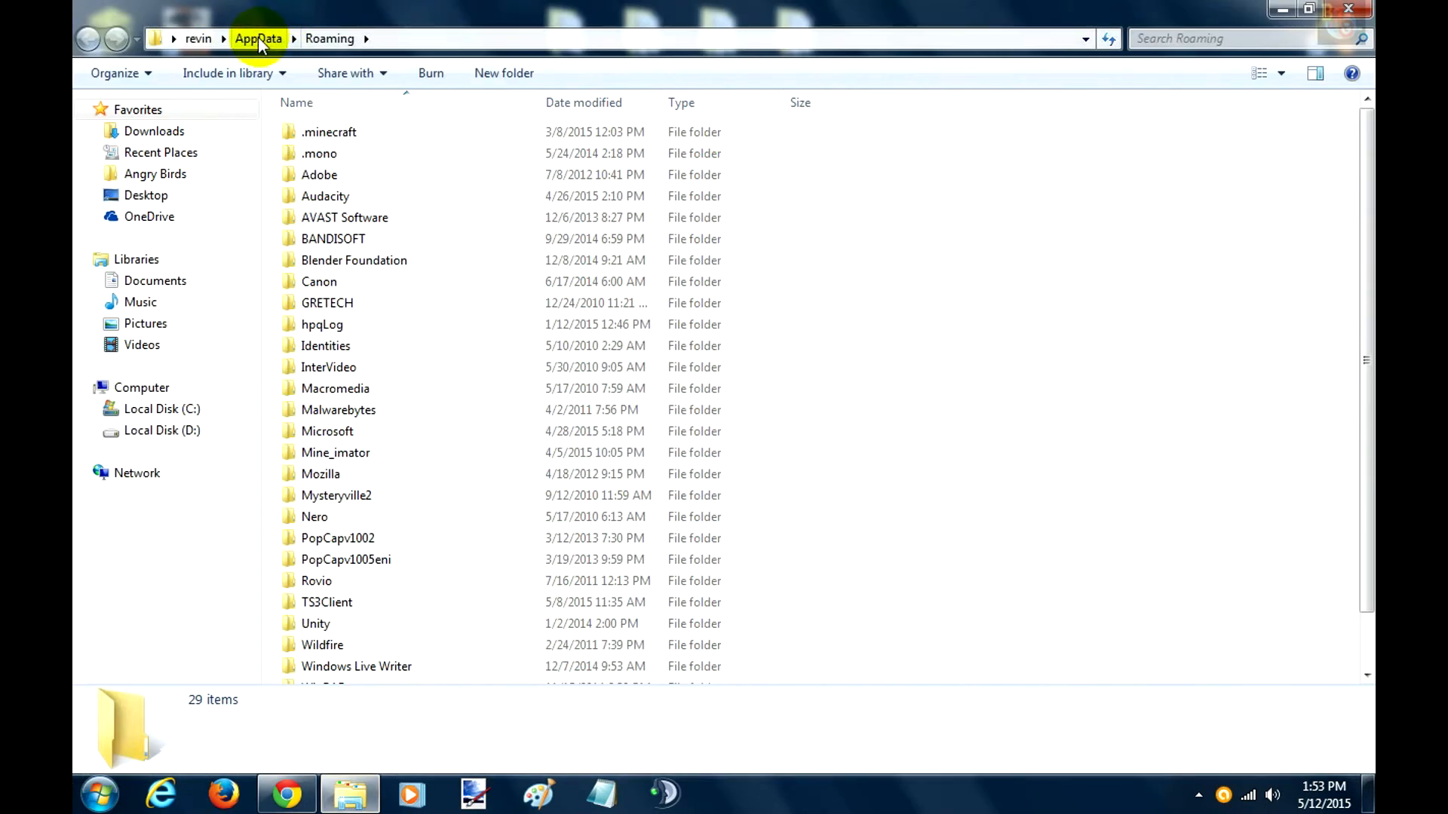
click(257, 37)
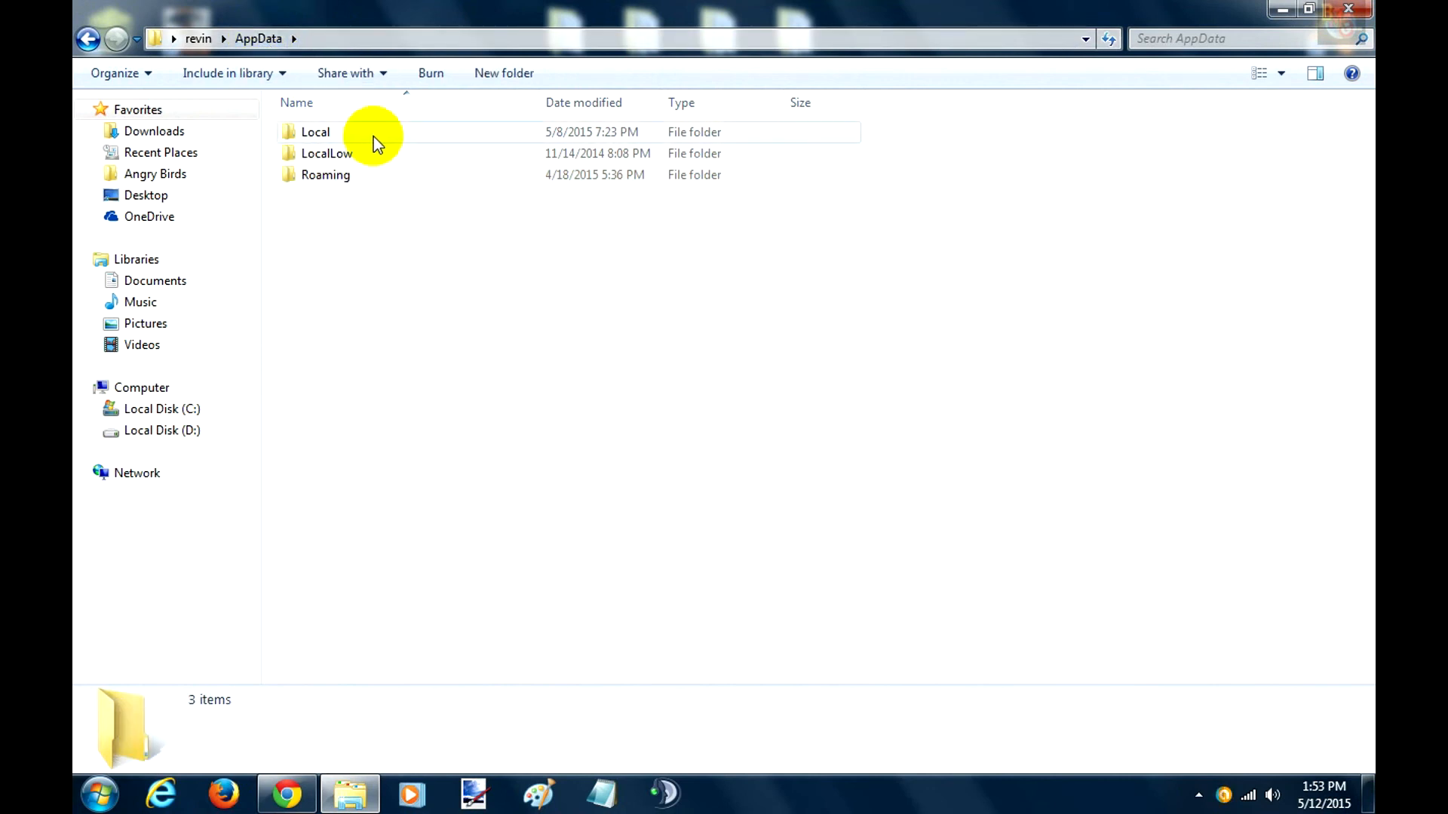
double_click(315, 132)
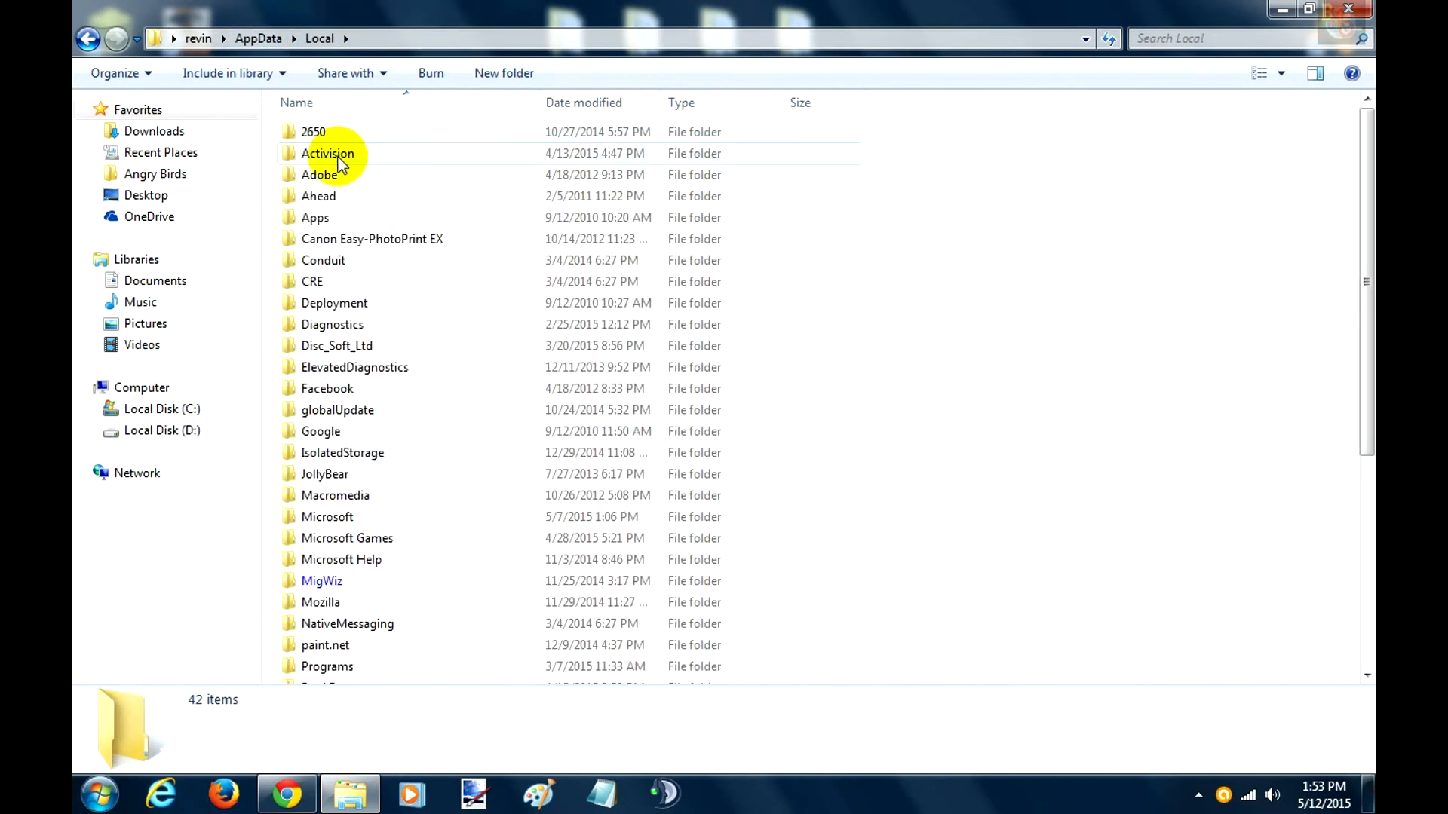
double_click(328, 153)
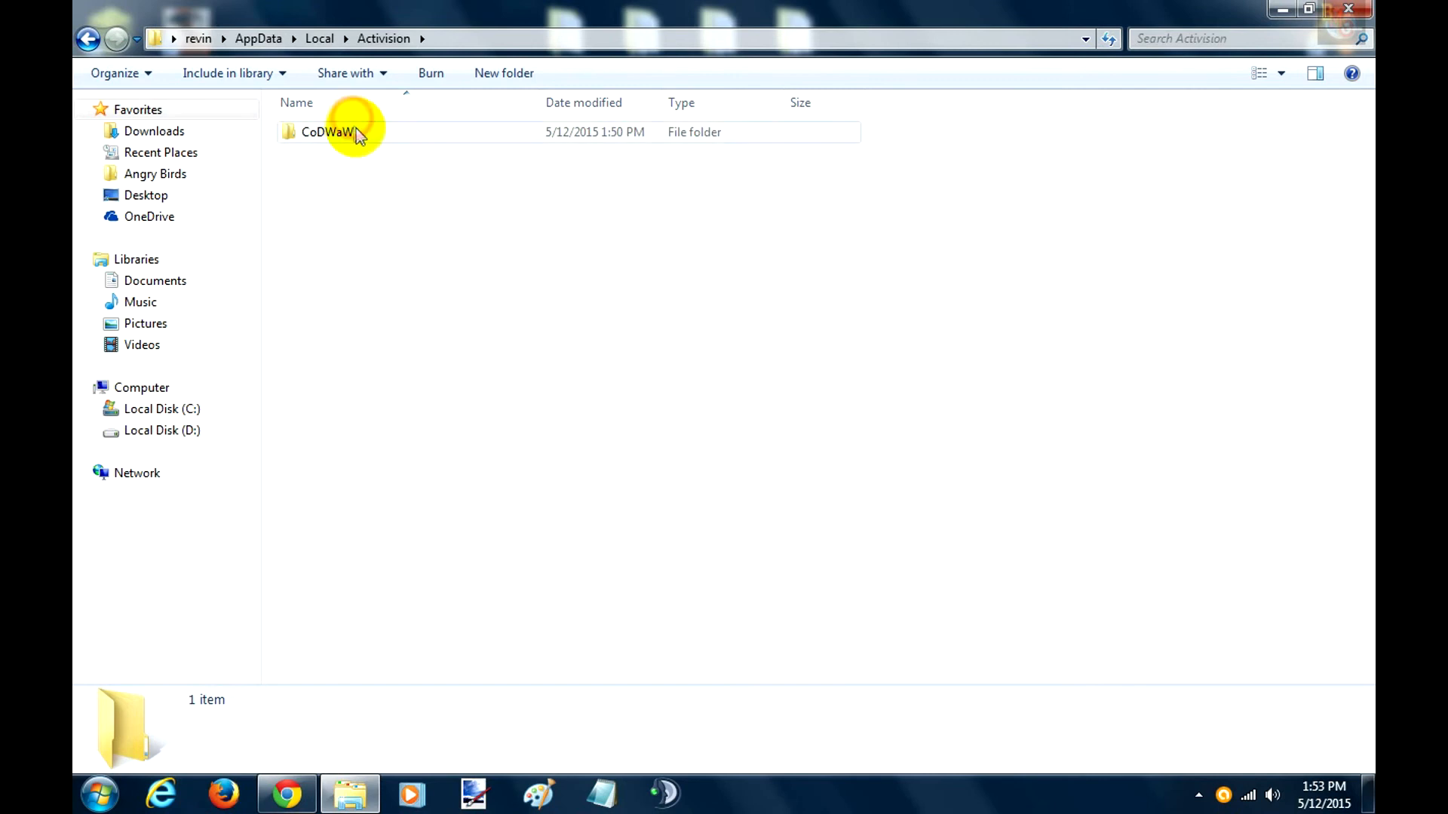
double_click(329, 132)
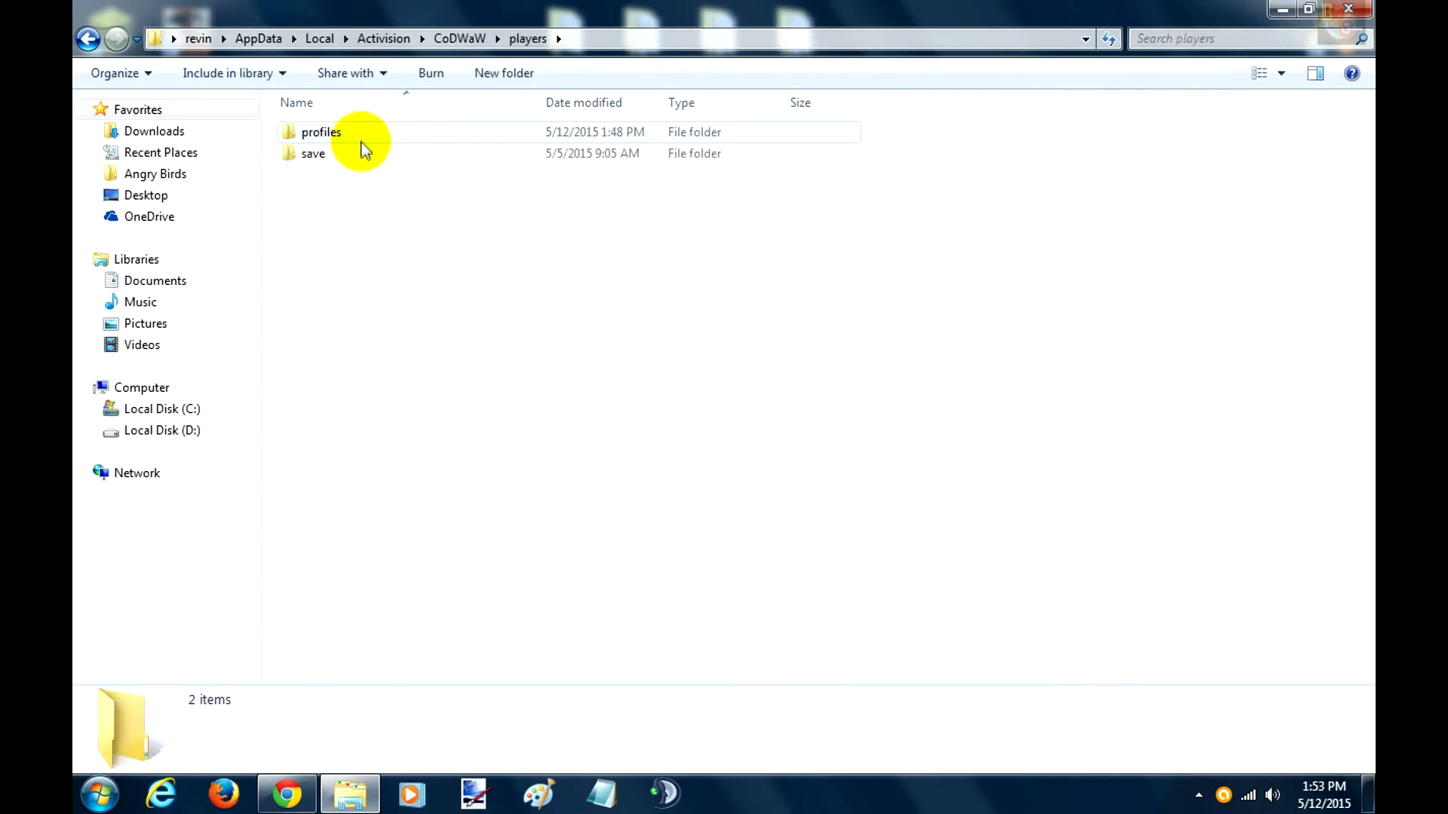
double_click(320, 132)
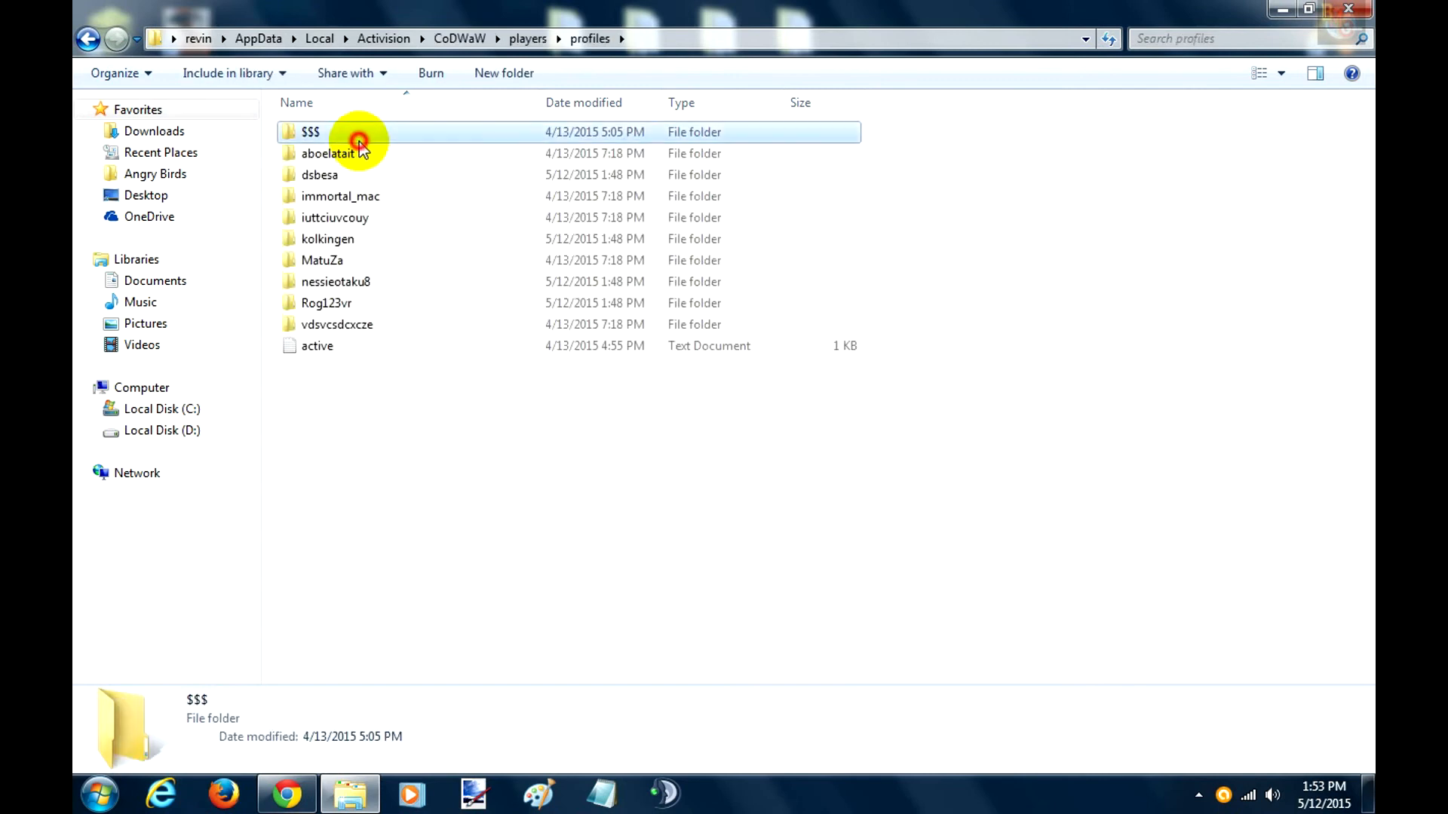
double_click(310, 132)
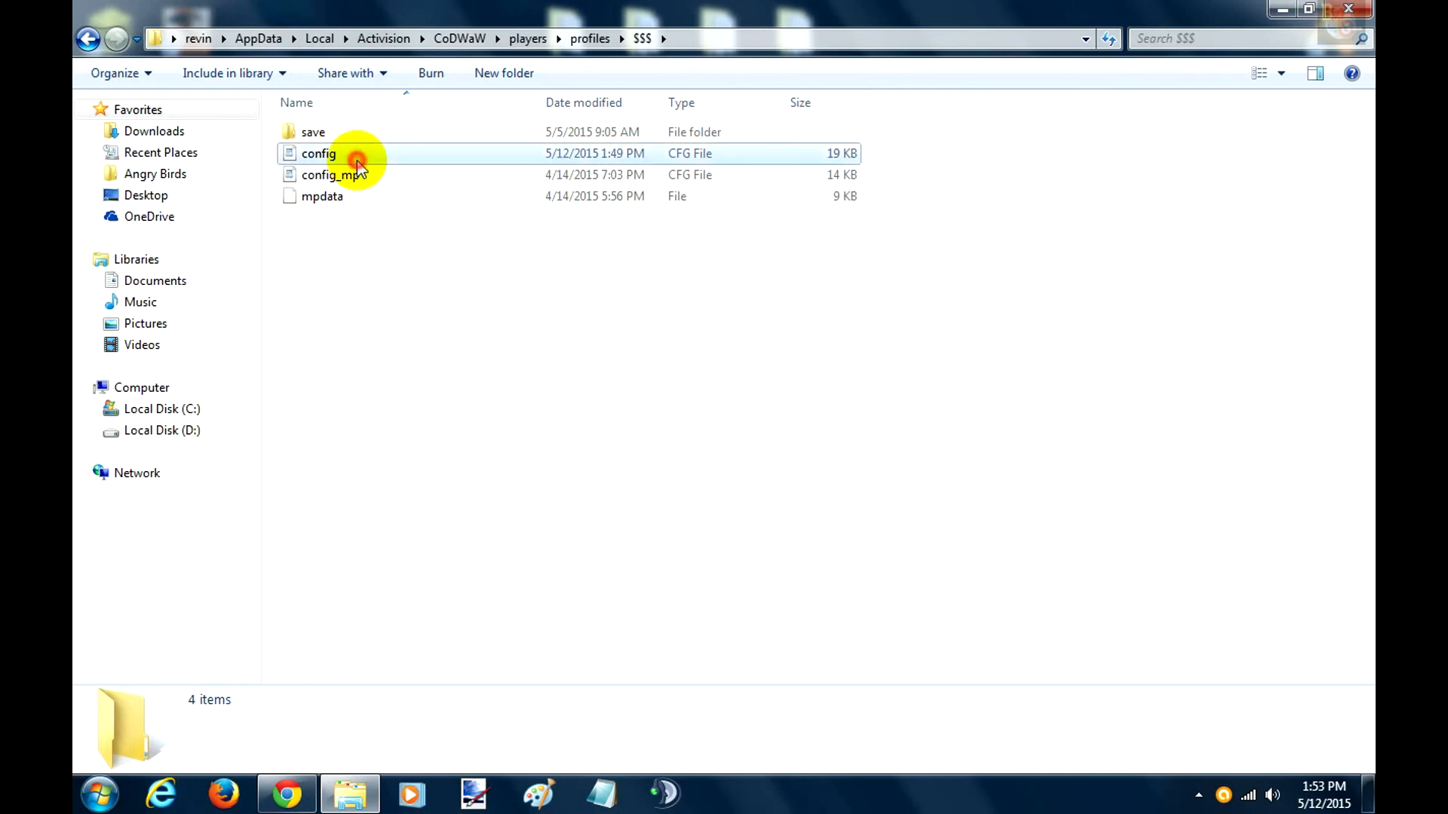
click(318, 153)
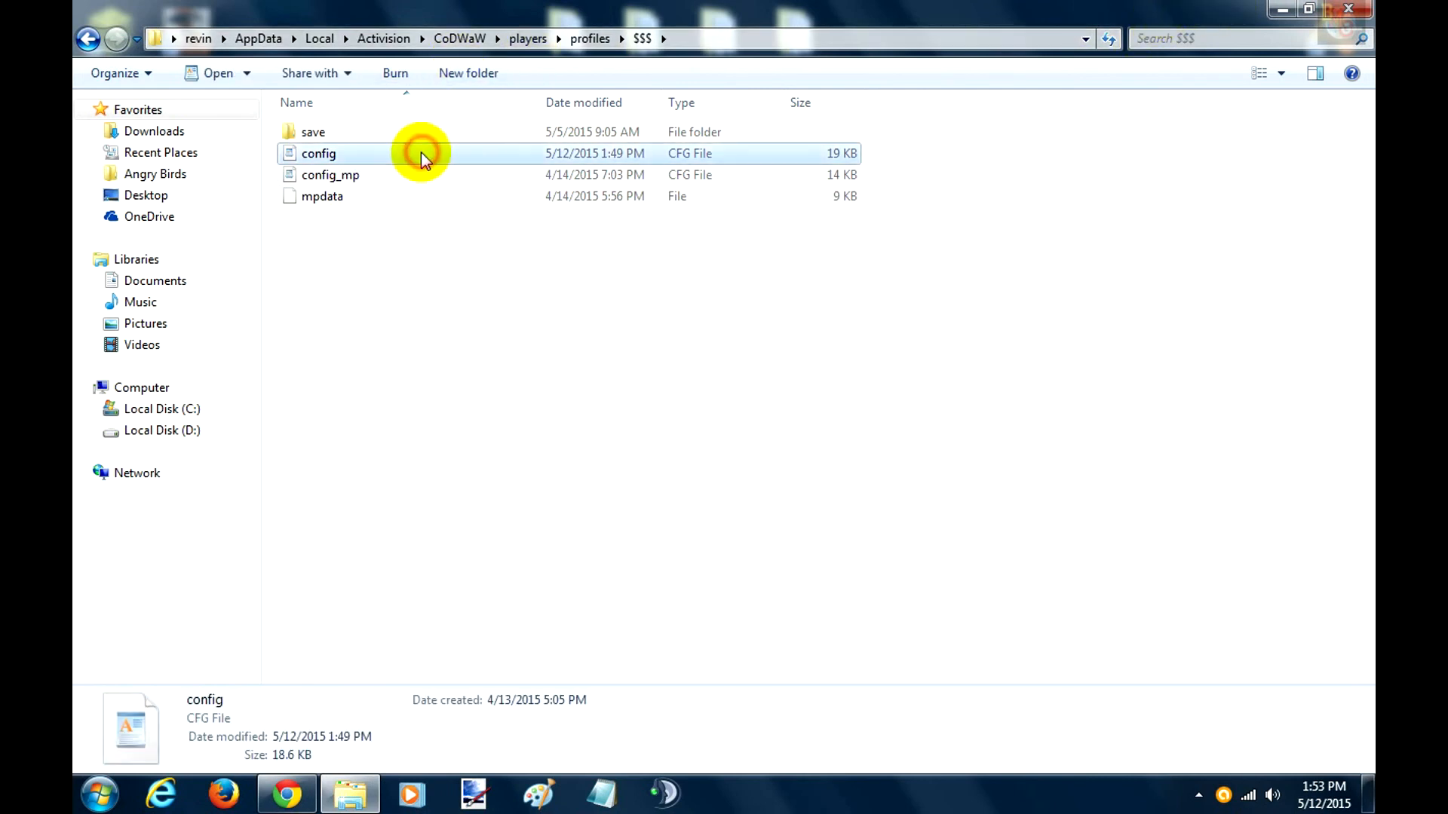
mouse_move(350, 168)
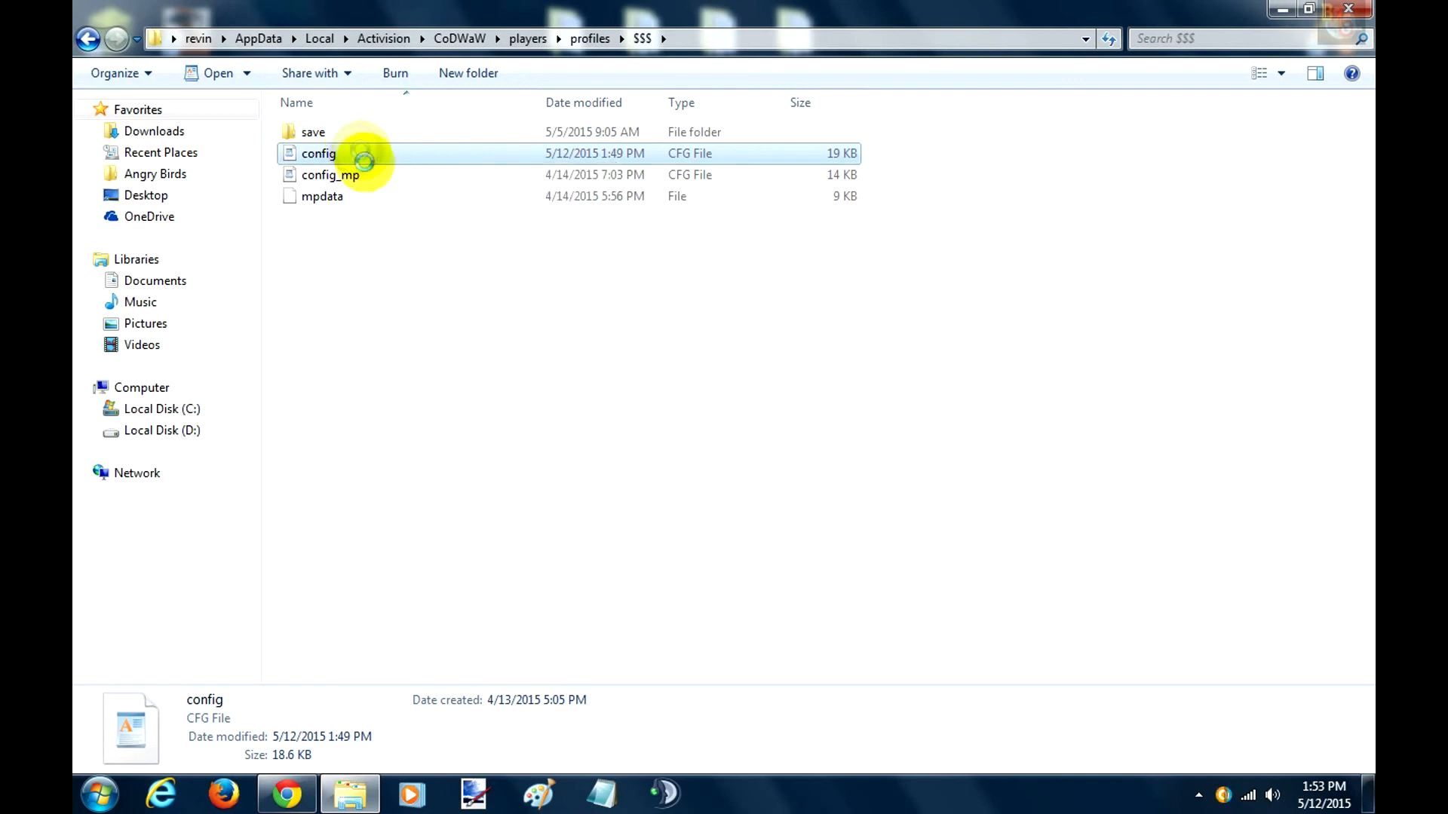
right_click(318, 153)
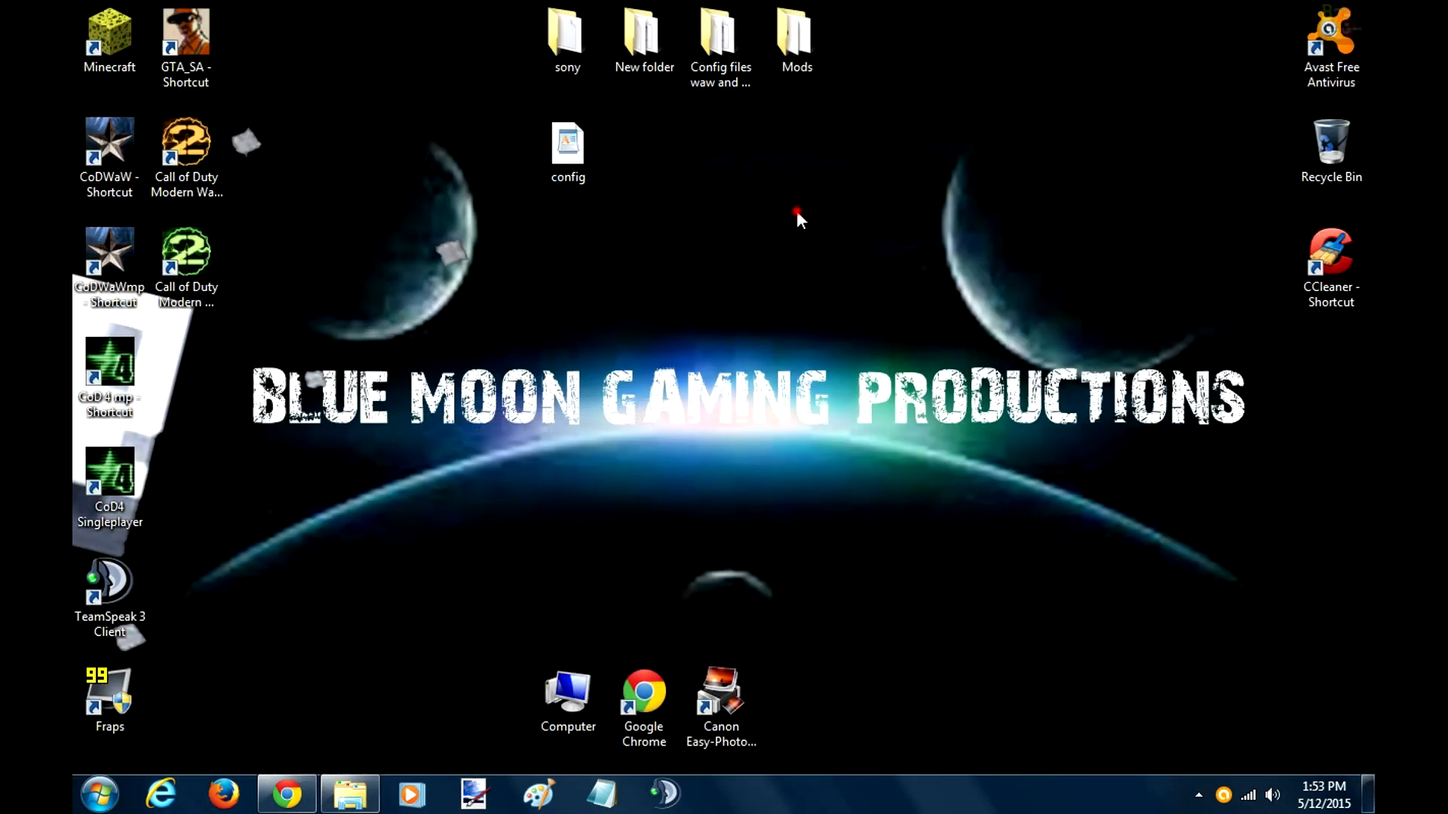
mouse_move(526, 337)
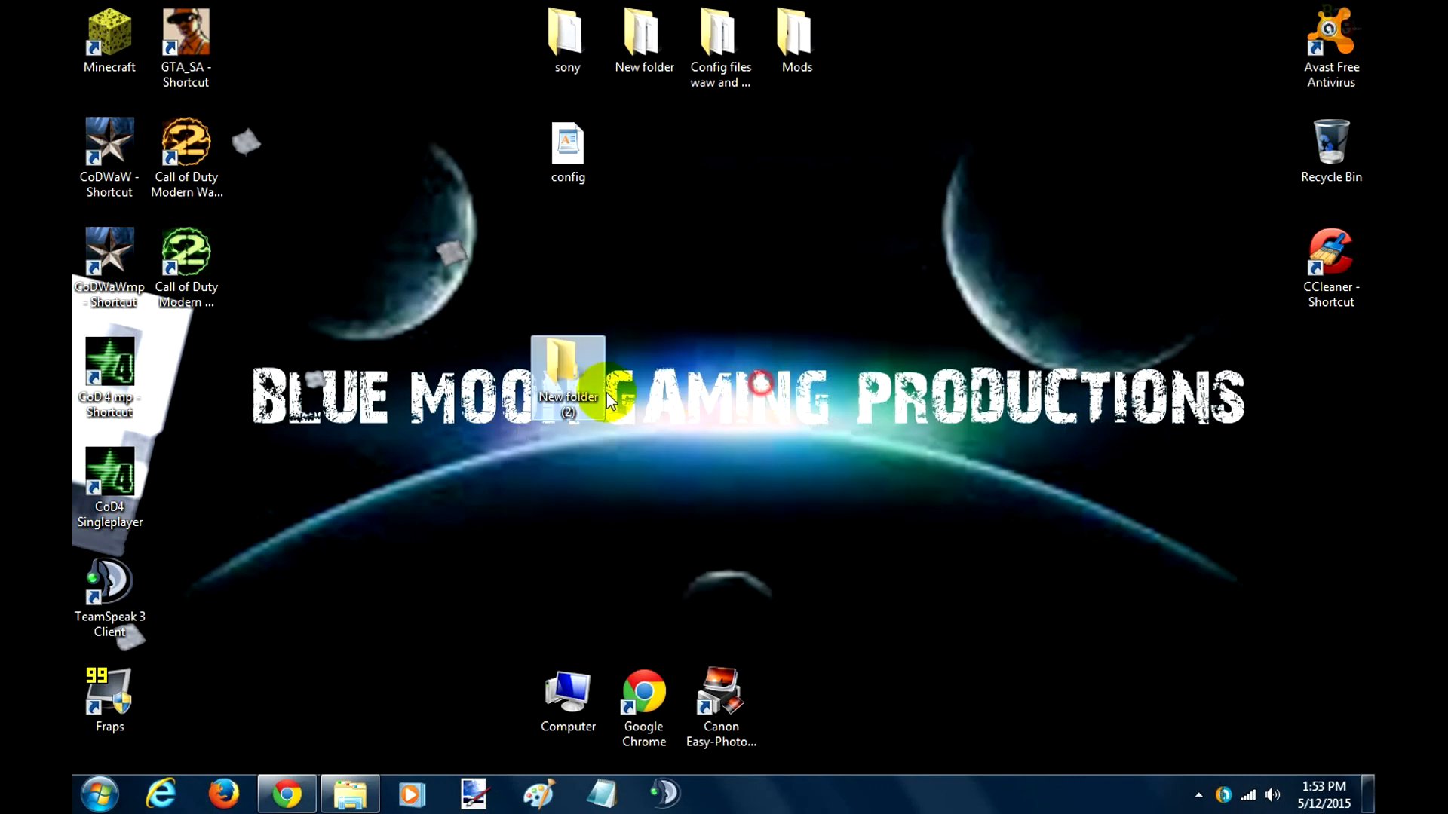
- Move 'New folder (2)' to the desktop's top right and bring up copy options for config.cfg
double_click(567, 369)
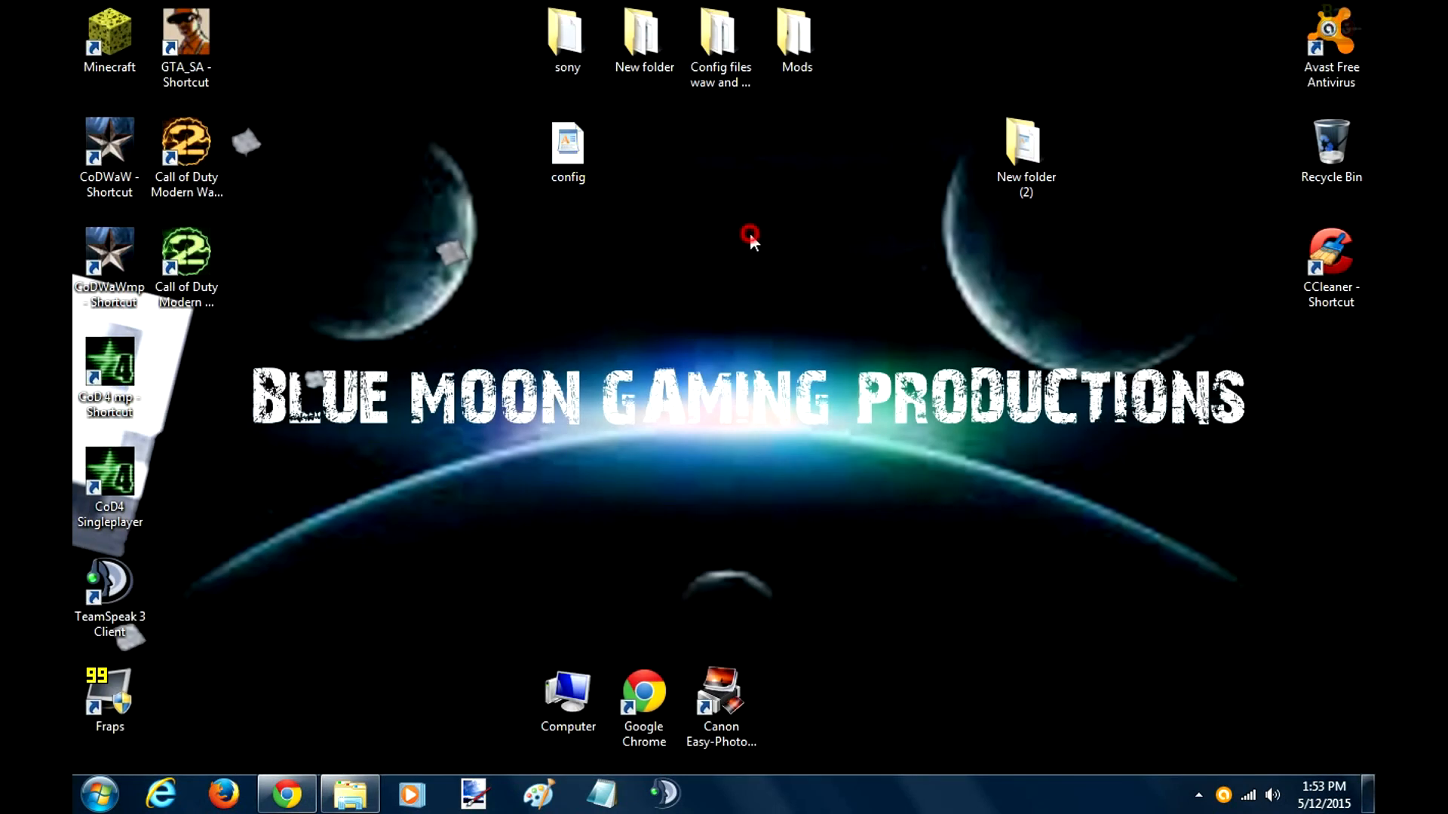
click(568, 149)
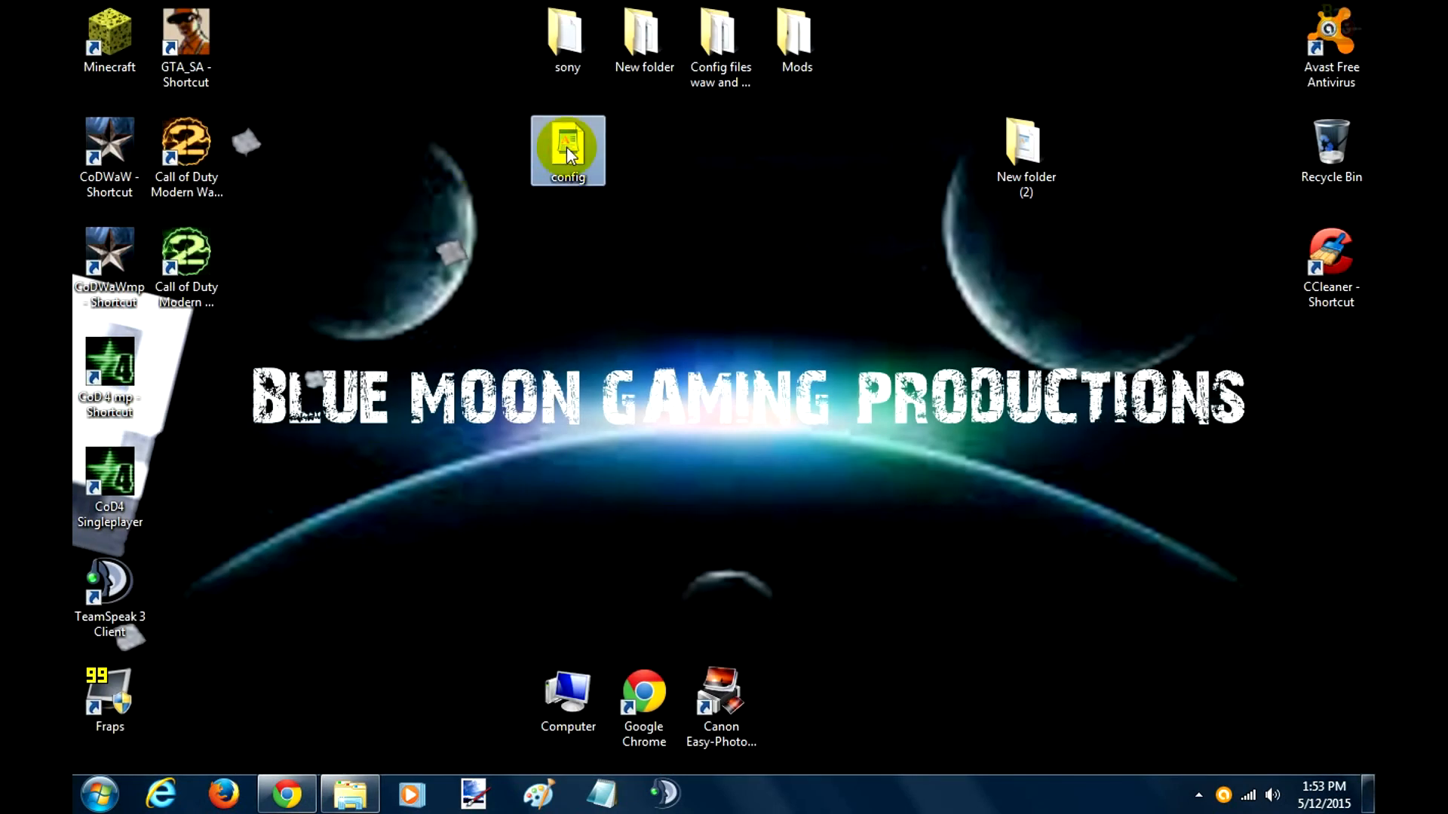
right_click(568, 151)
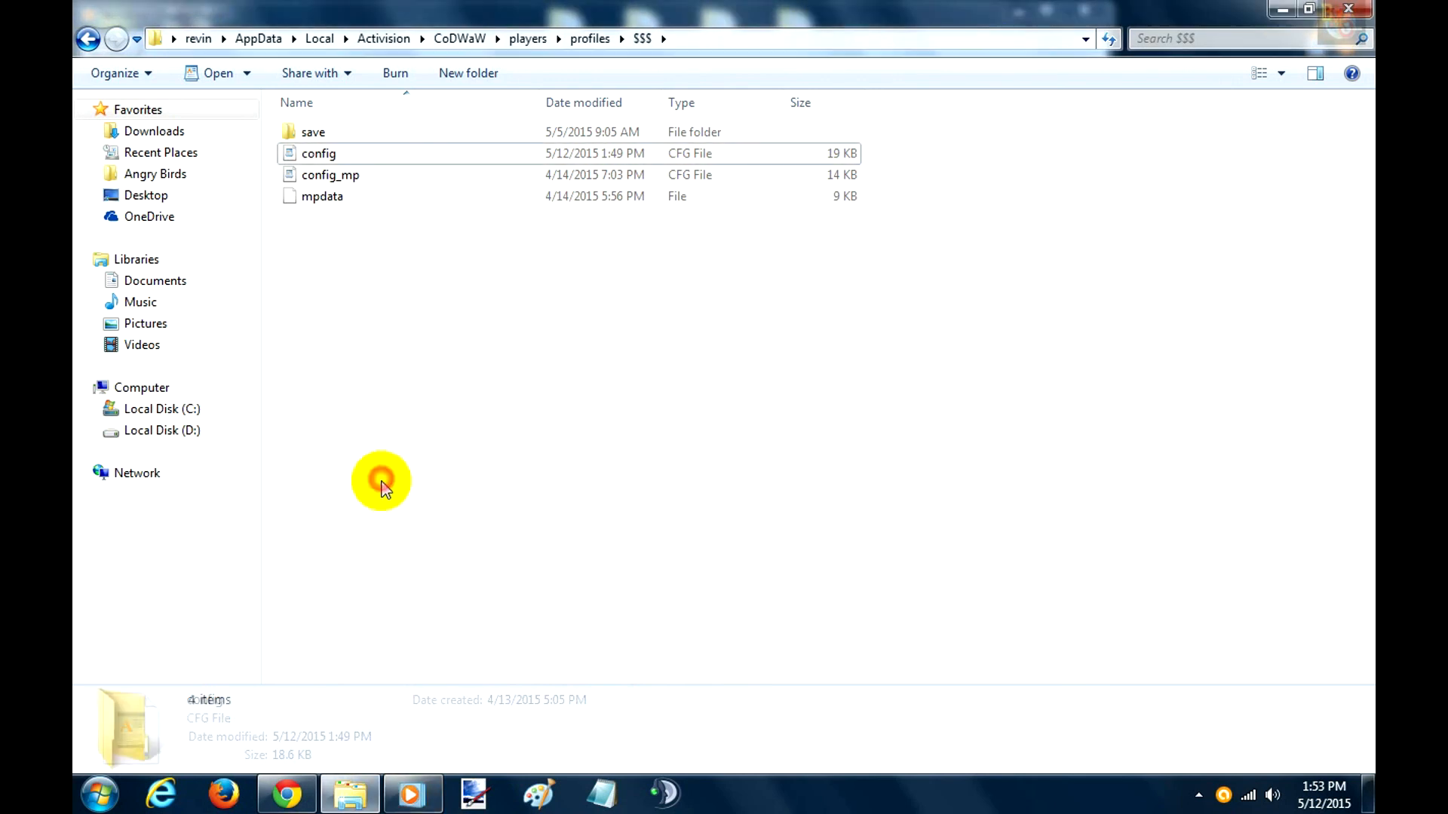
- Paste config.cfg into the CoDWaW profile folder, choosing Copy and Replace
right_click(381, 481)
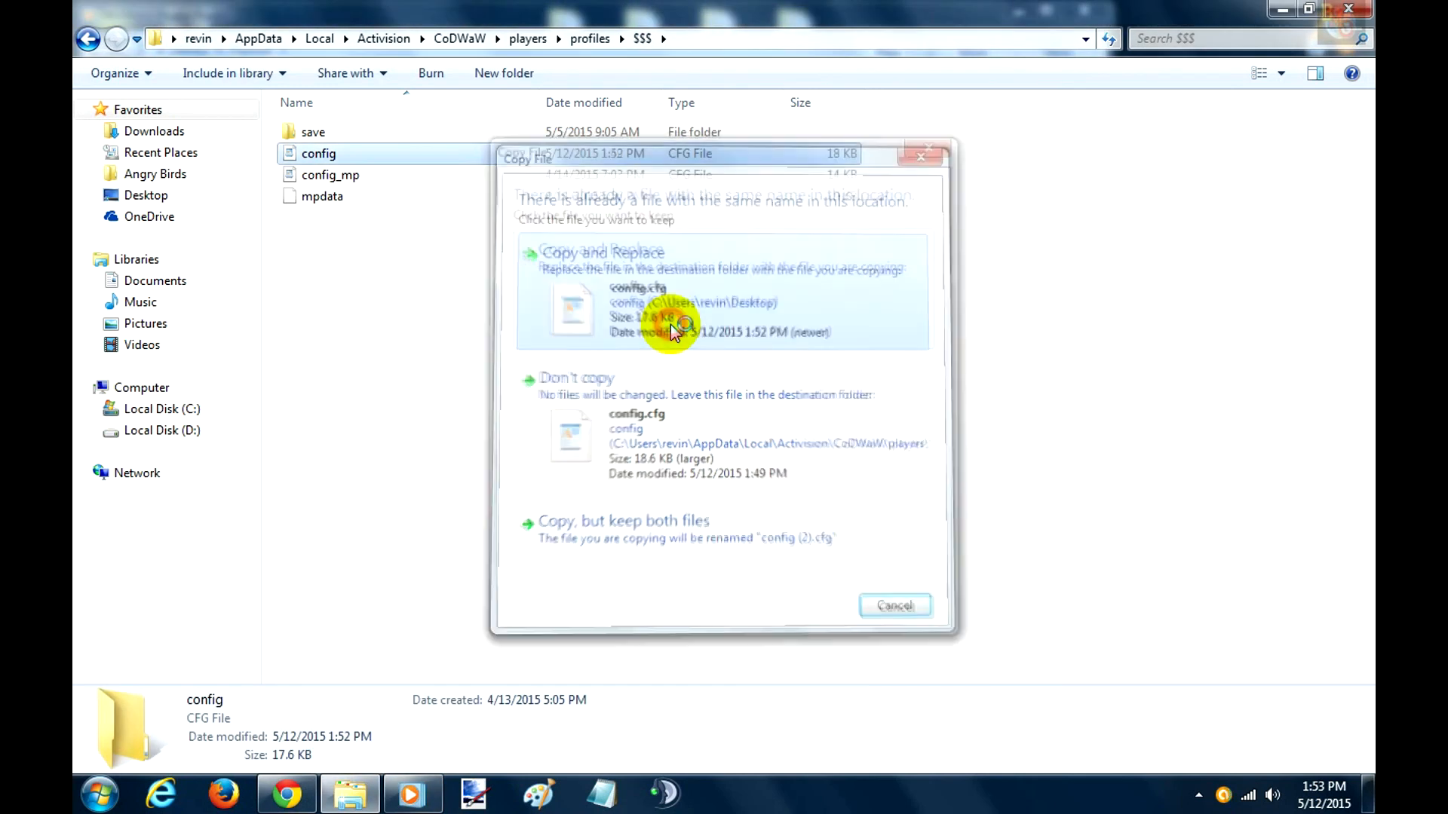
click(412, 794)
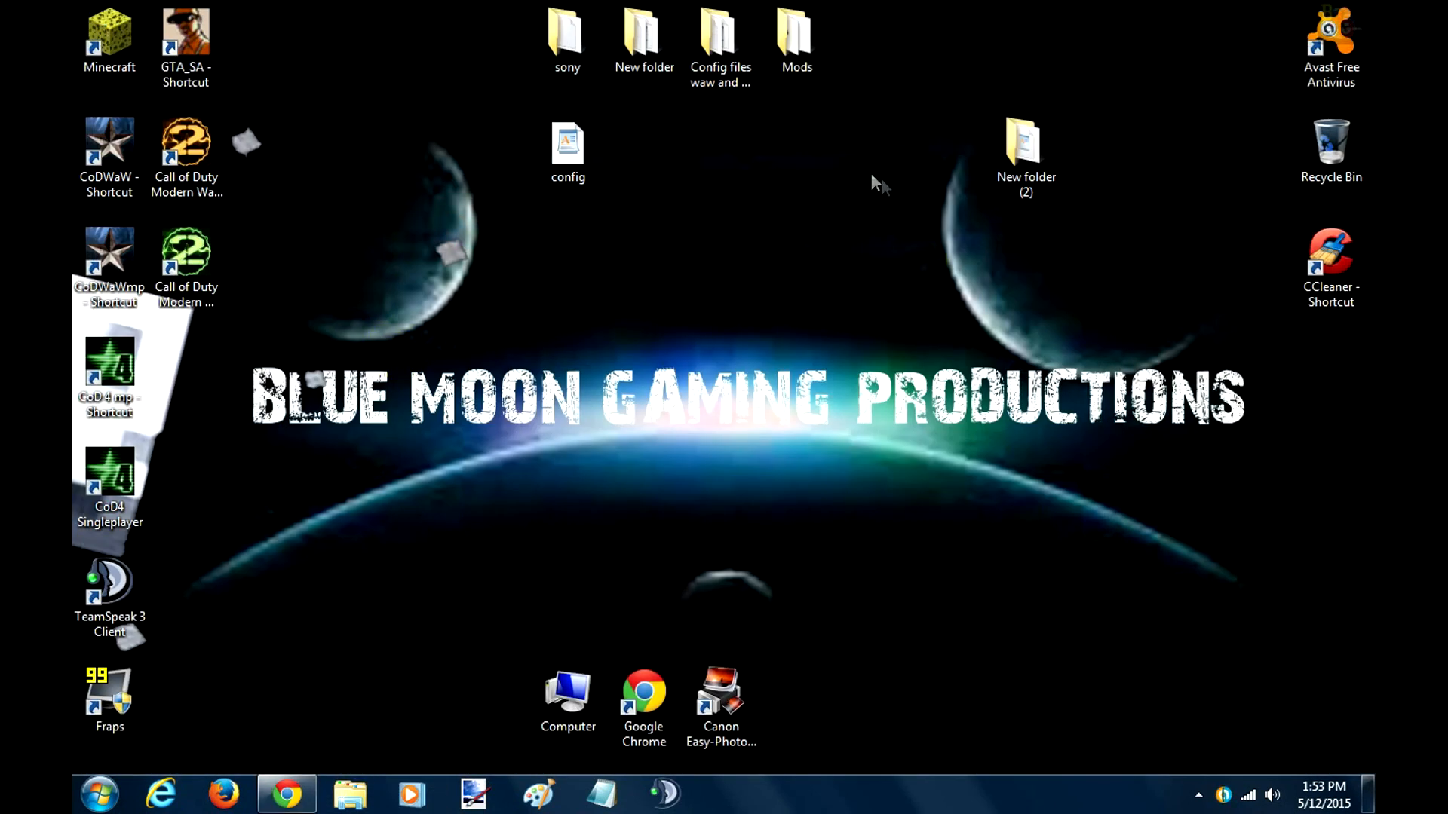
mouse_move(238, 358)
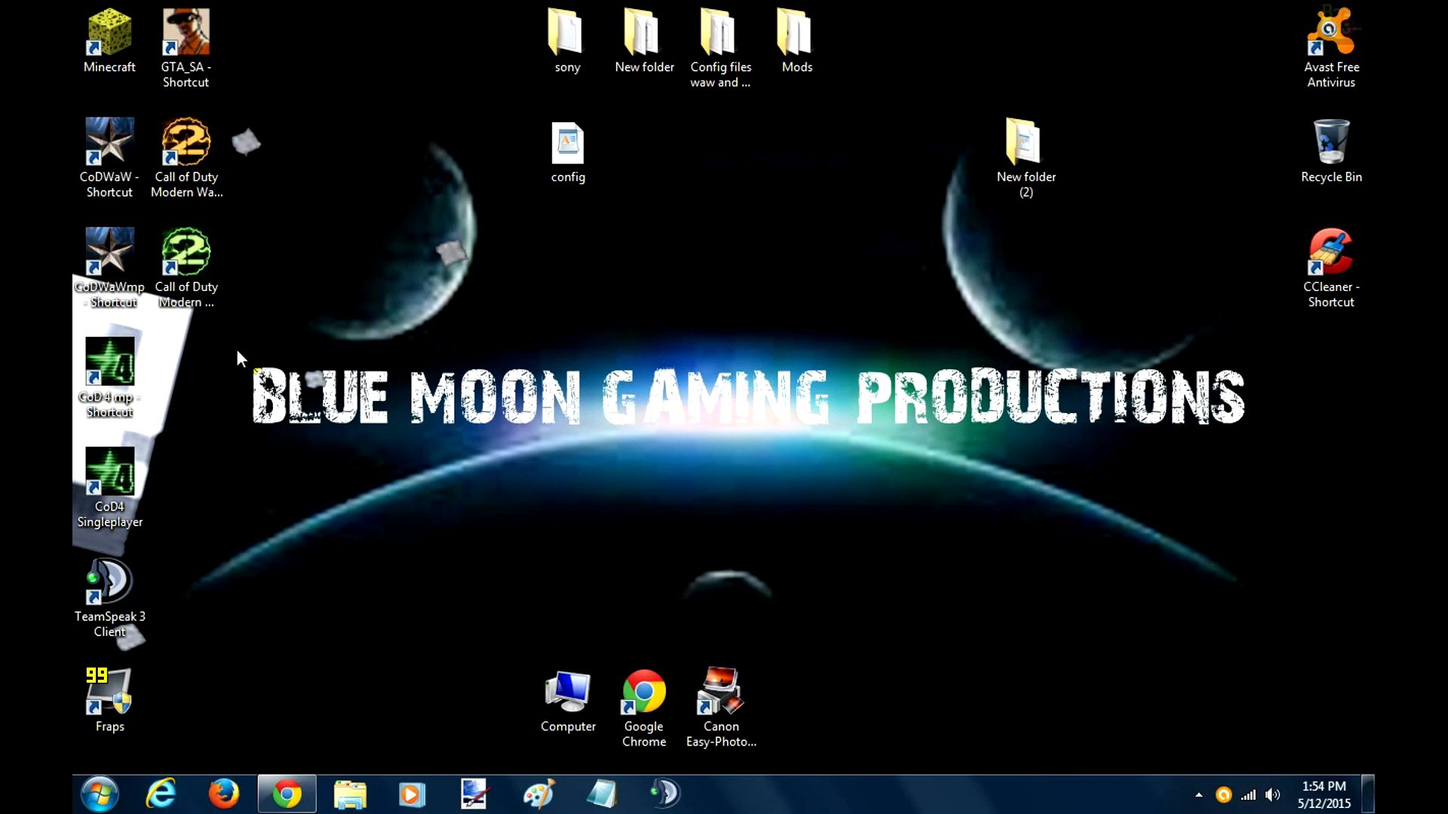